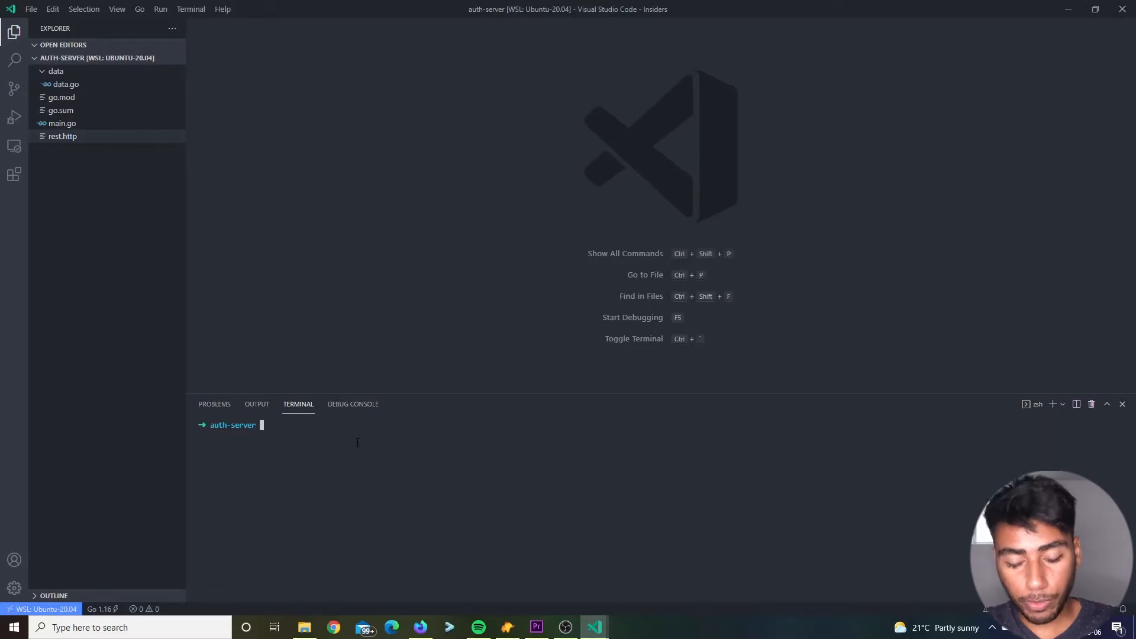
Create an empty docker-compose.yml in the project via touch in the terminal
text(touch)
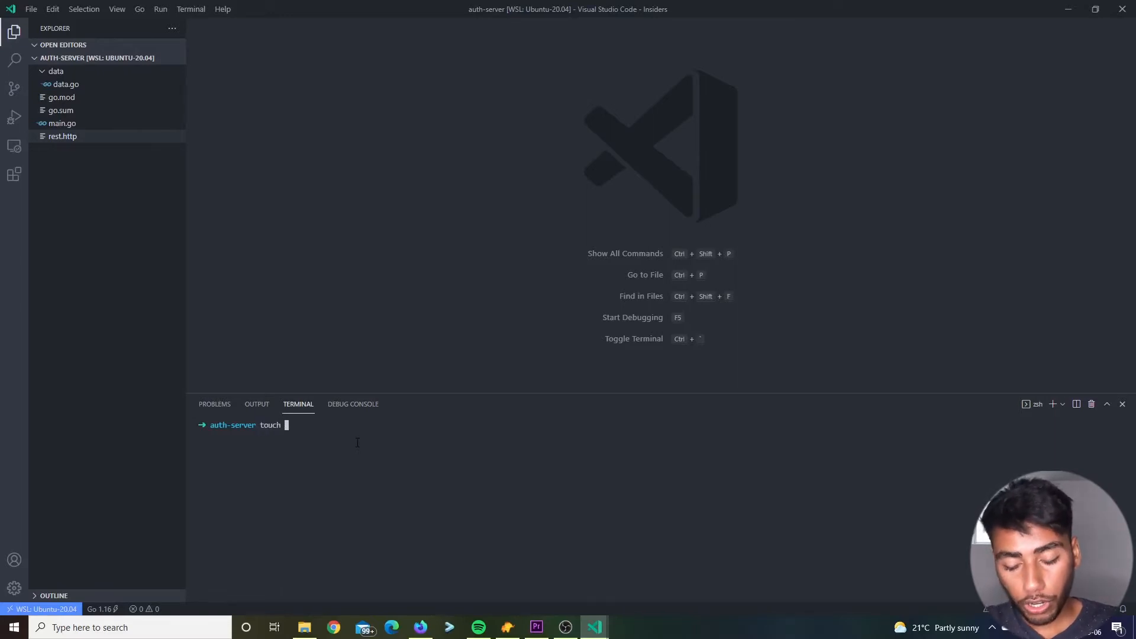
text(docker)
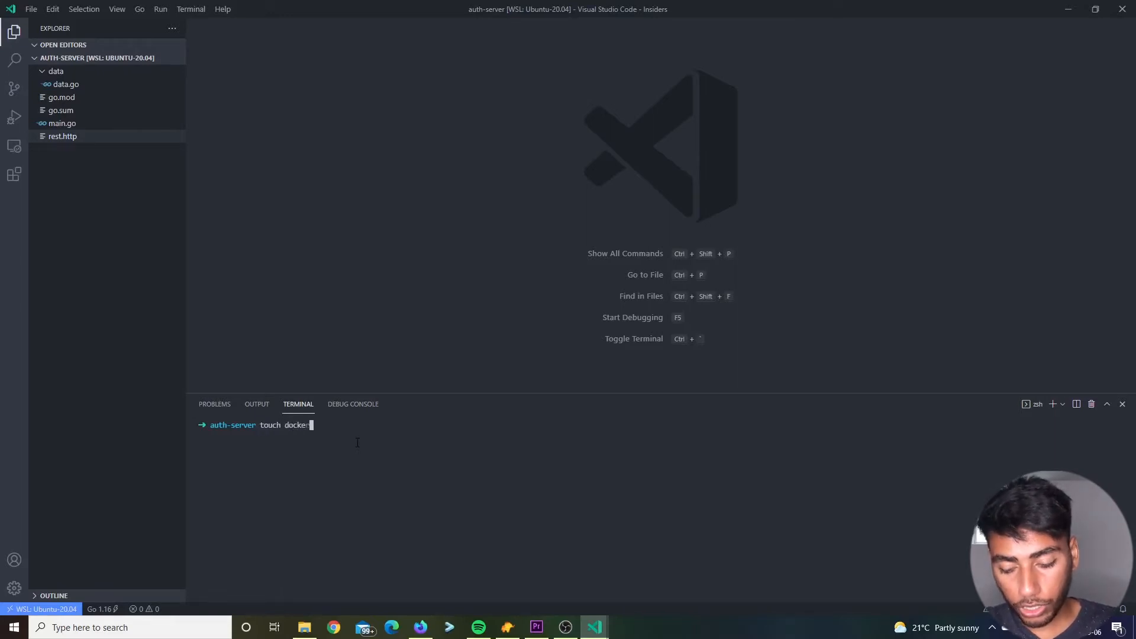
text(-comp)
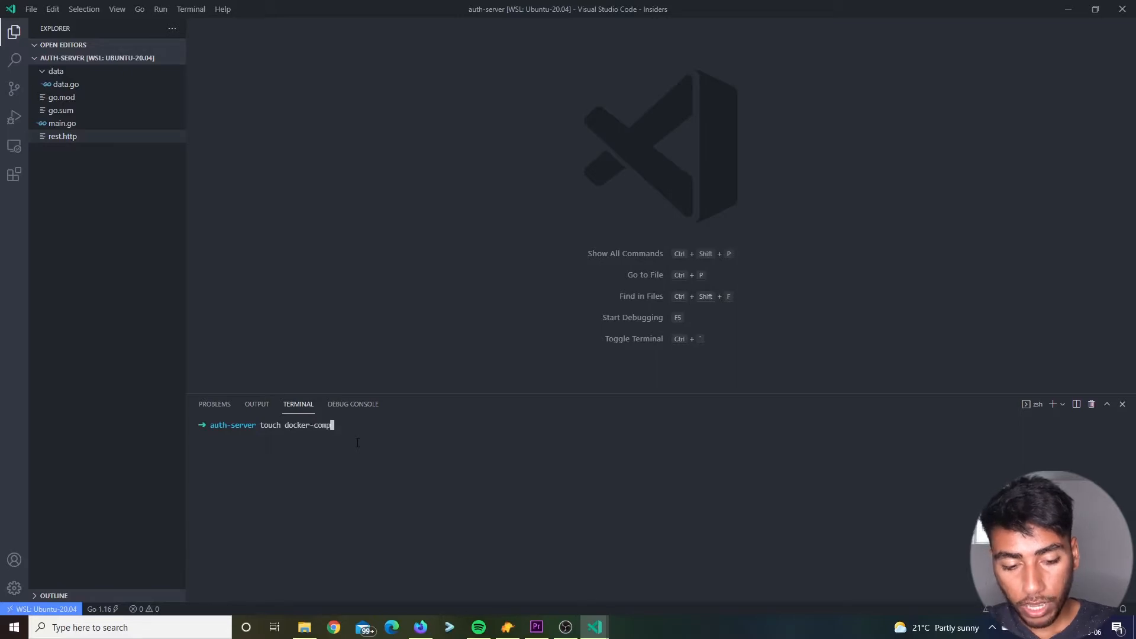
text(ose.yml)
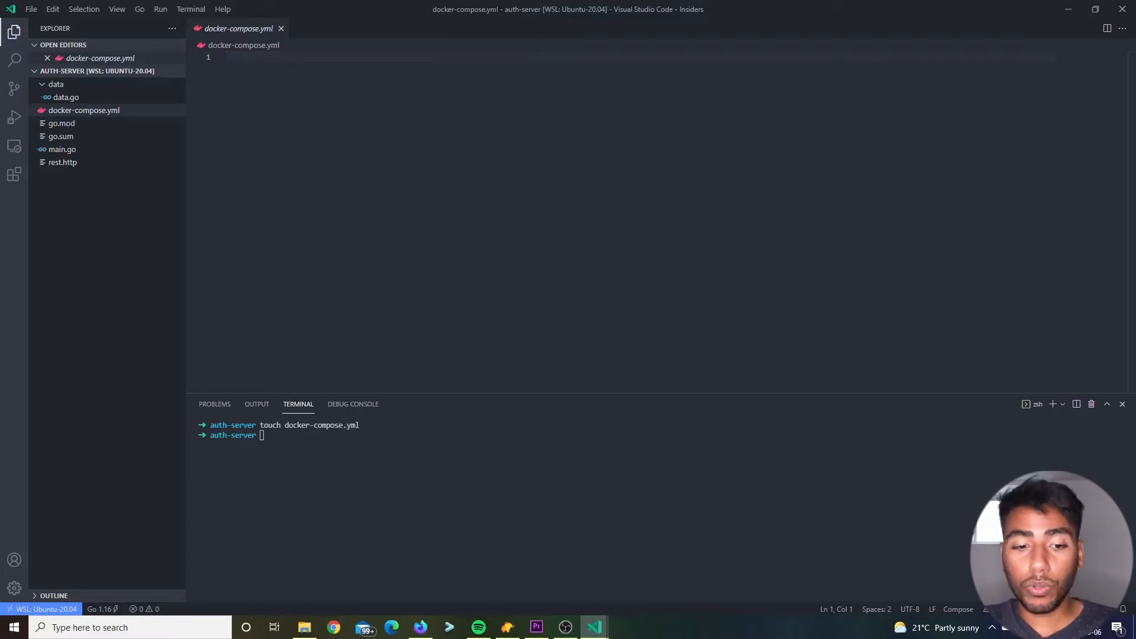
Start docker-compose.yml with version '1' and a services section containing a db service
text(v)
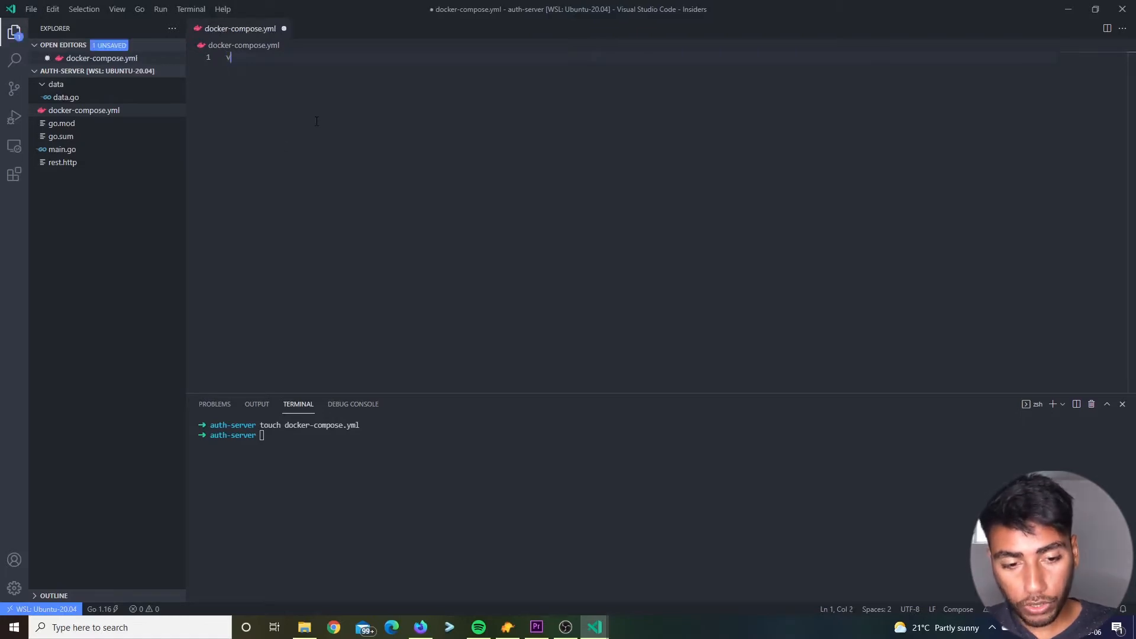
text(version: '1')
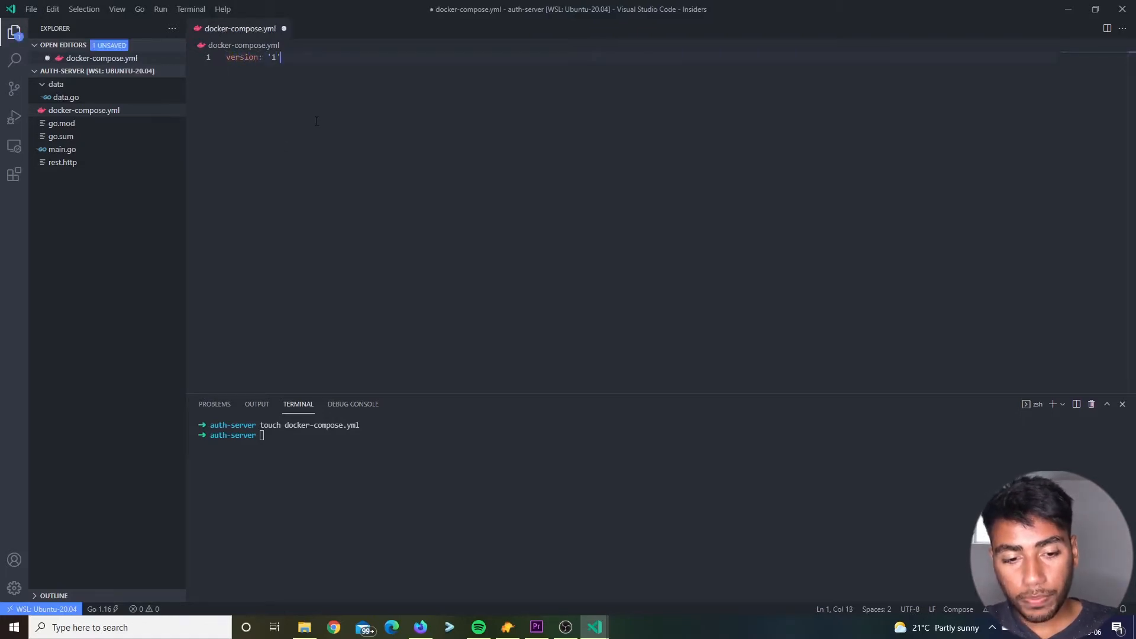
text(ser)
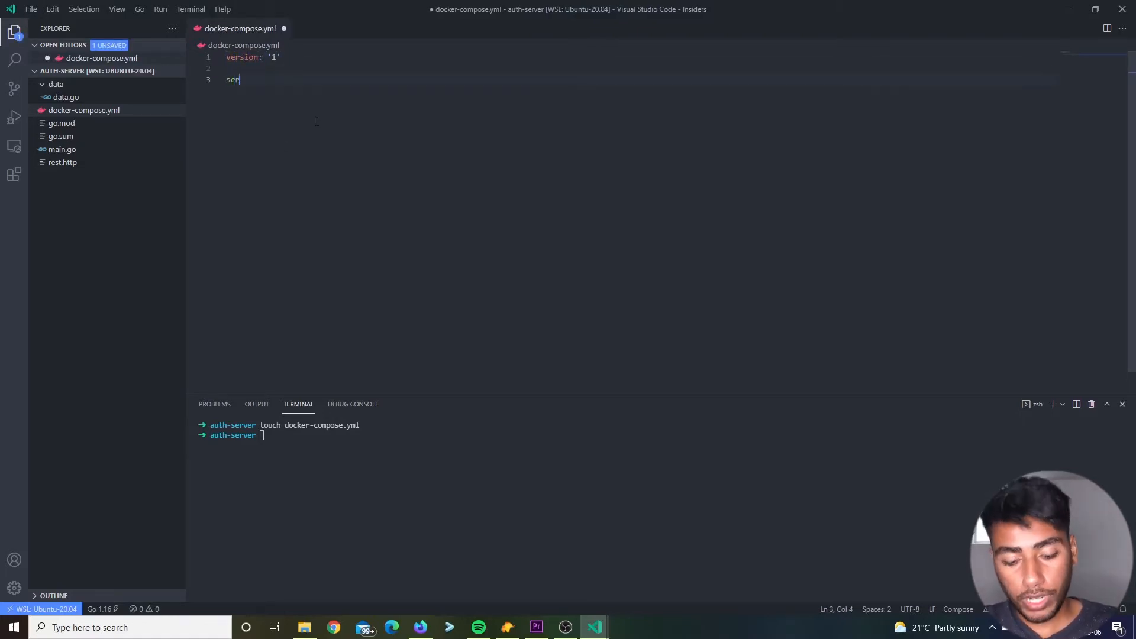
text(vices:)
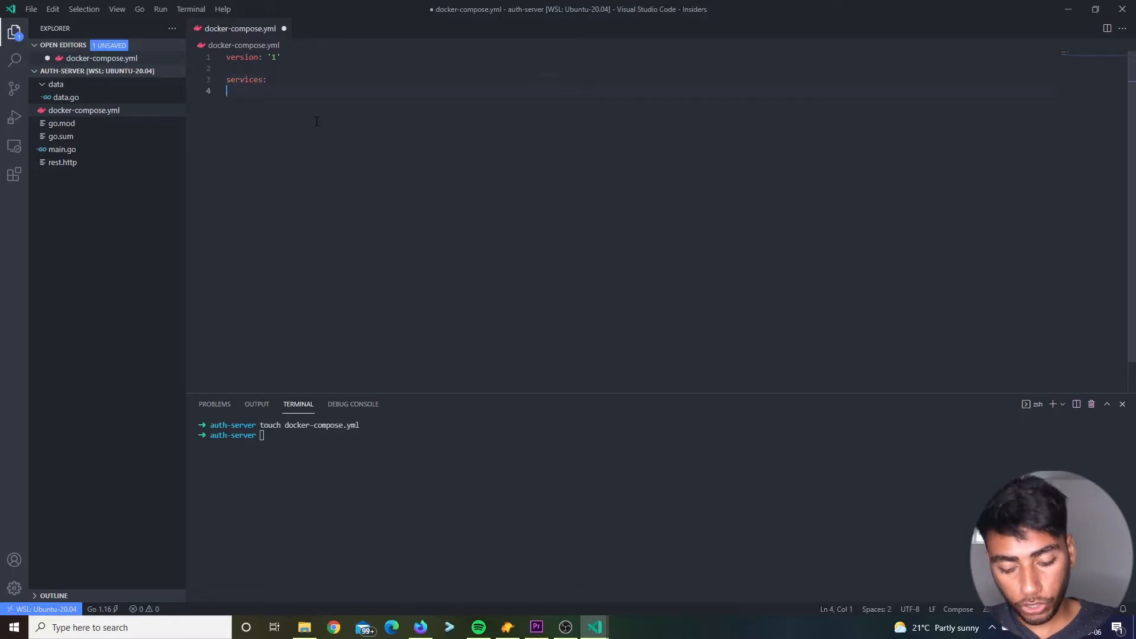
text(db:)
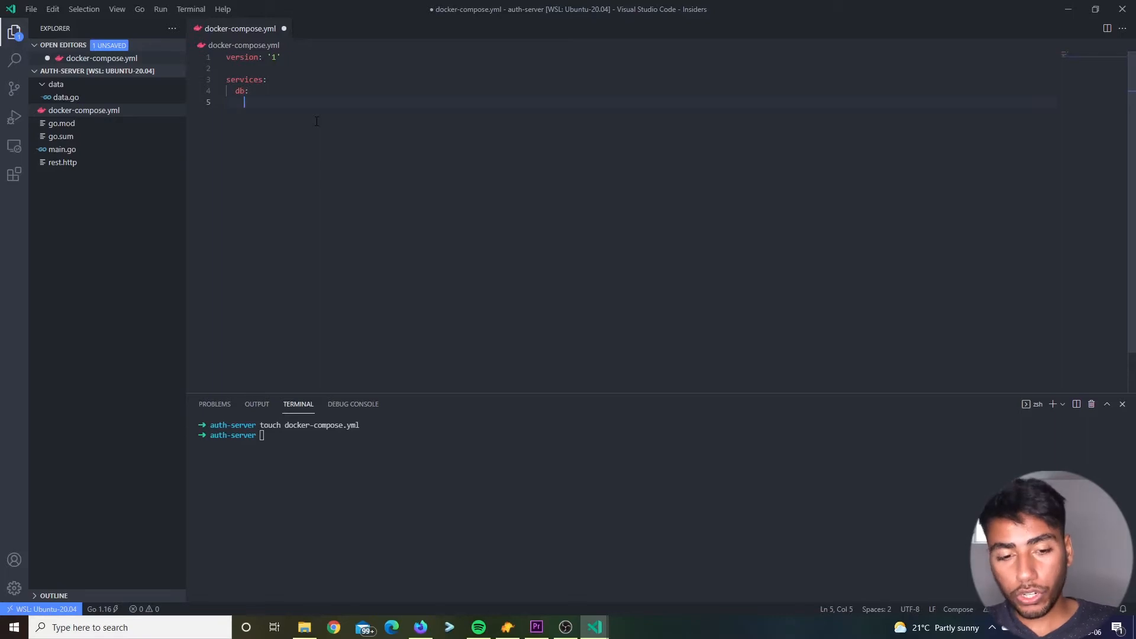
Set the db service image to postgres:14beta2-alpine3.14
text(image:)
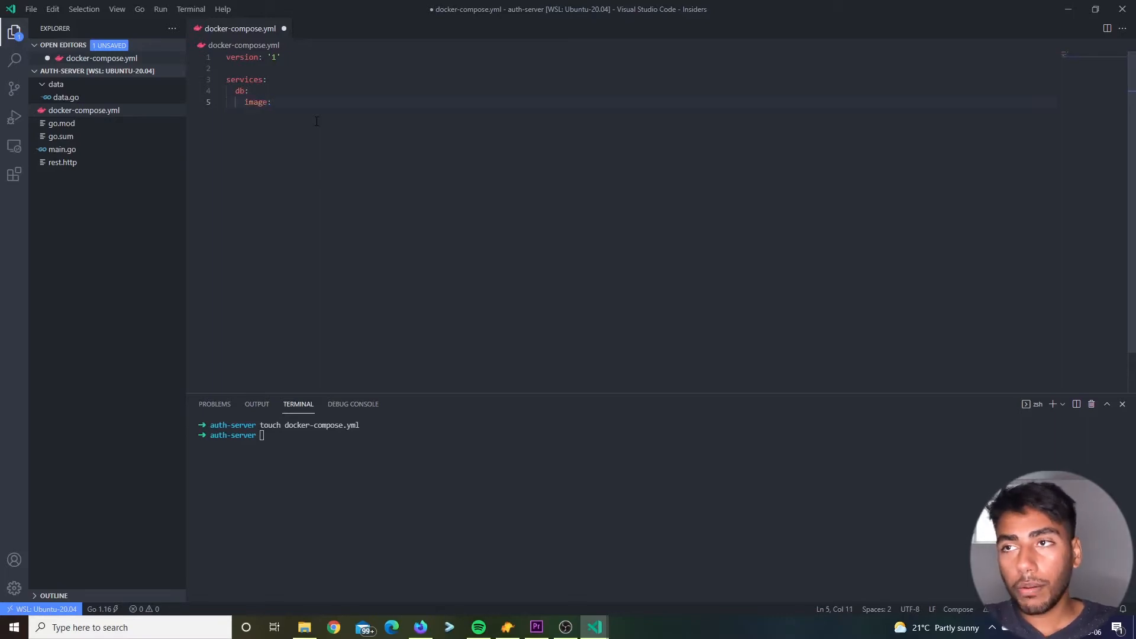
text(pos)
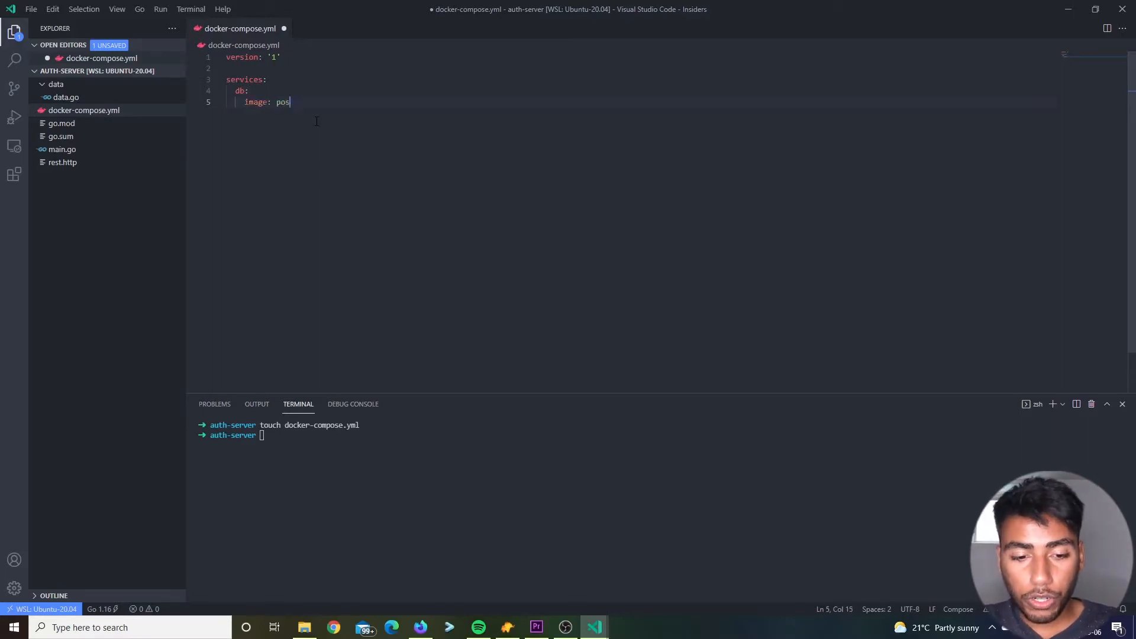
text(tgres)
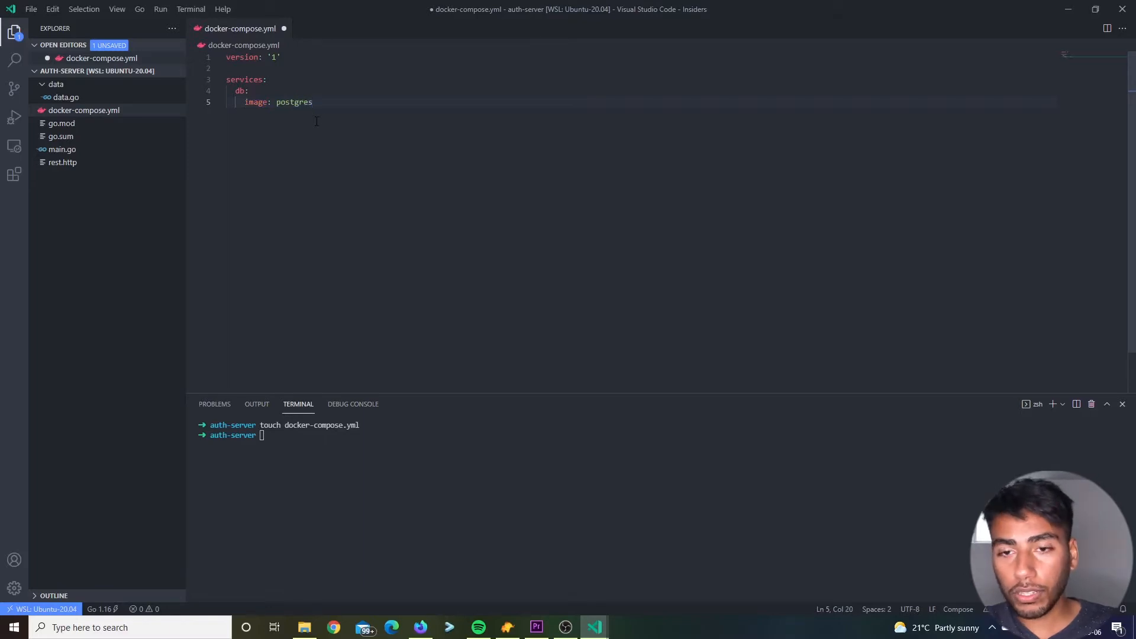
text(:14)
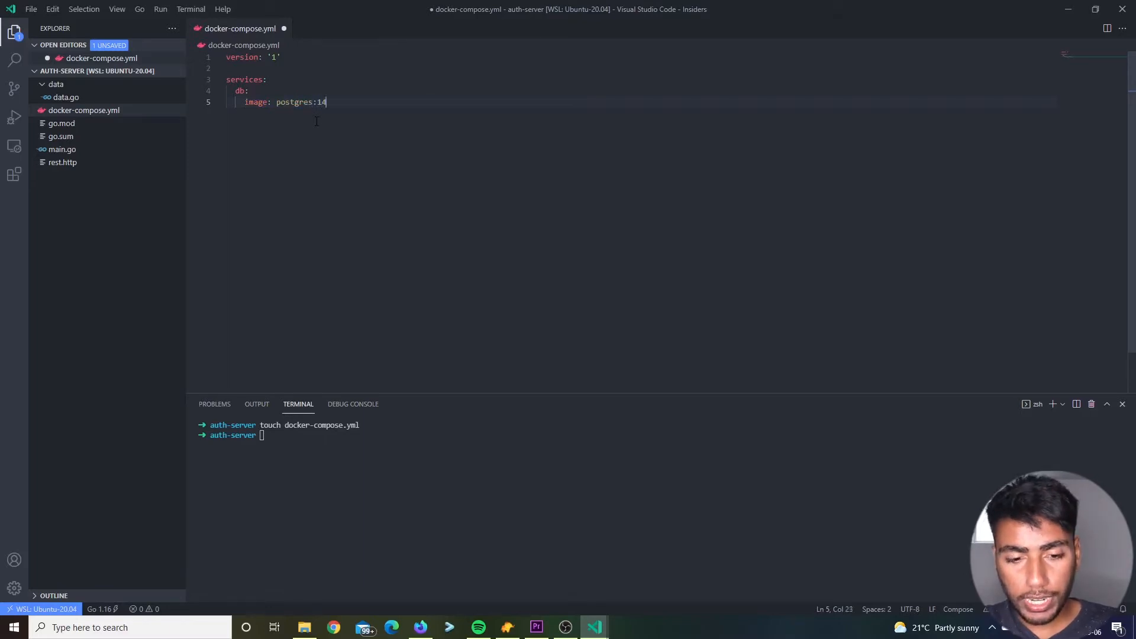
text(beta2)
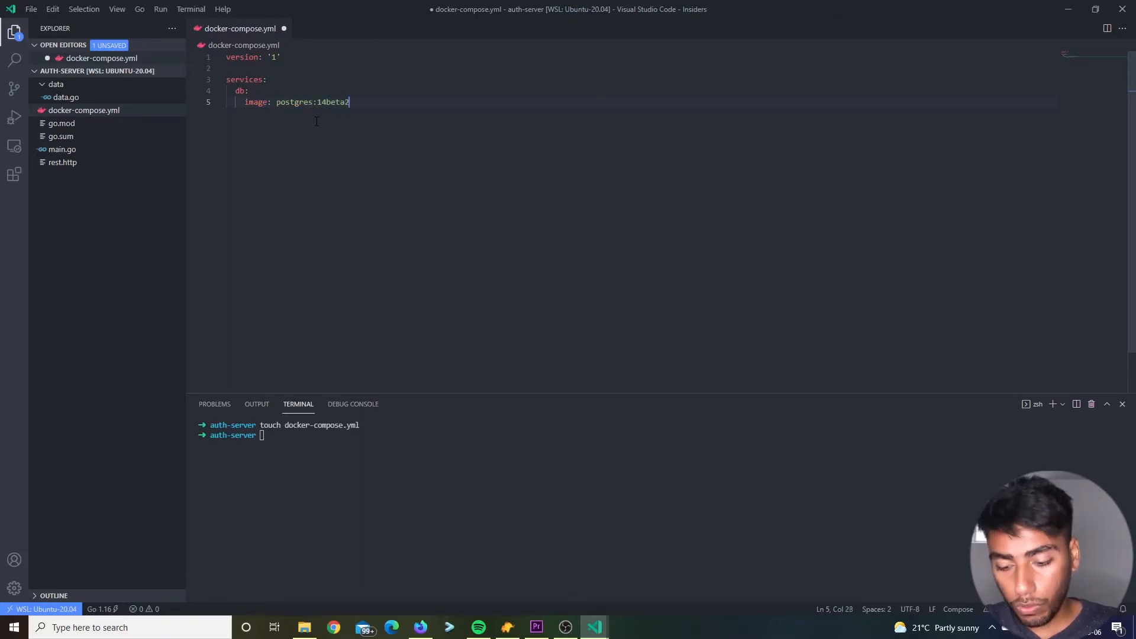
text(-alp)
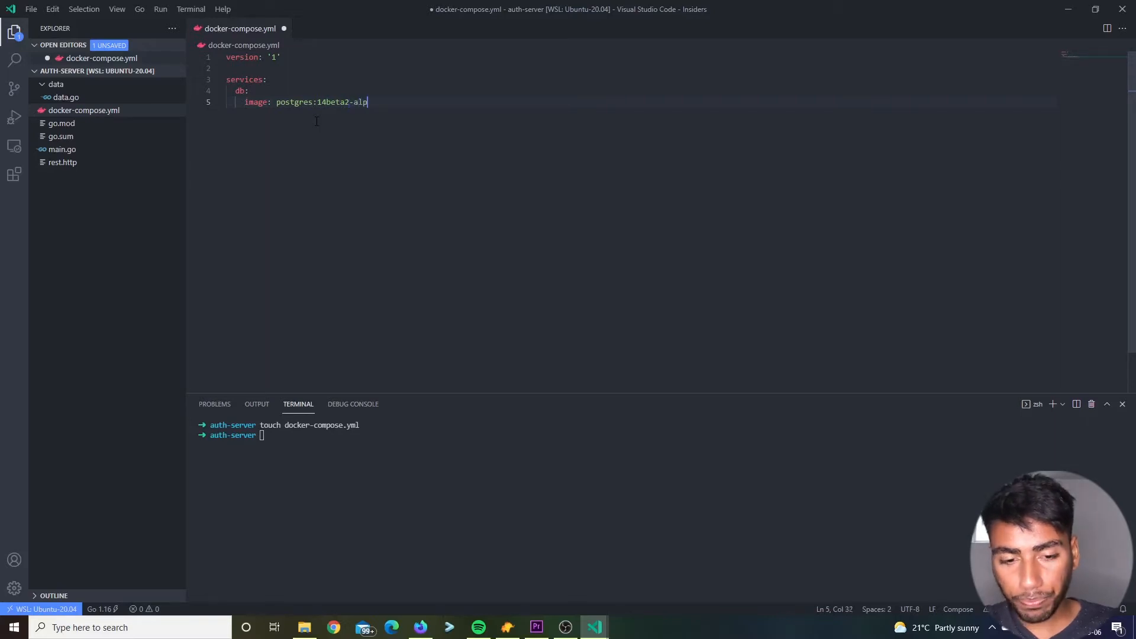
text(ine)
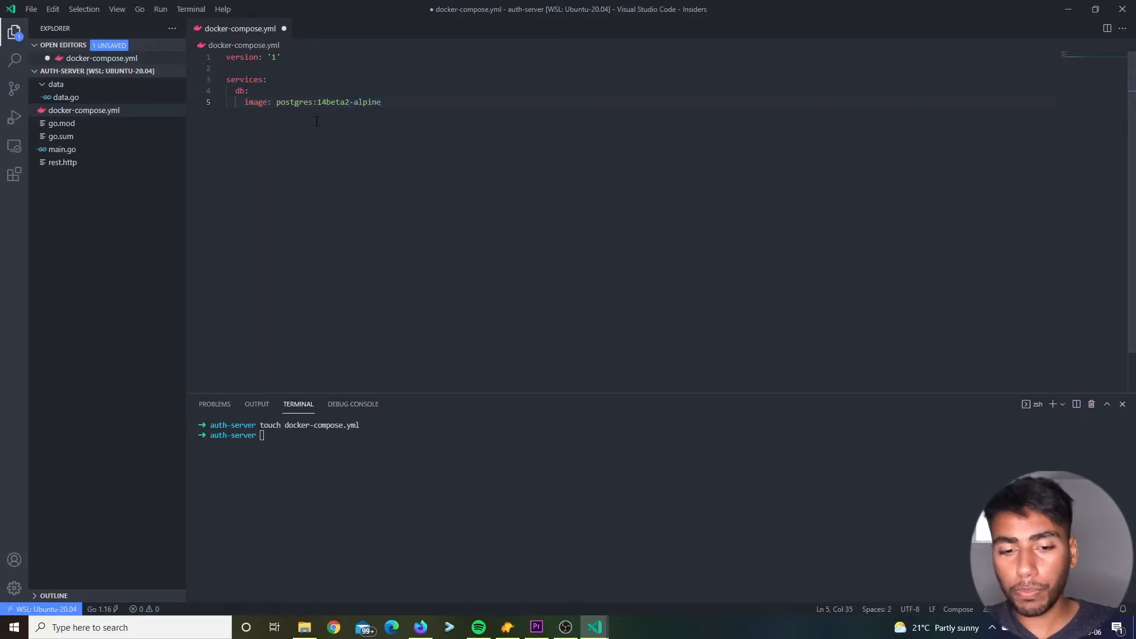
text(3.14)
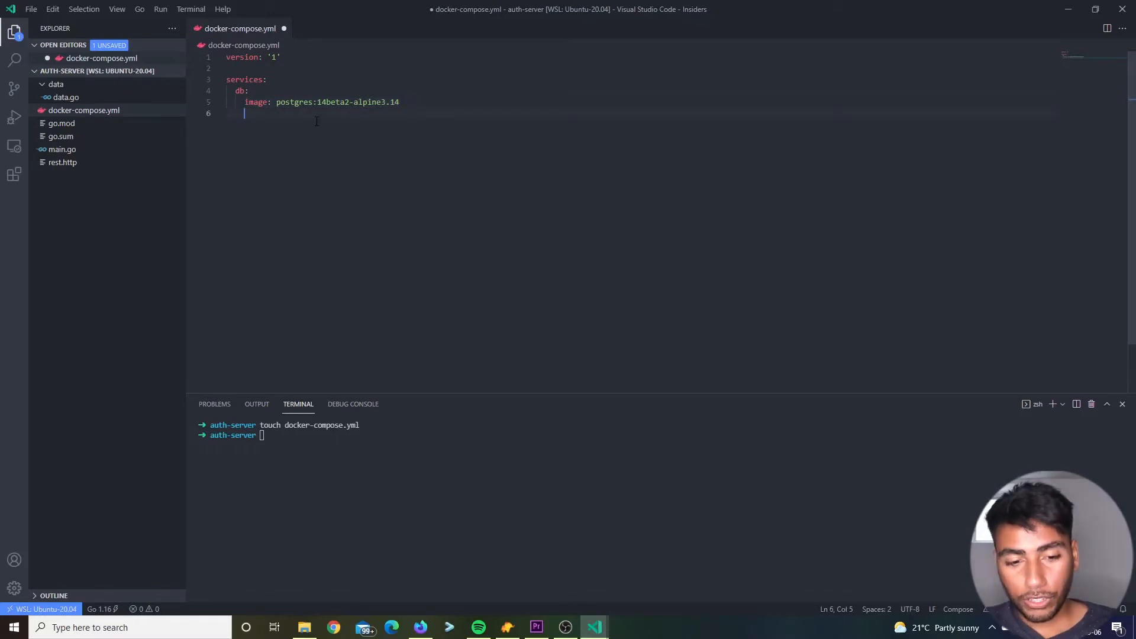
Add restart: always and begin the environment section for the db service
text(restart: always)
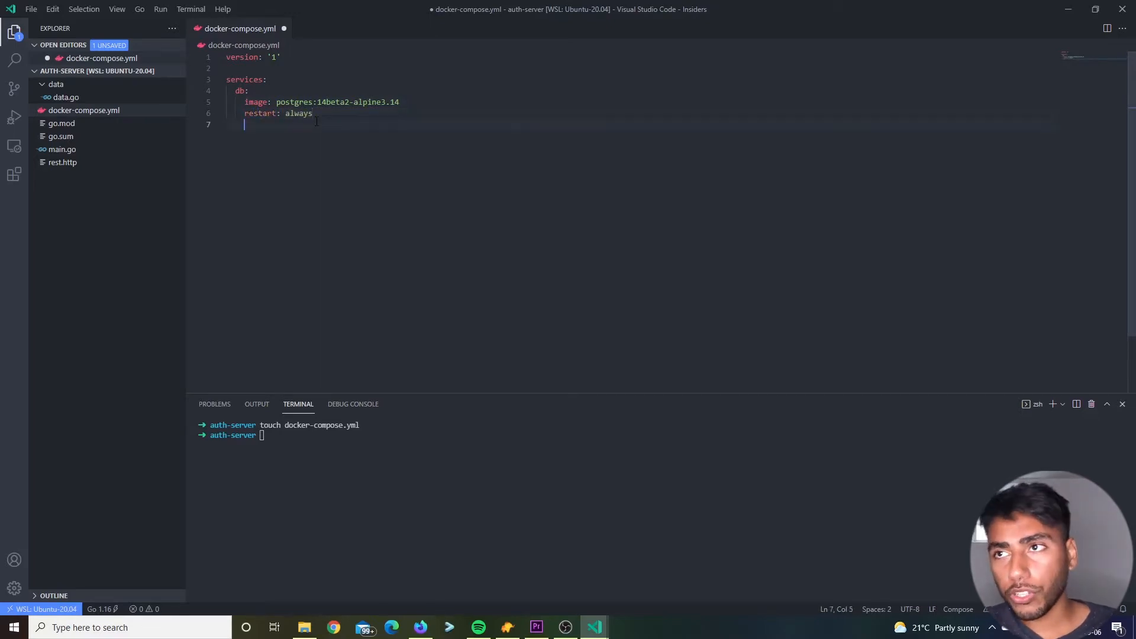
text(enviro)
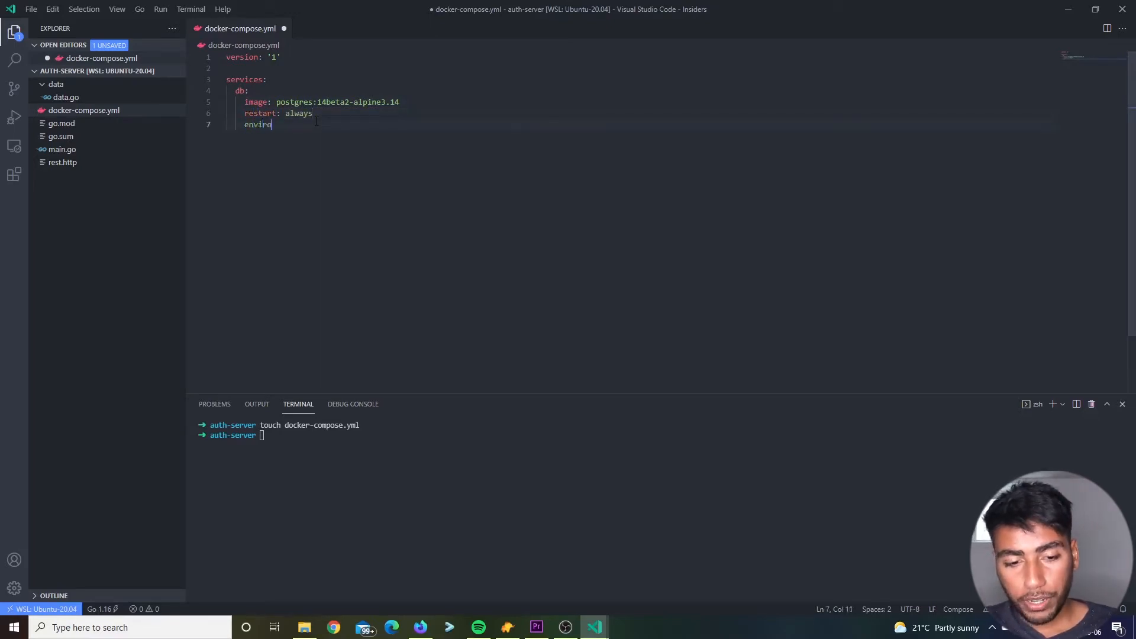
text(ne)
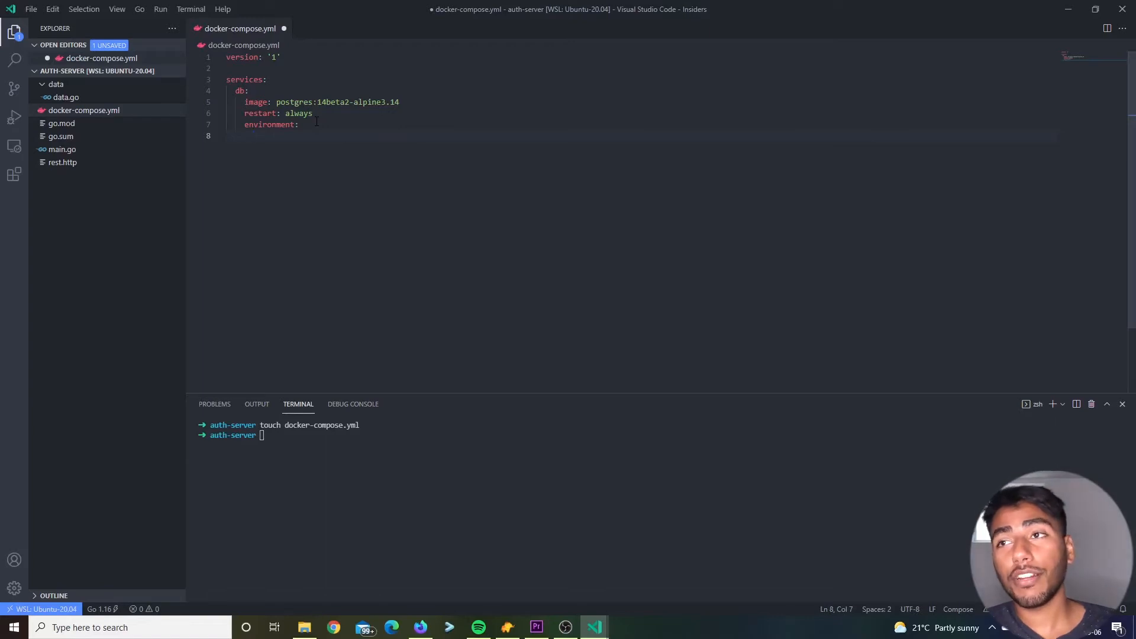
text(PO)
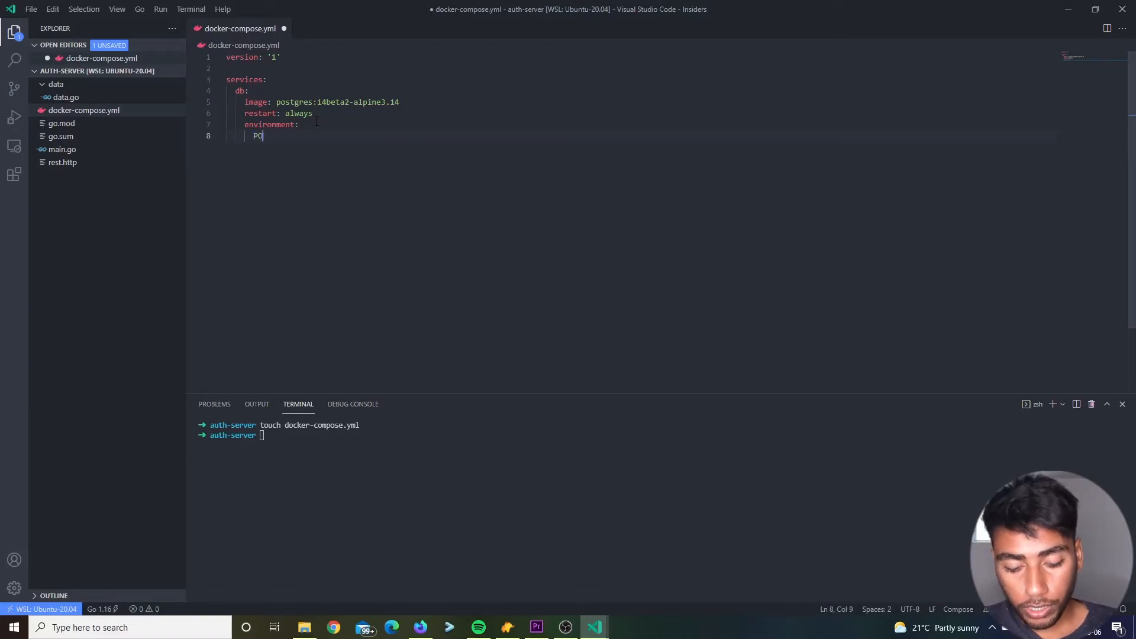
text(STGRES)
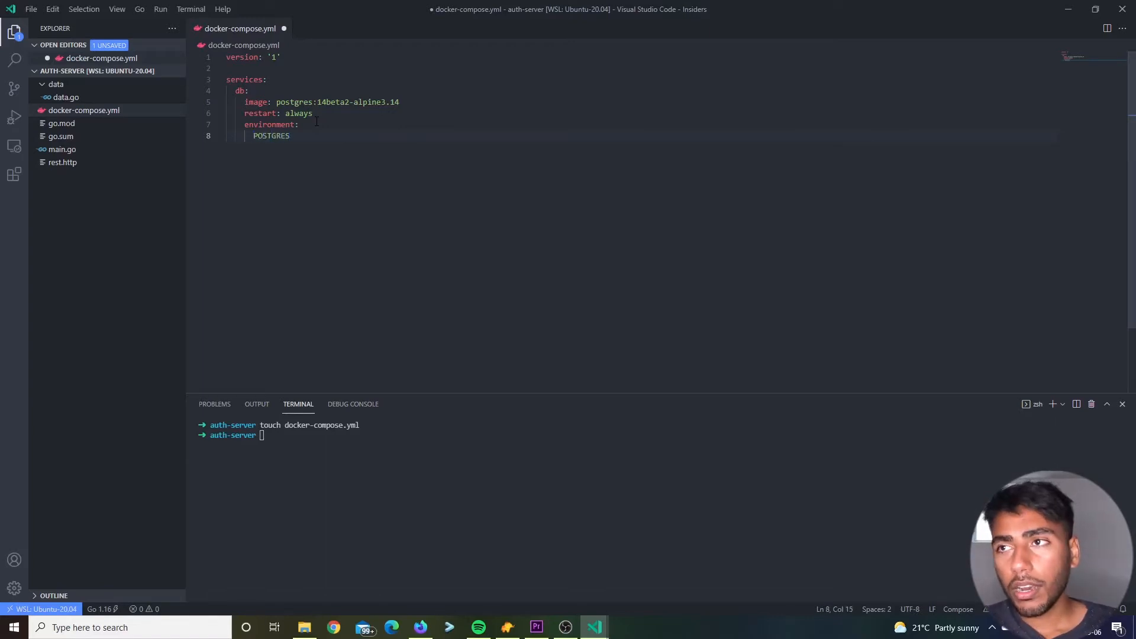
text(_PASSWORD:)
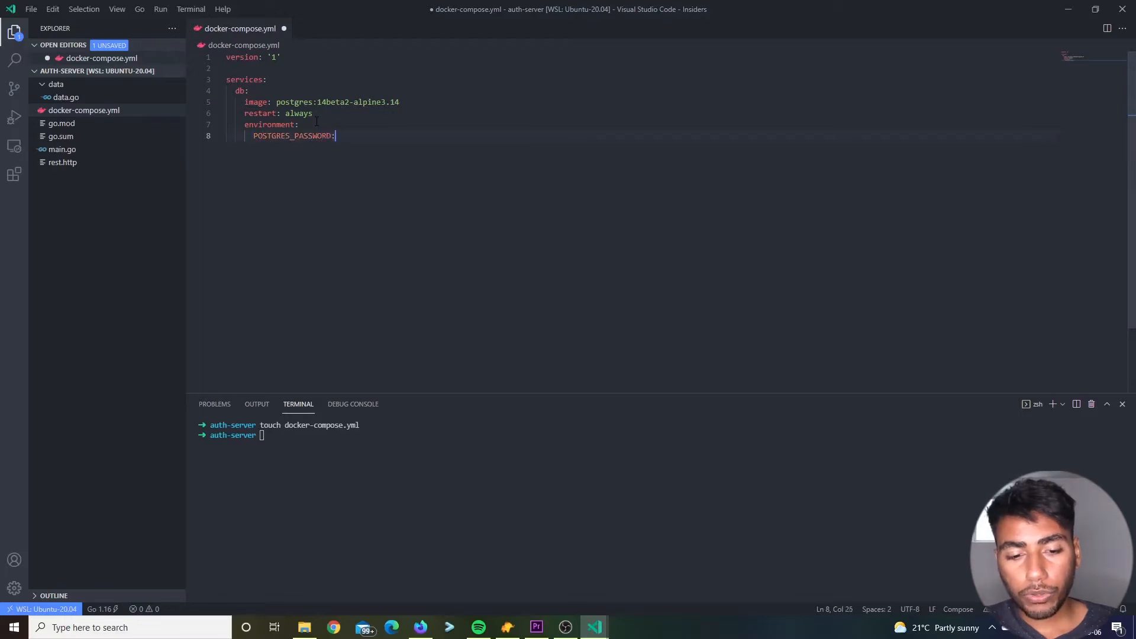
text(password)
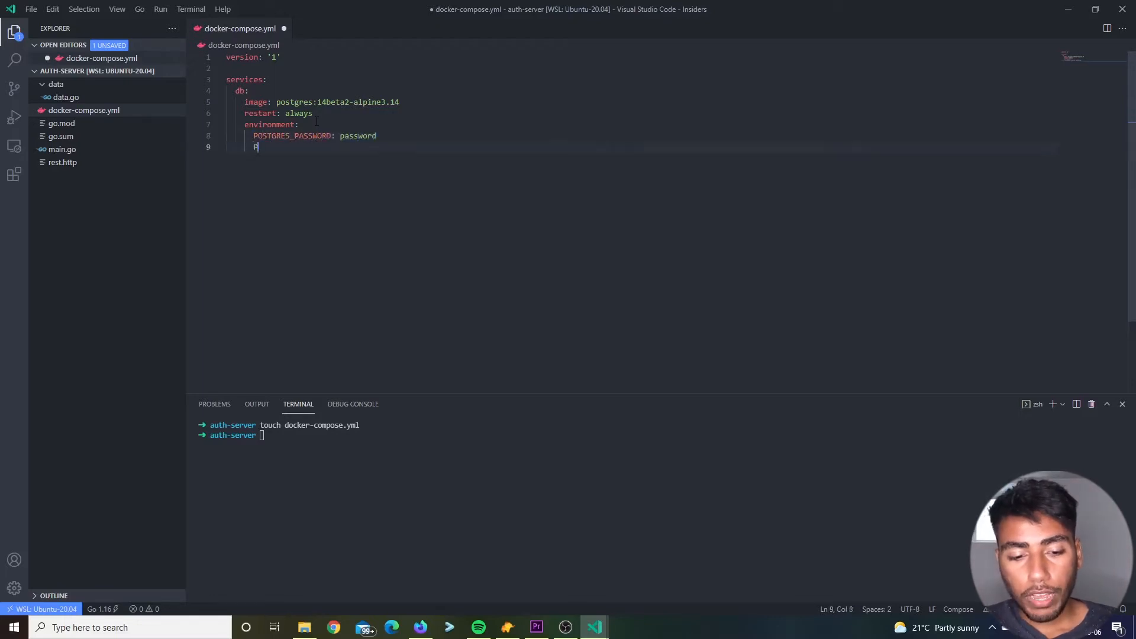
text(OSTGRES)
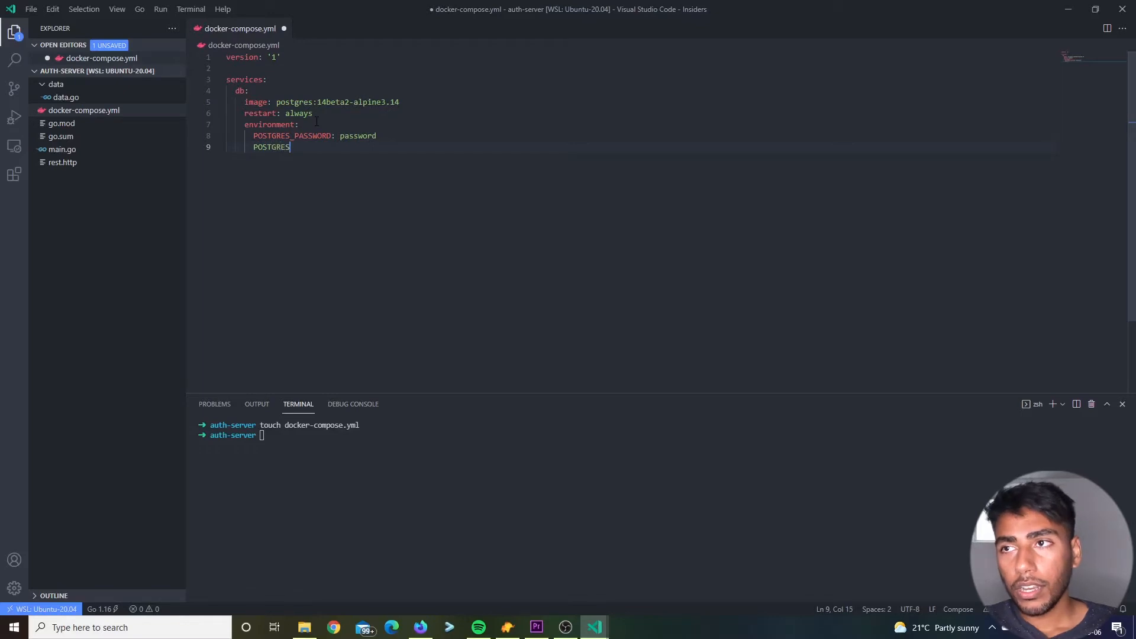
text(_USER:)
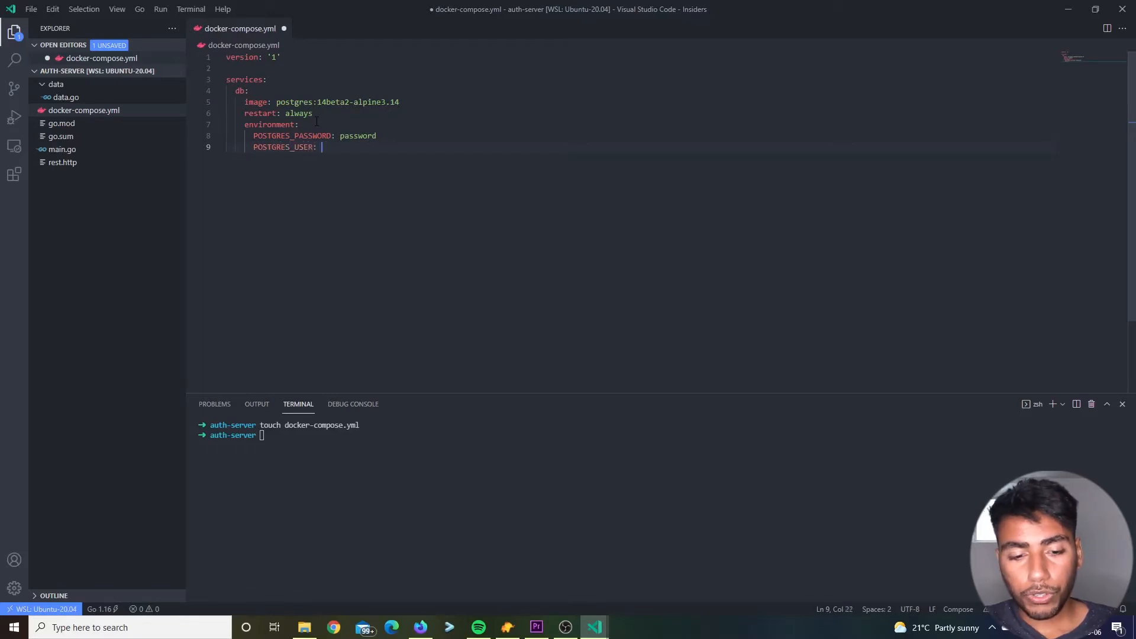
text(root)
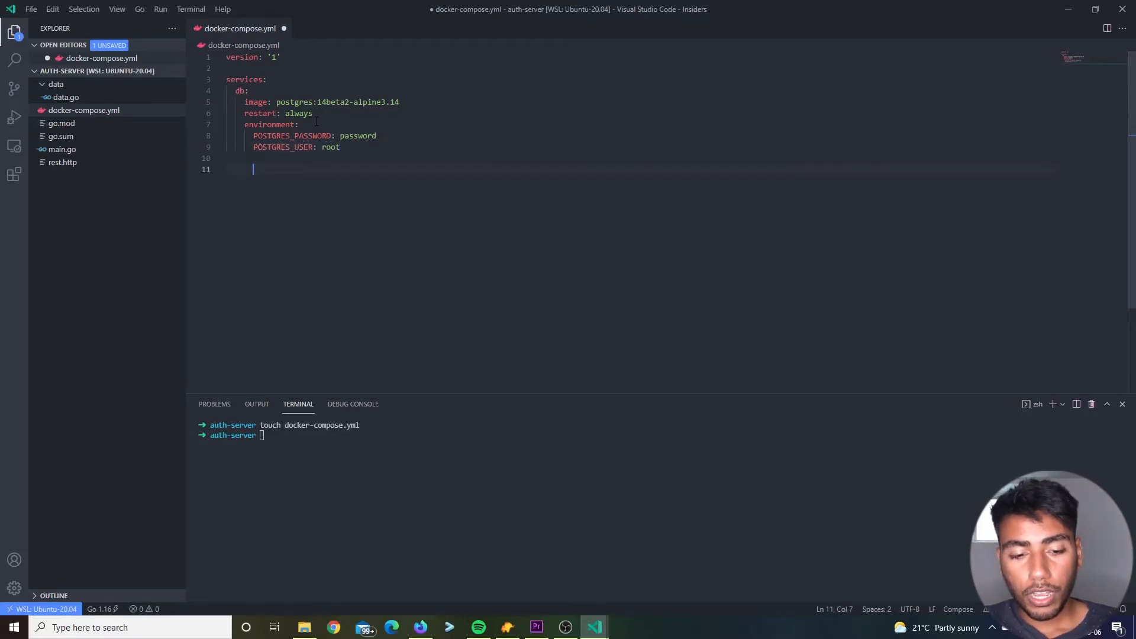
key(Backspace)
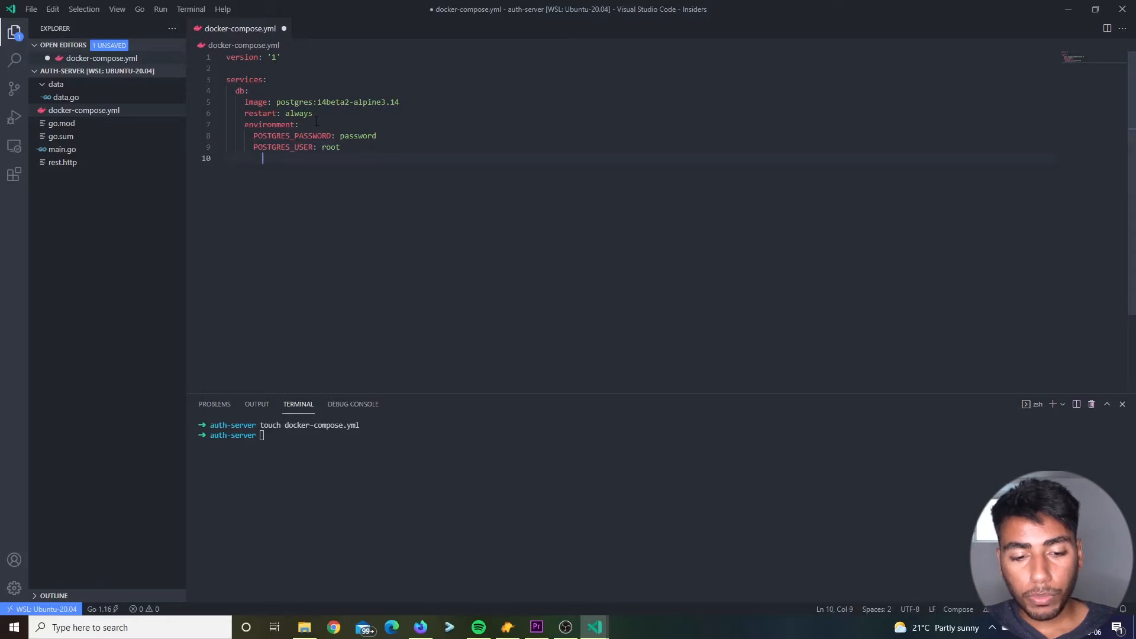
Set POSTGRES_DB to authServer under environment
text(POSTFRE)
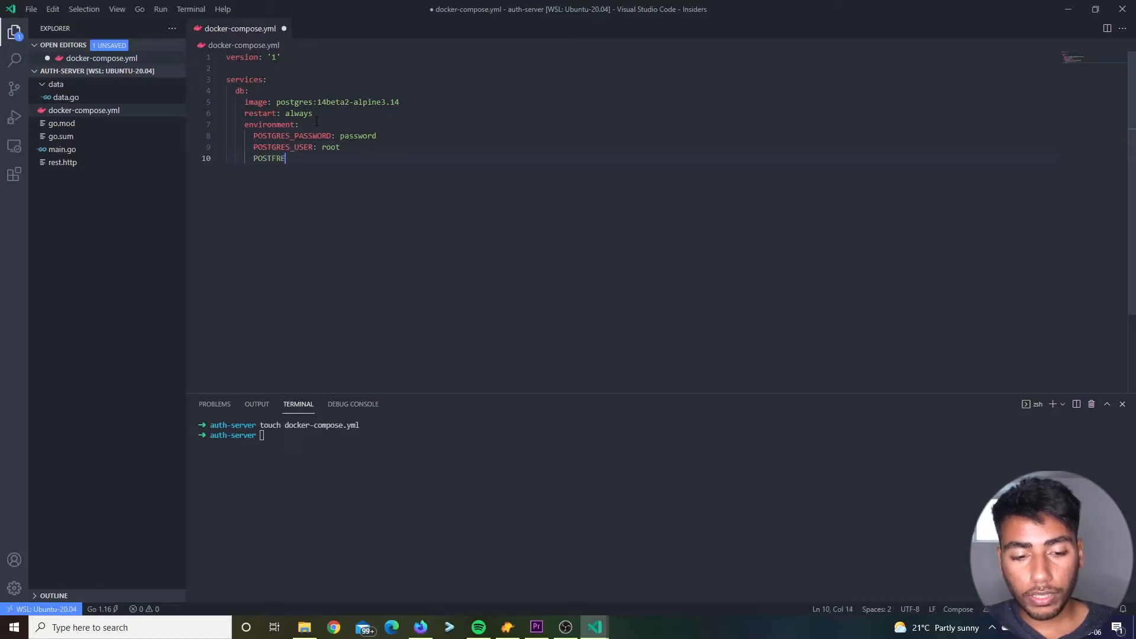
text(POSTGRES)
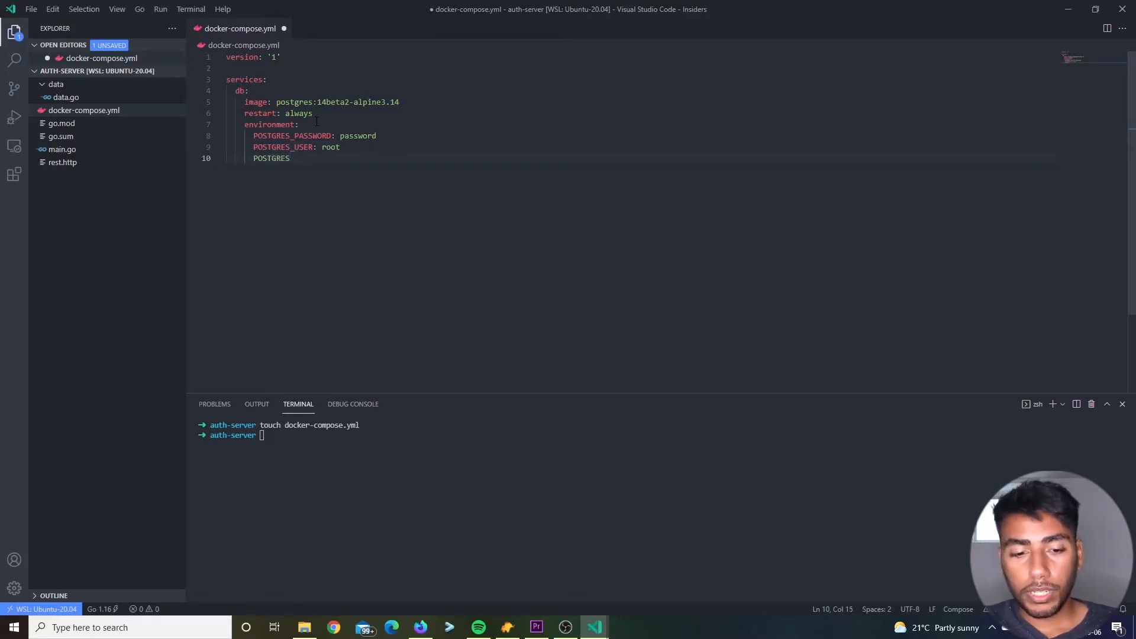
text(_DB:)
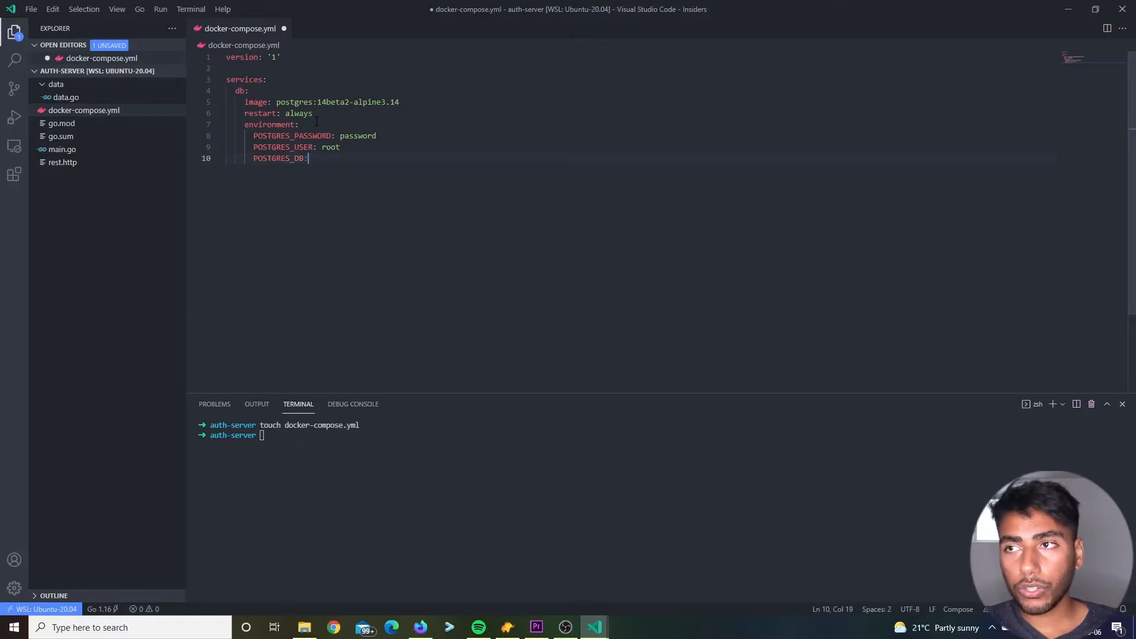
text(authServer)
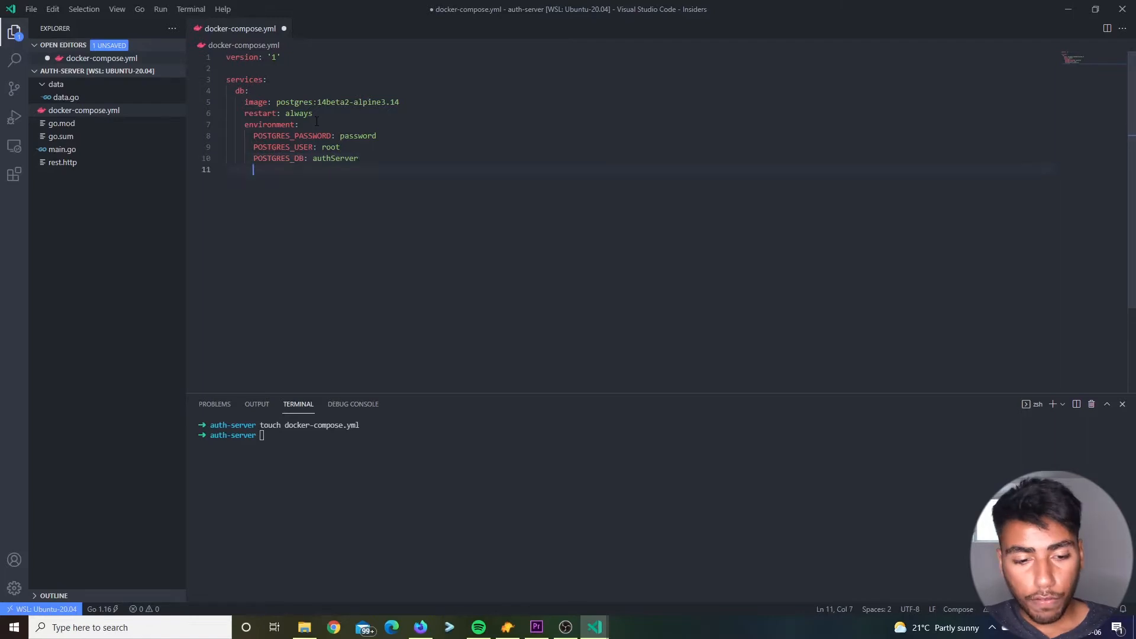
Publish the database port with a ports entry "5432:5432"
text(ports)
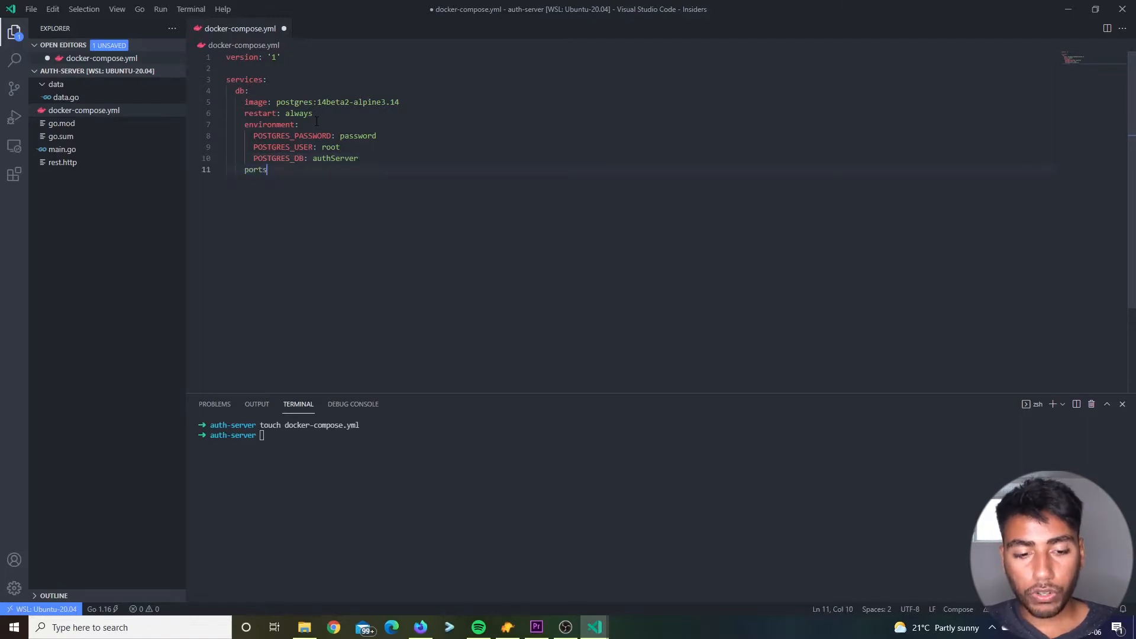
text(:)
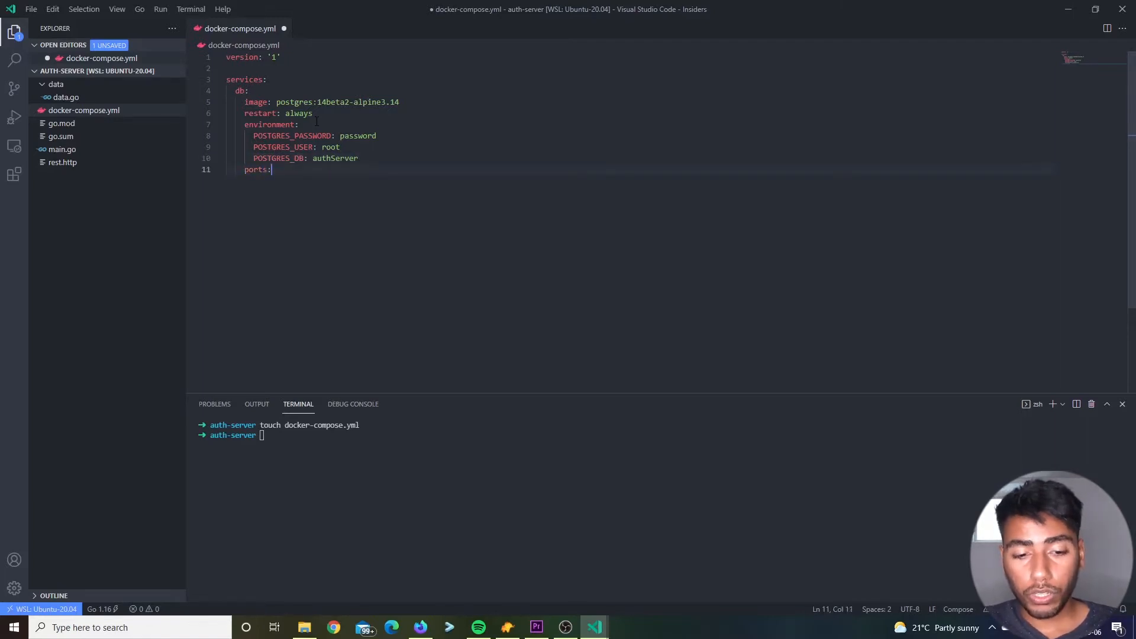
key(Enter)
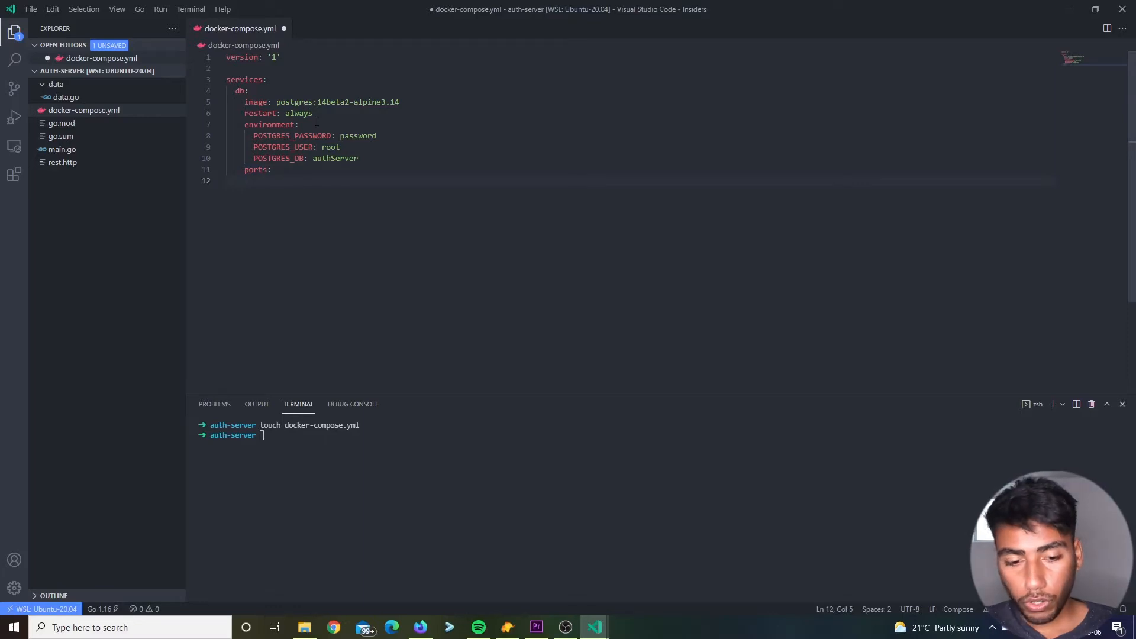
text(- "")
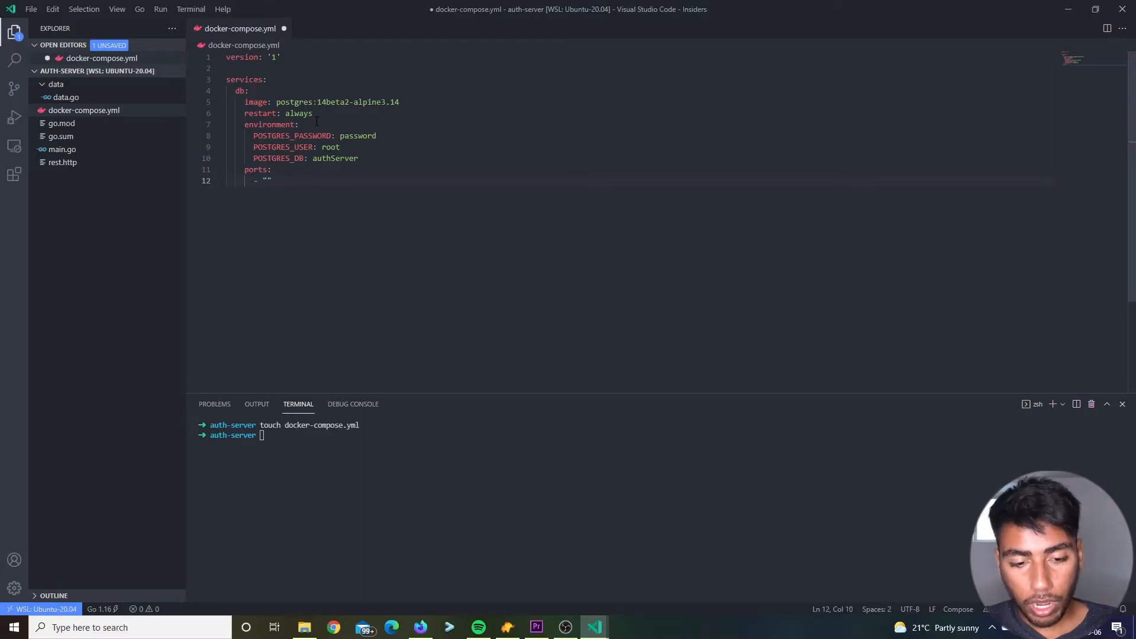
text(5432)
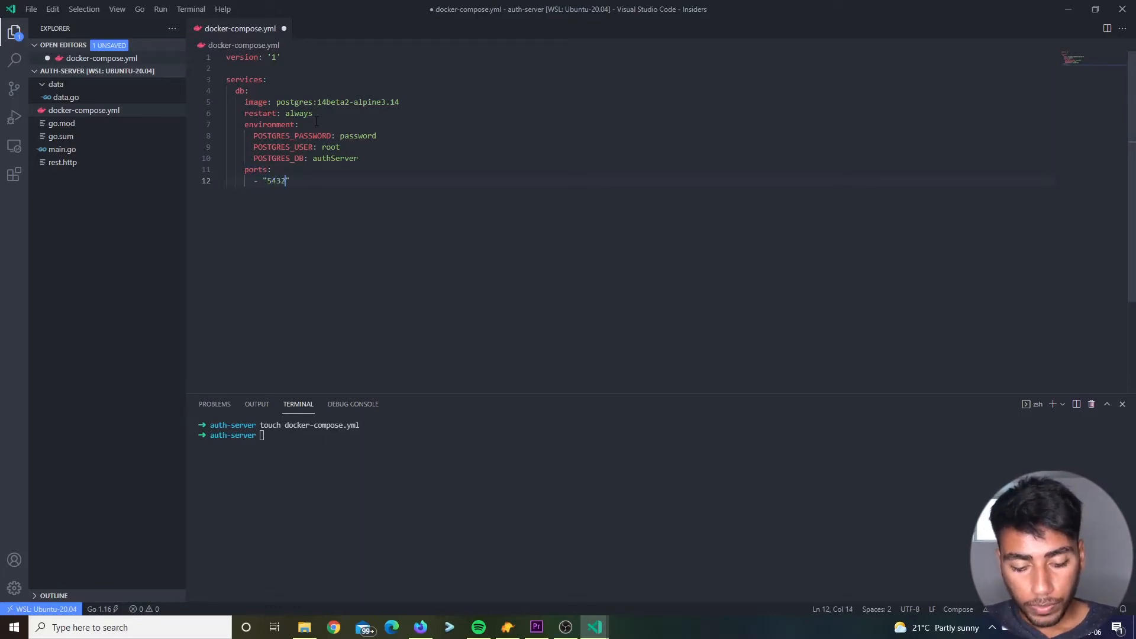
text(:5432)
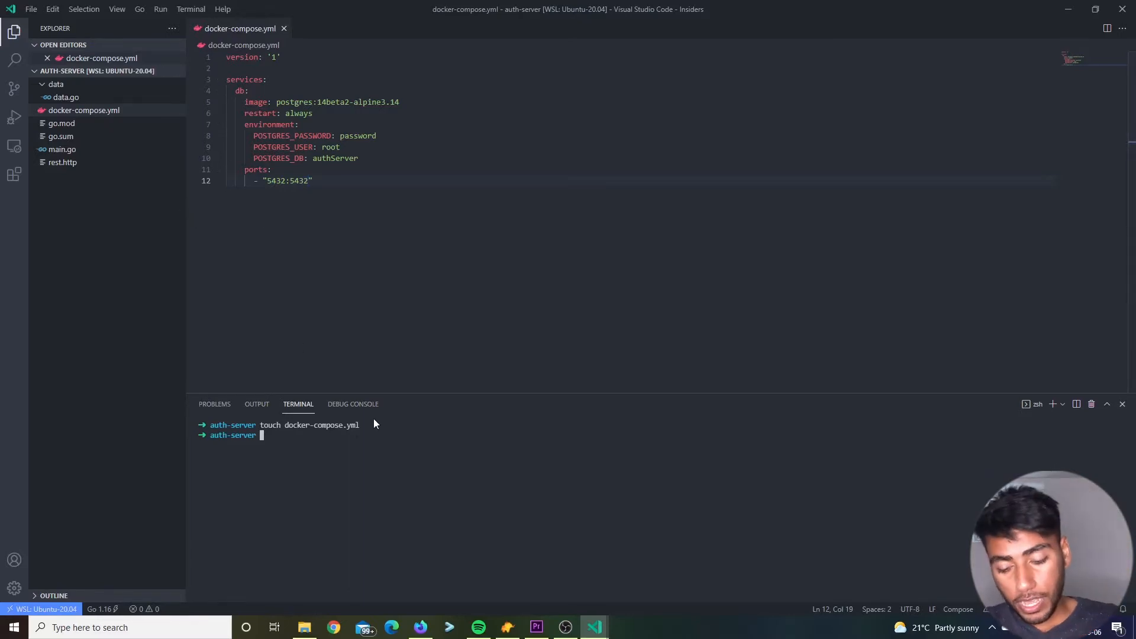
Bring up the Postgres container with docker compose, stop it, and rerun it detached
text(clearn)
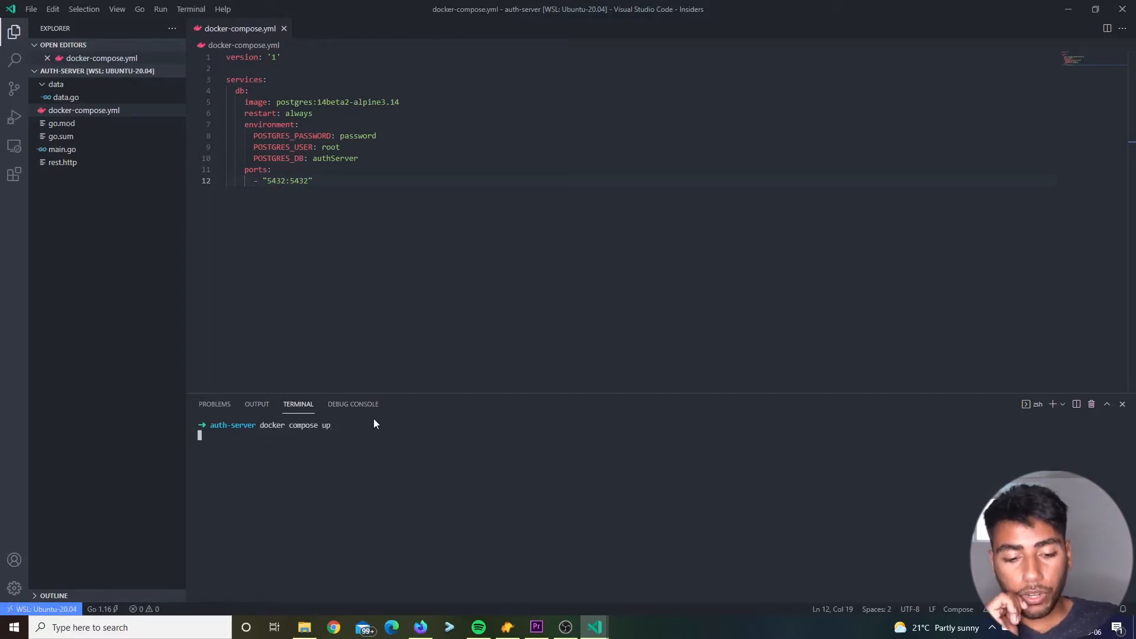
key(Enter)
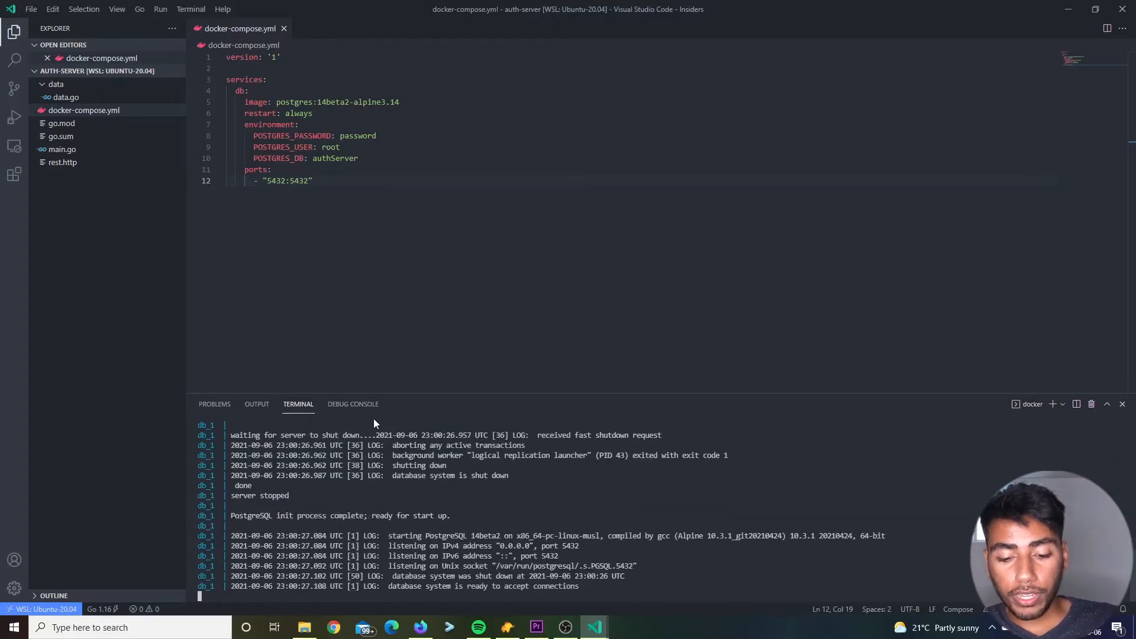
mouse_move(423, 614)
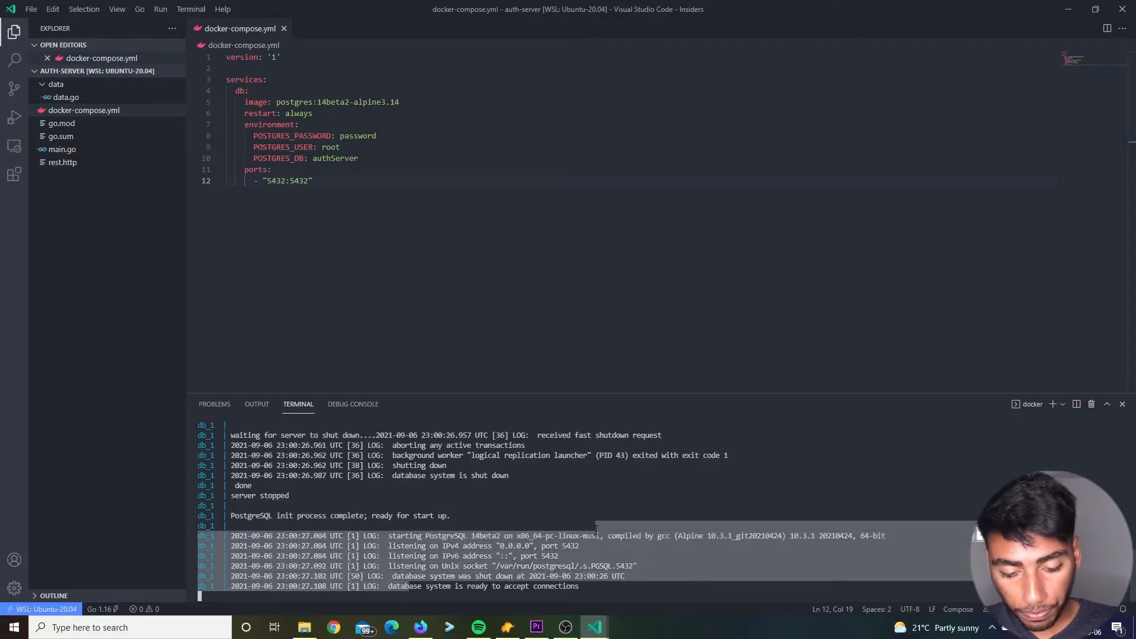
key(ctrl+c)
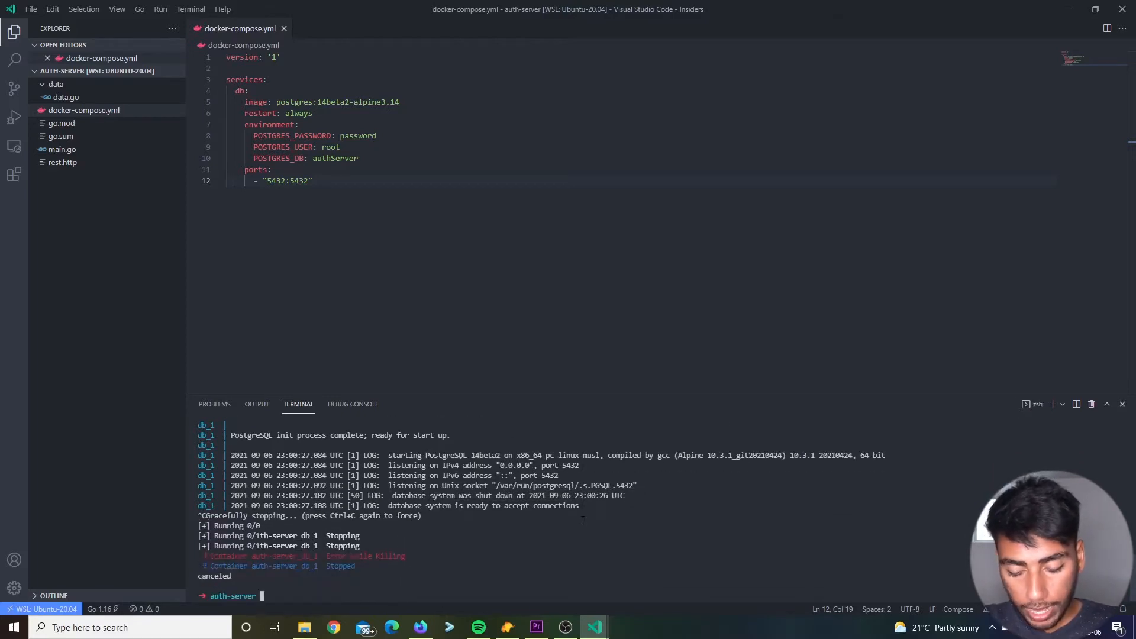
text(docker compose up -d)
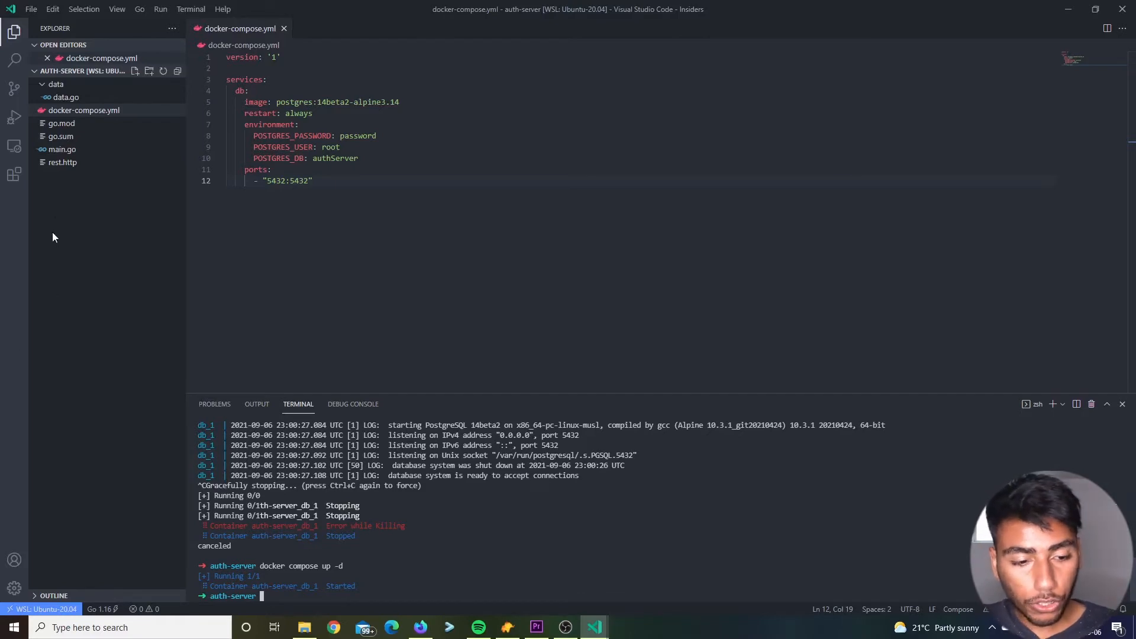
Start the auth server with go run main.go from the terminal
click(62, 162)
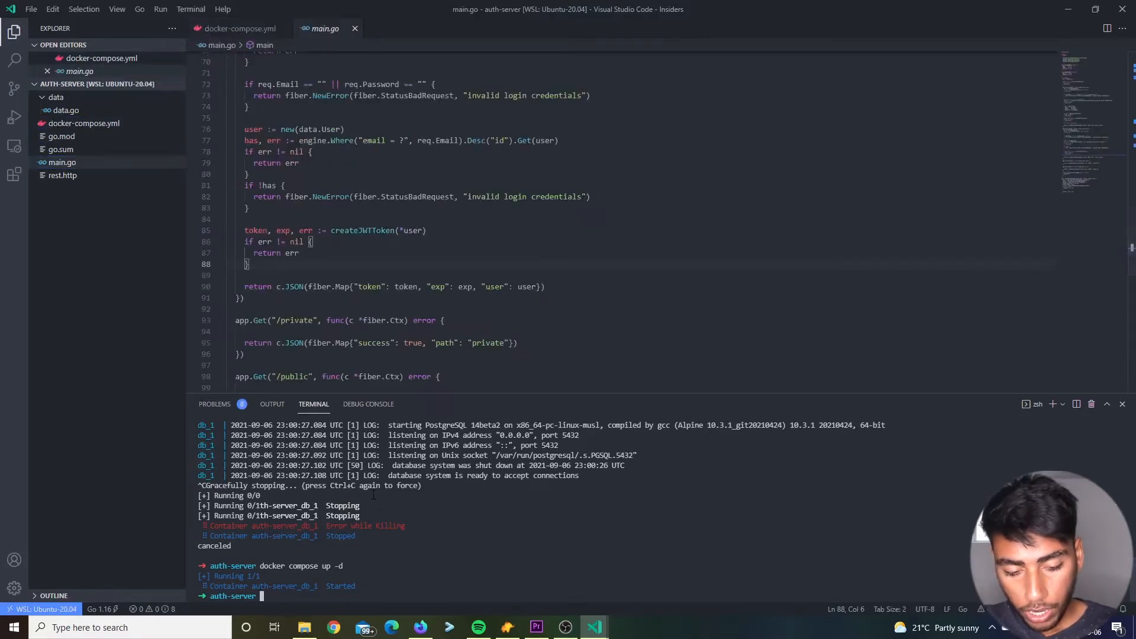
text(go run main.go)
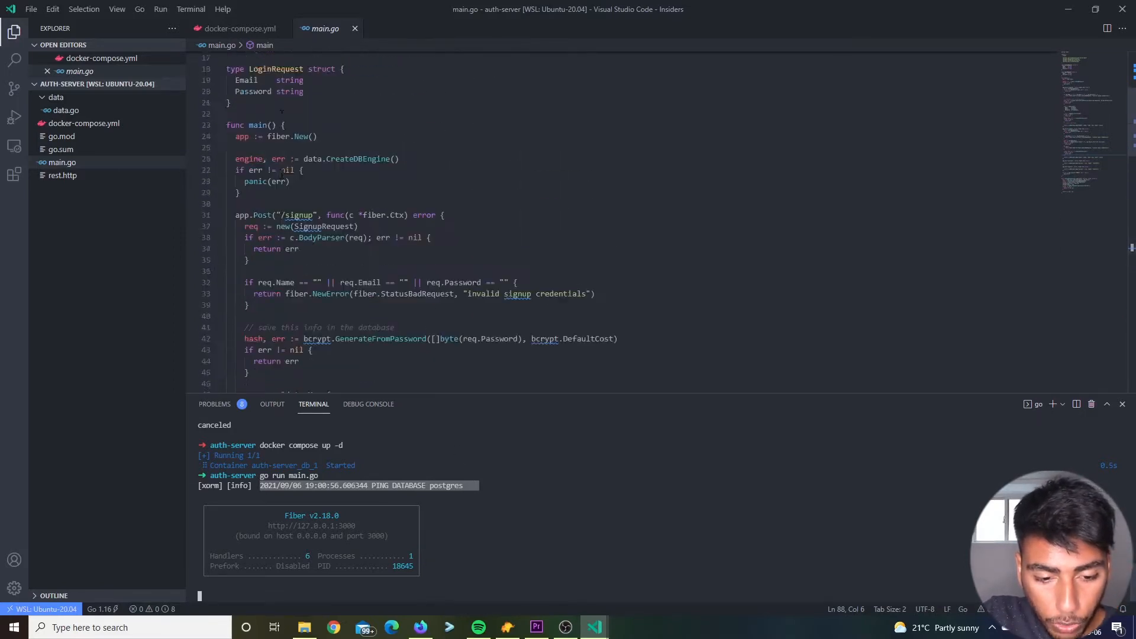
Inspect CreateDBEngine's connection code in data/data.go, then return to main.go
double_click(357, 217)
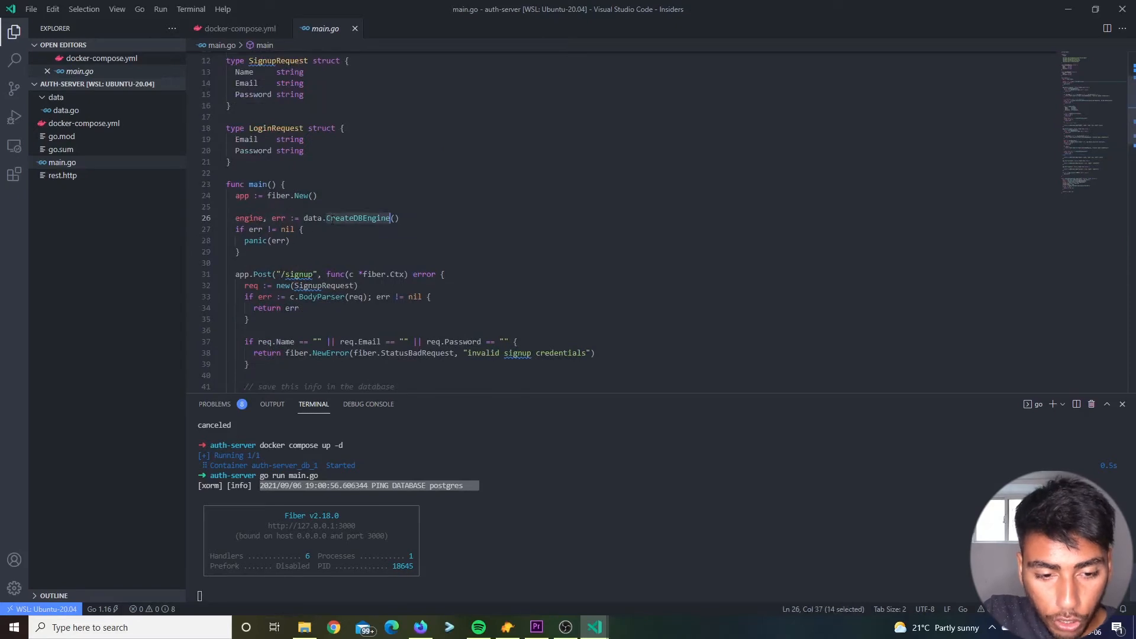
click(66, 110)
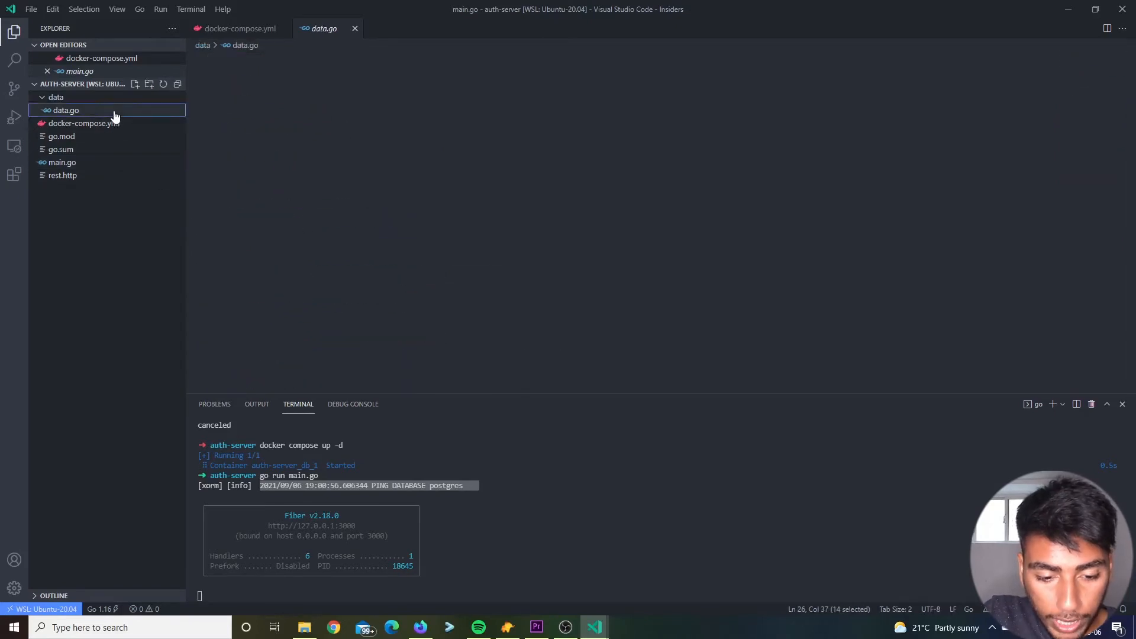
click(66, 109)
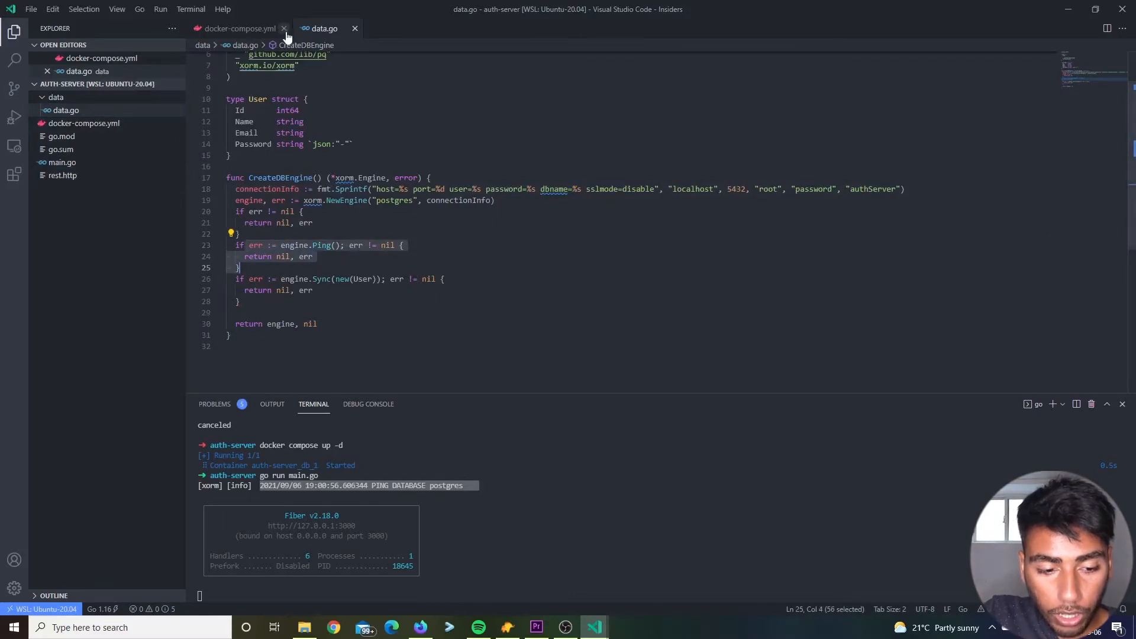
click(63, 162)
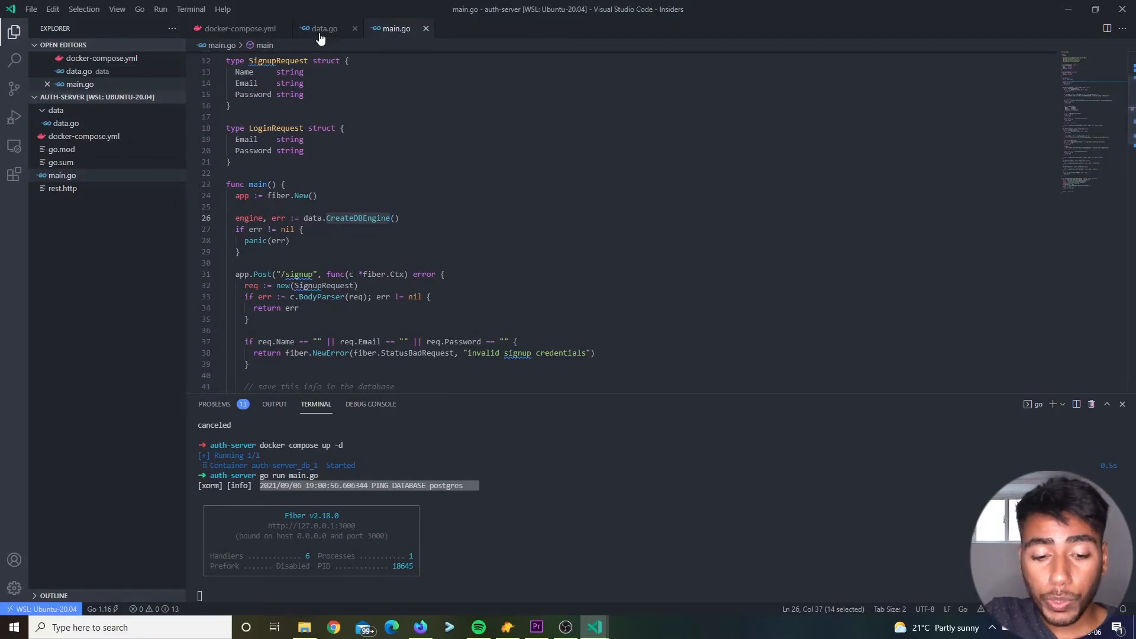
click(318, 29)
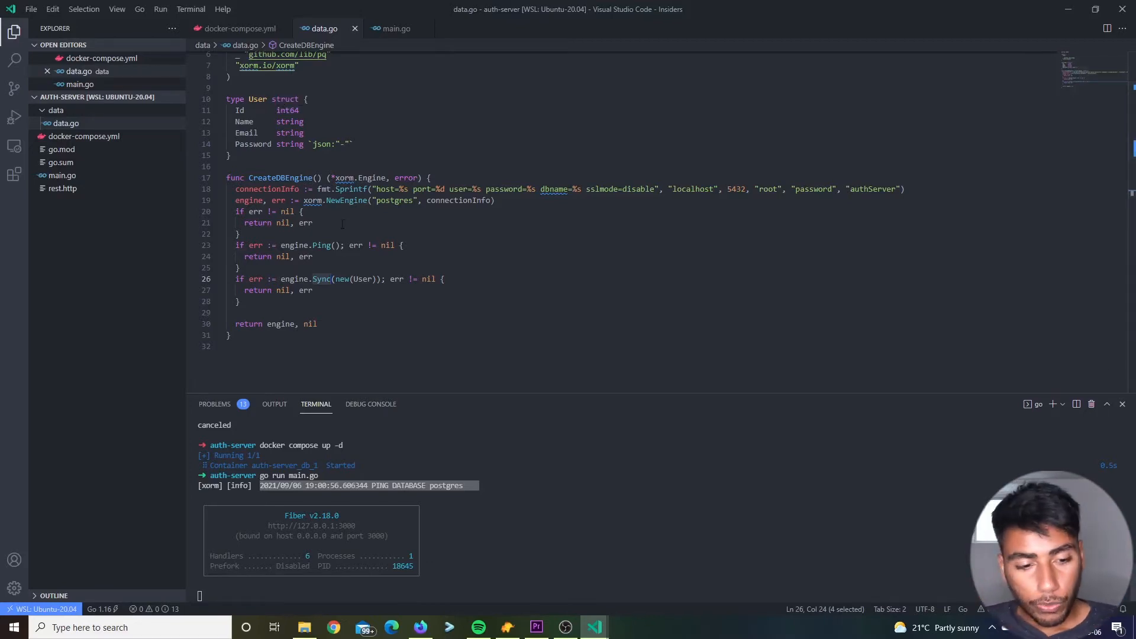
click(397, 29)
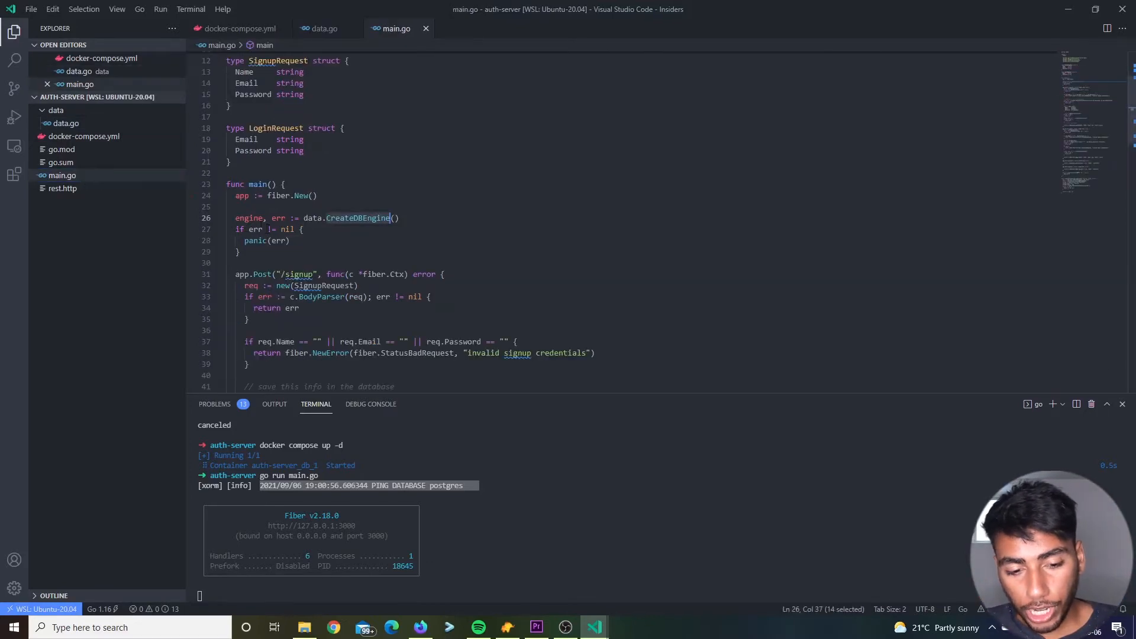
scroll(down, 3)
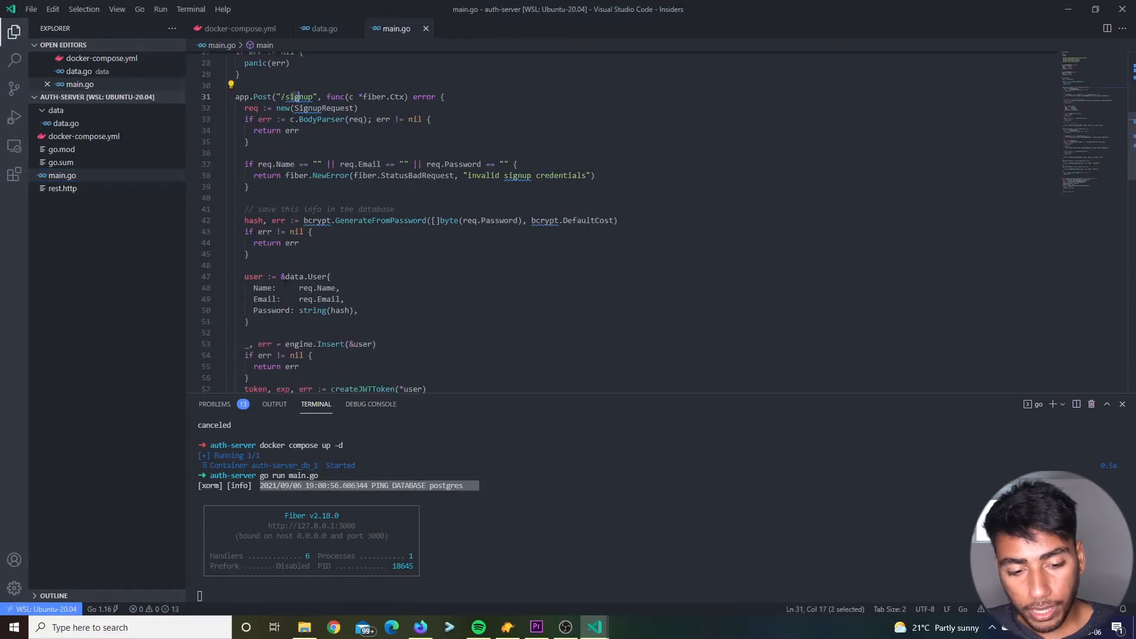
scroll(down, 3)
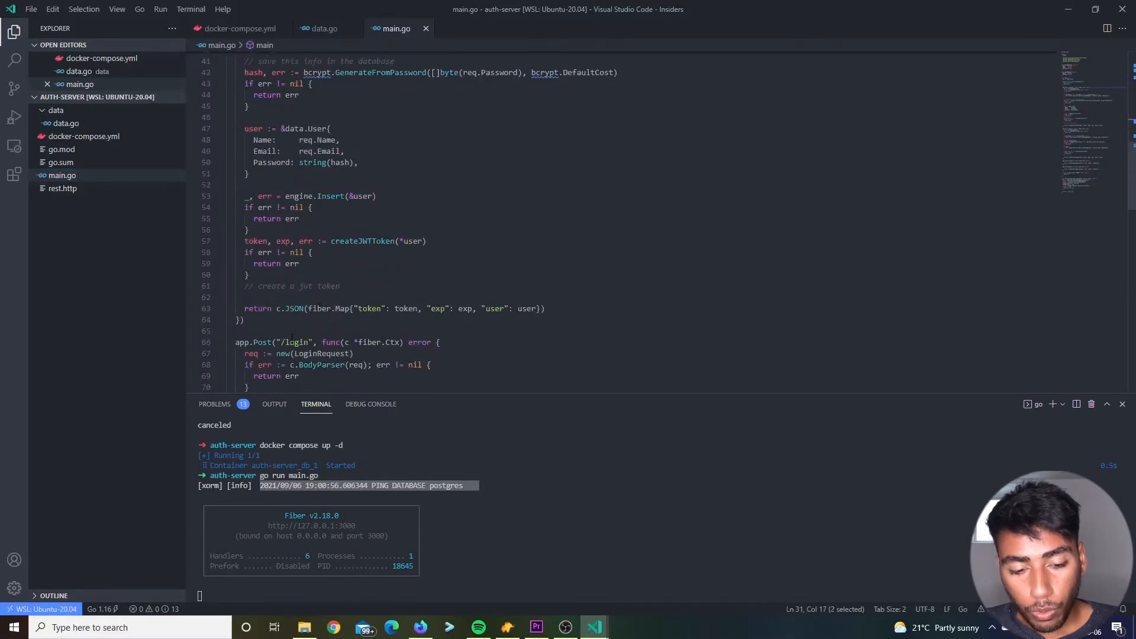
scroll(down, 3)
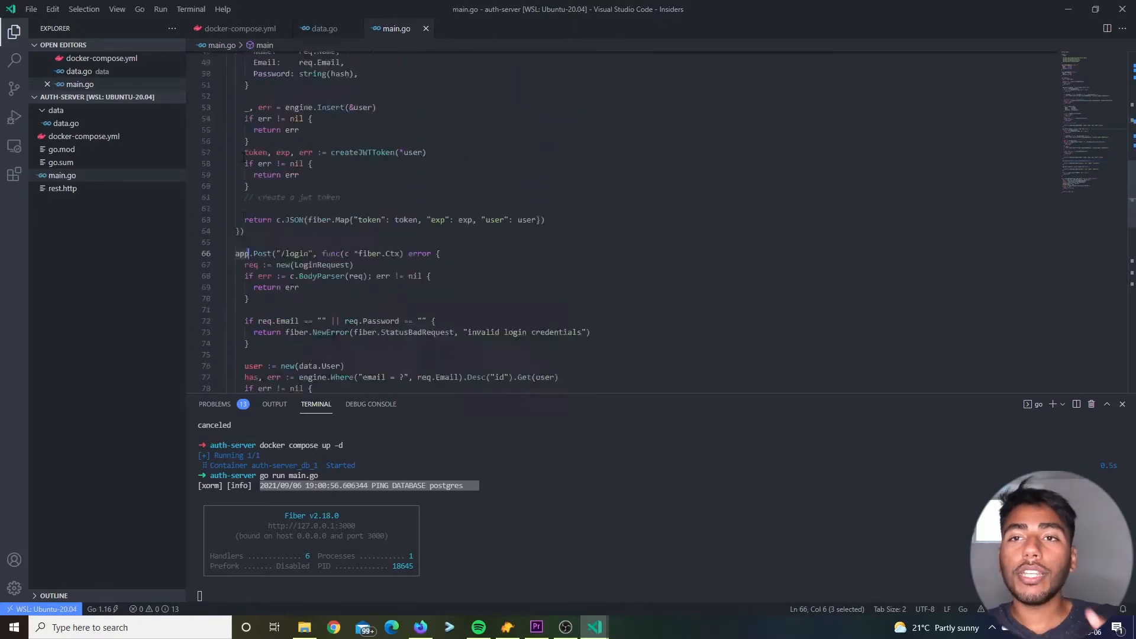
scroll(down, 3)
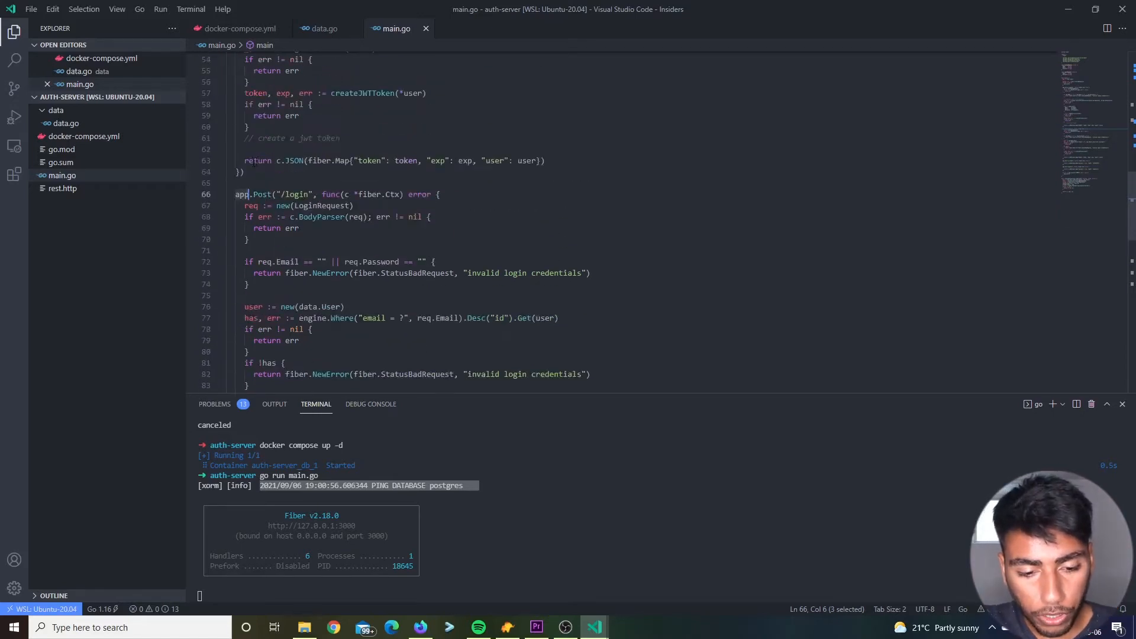
Define private := app.Group("/private") and a public group for the /public route
scroll(down, 3)
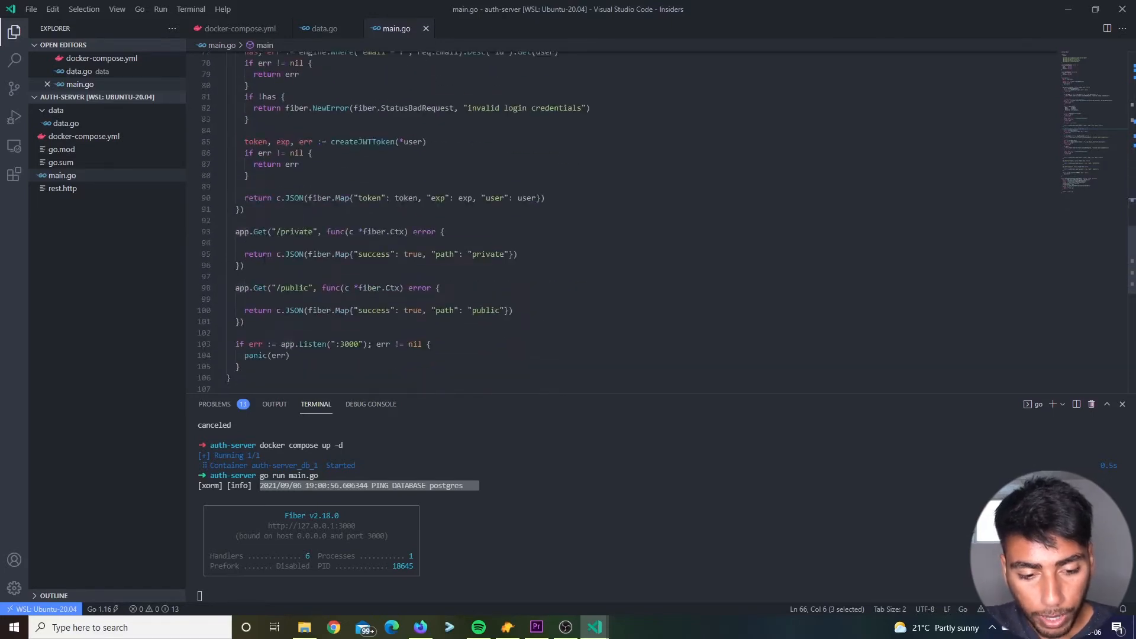
text(private)
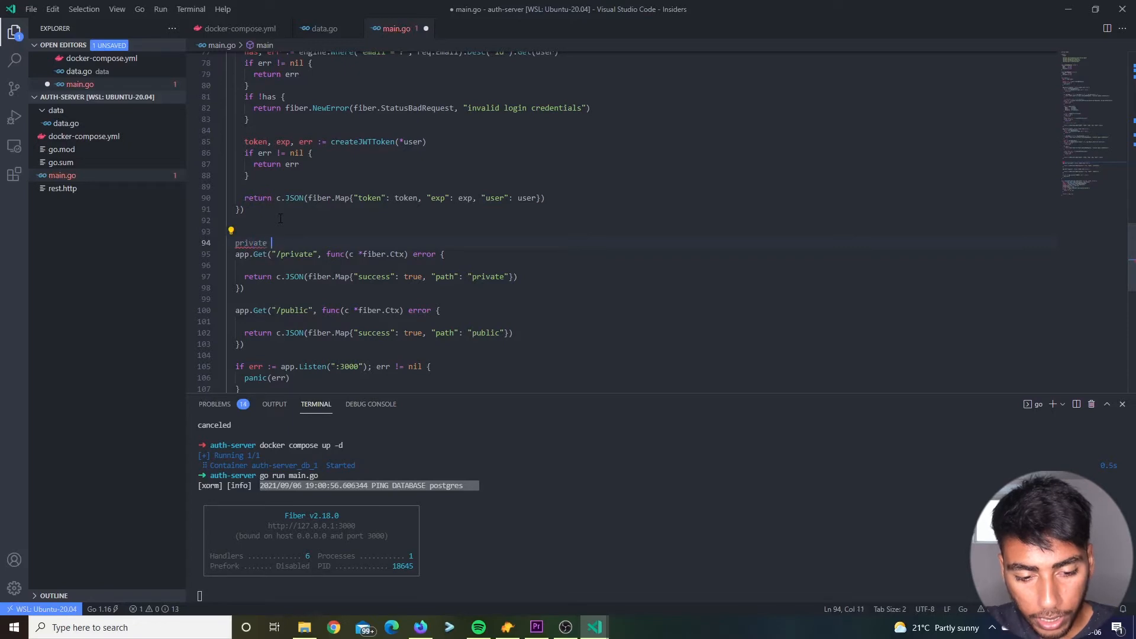
text(:= app.Group("/)
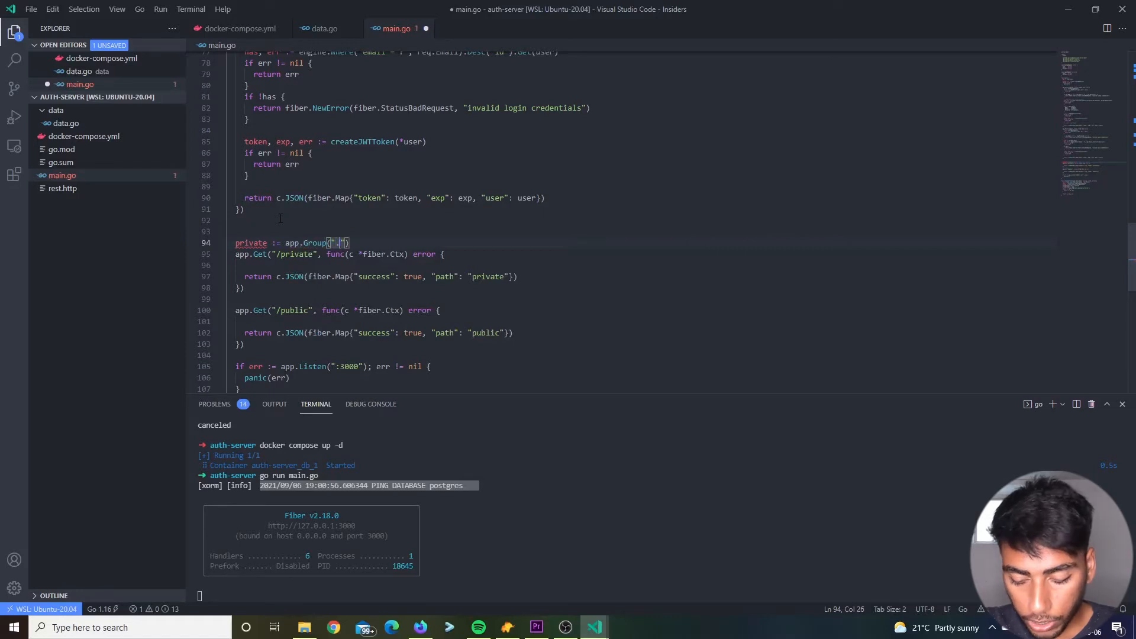
text(/priva)
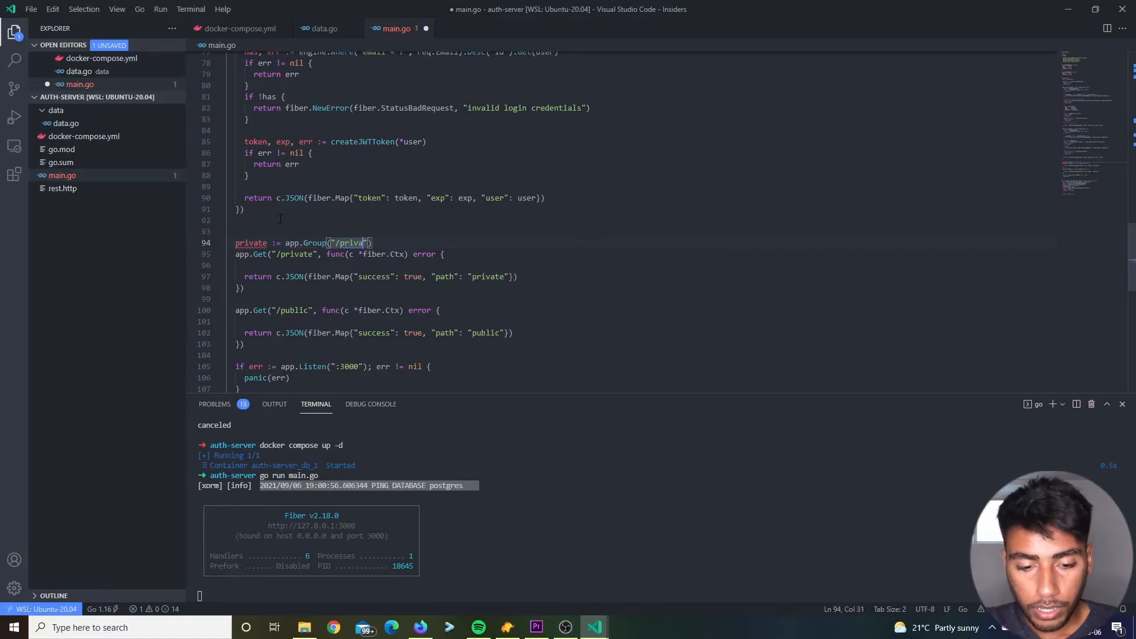
text(te)
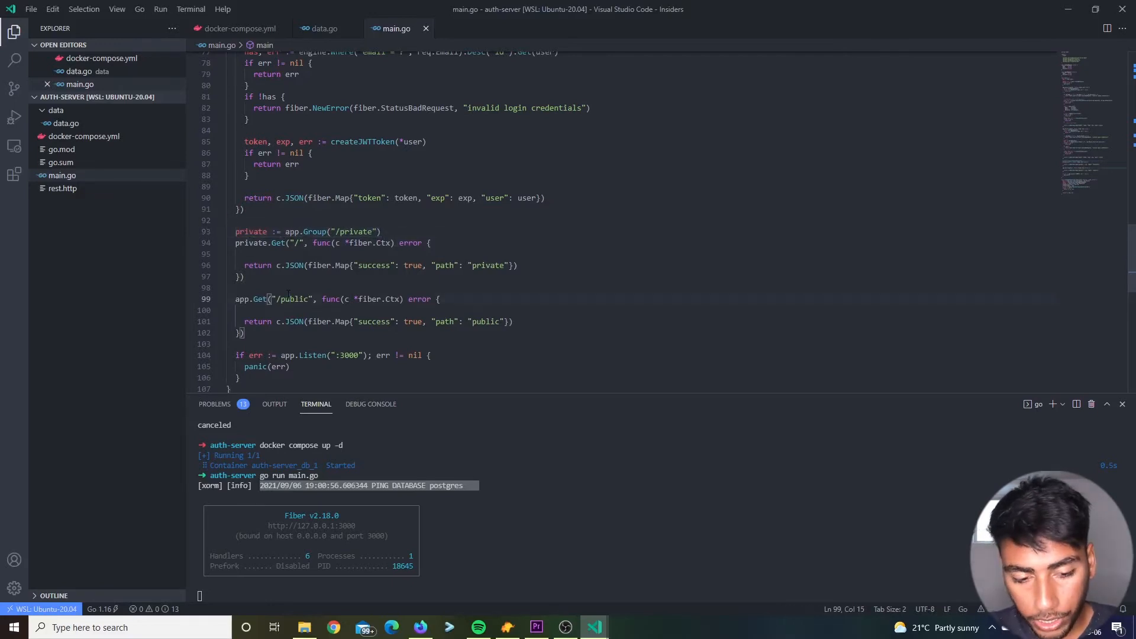
text(private := app.Group("/private"))
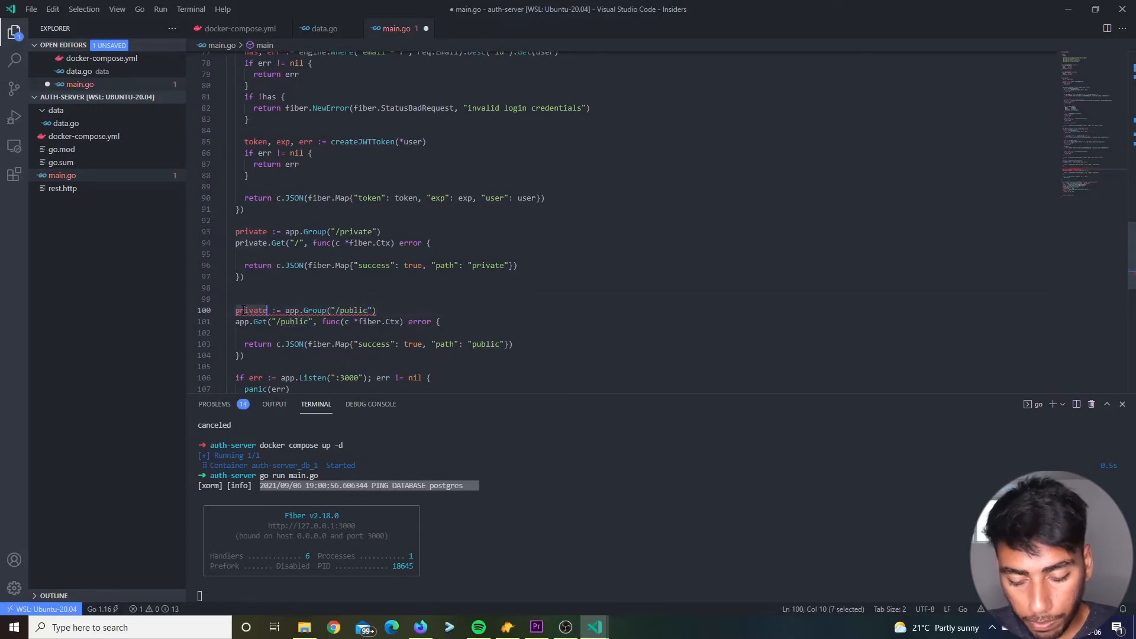
text(public)
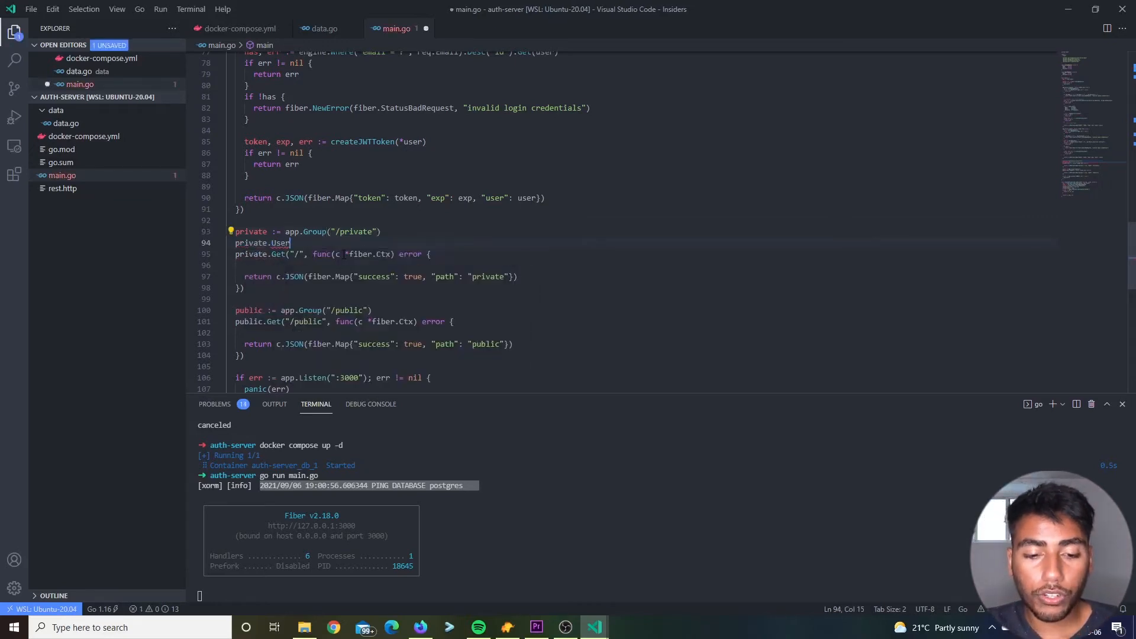
Add private.Use(jwtware.New(jwtware.Config{})) with gofiber/jwt/v3 imported as jwtware
key(Backspace)
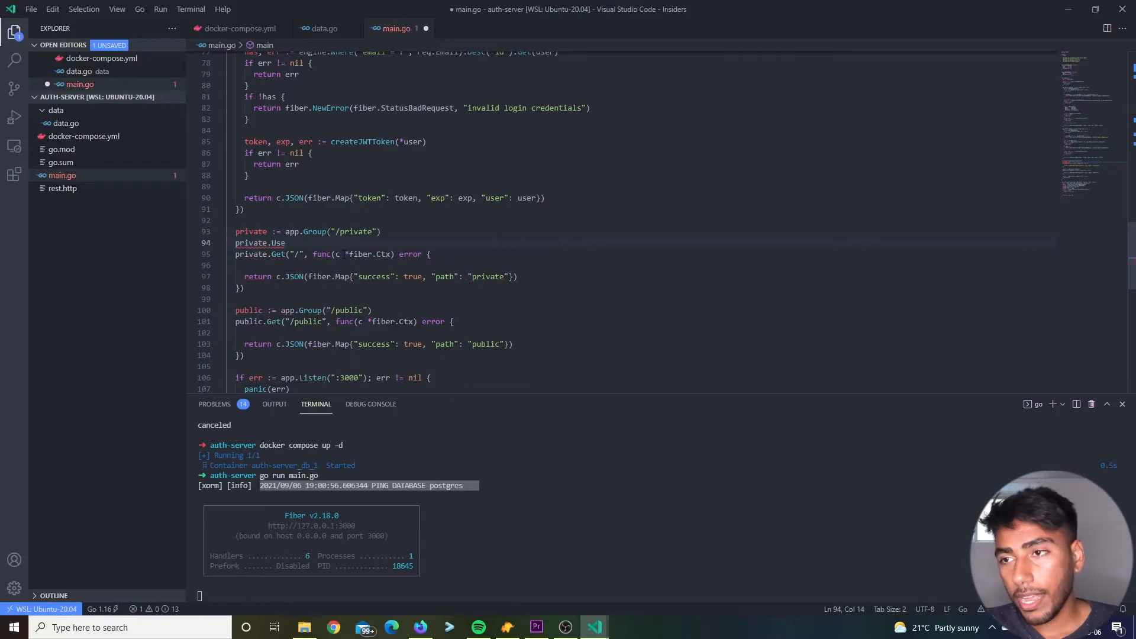
text(()
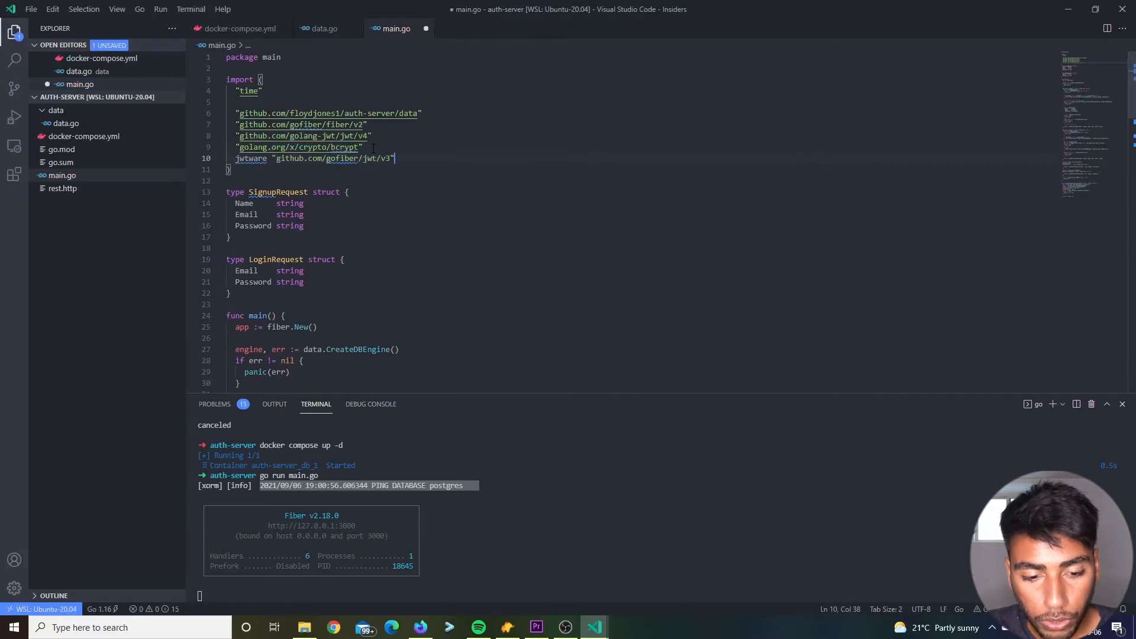
scroll(down, 3)
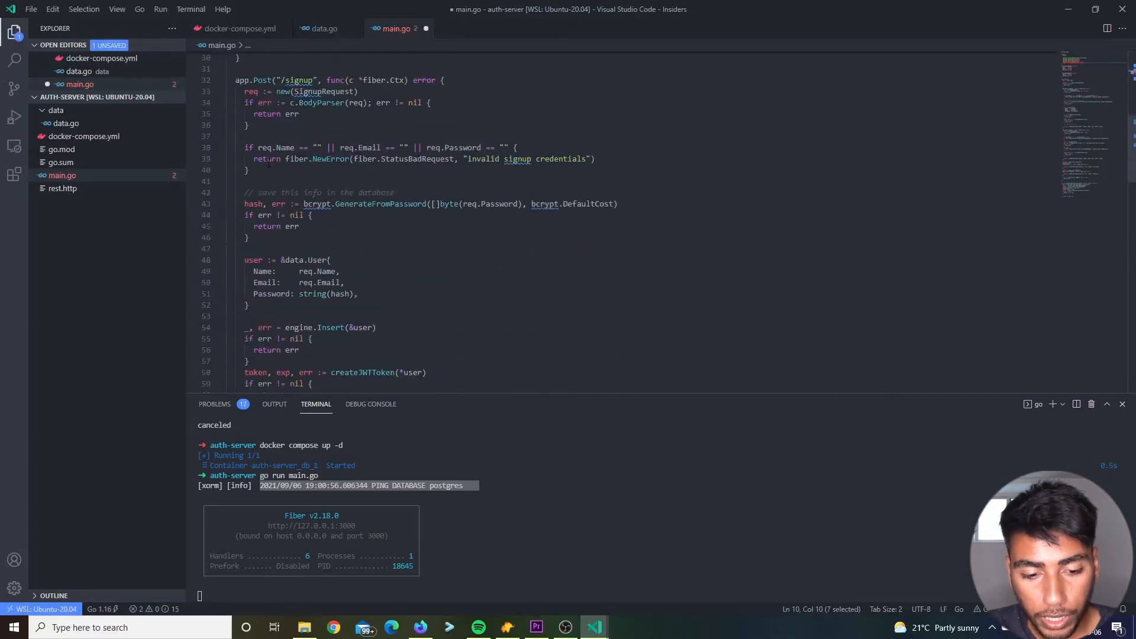
scroll(down, 3)
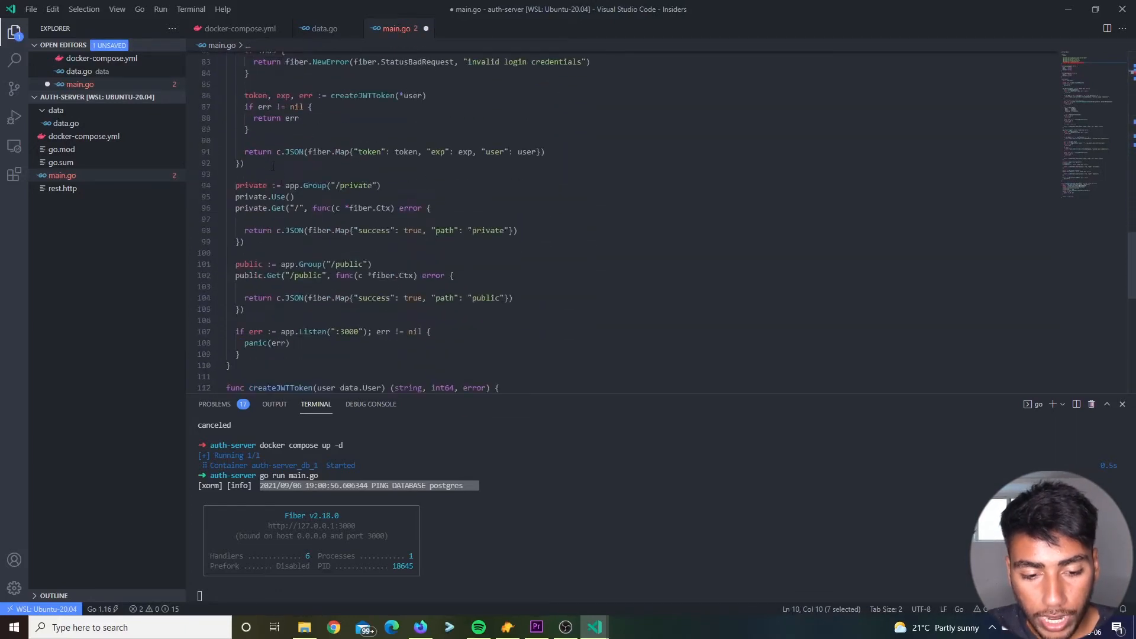
text(jwtware.)
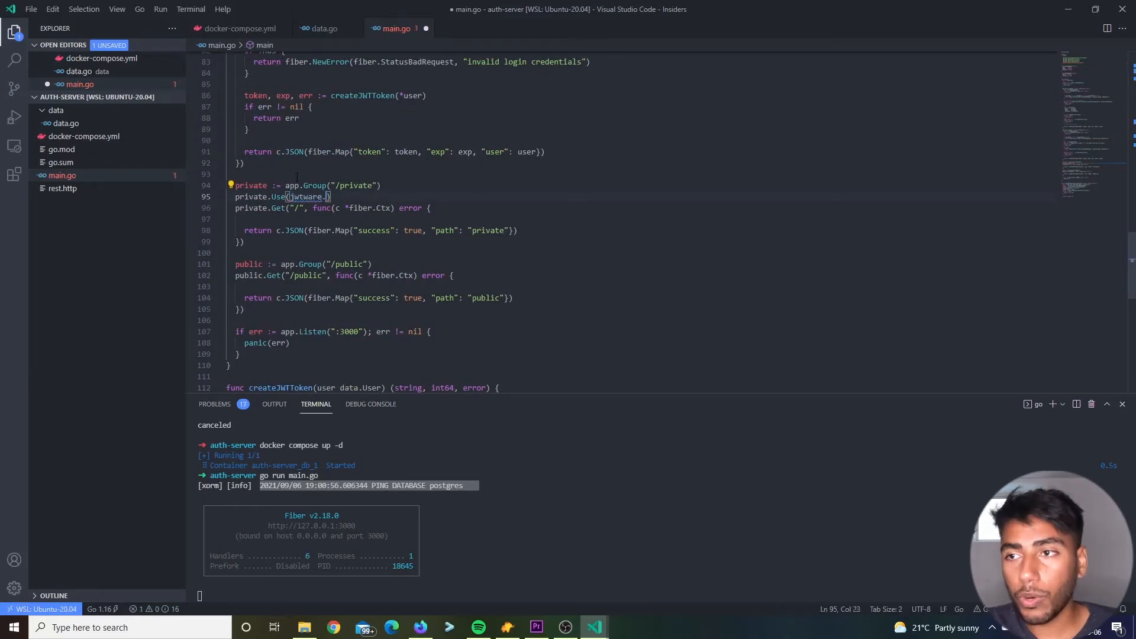
text(New)
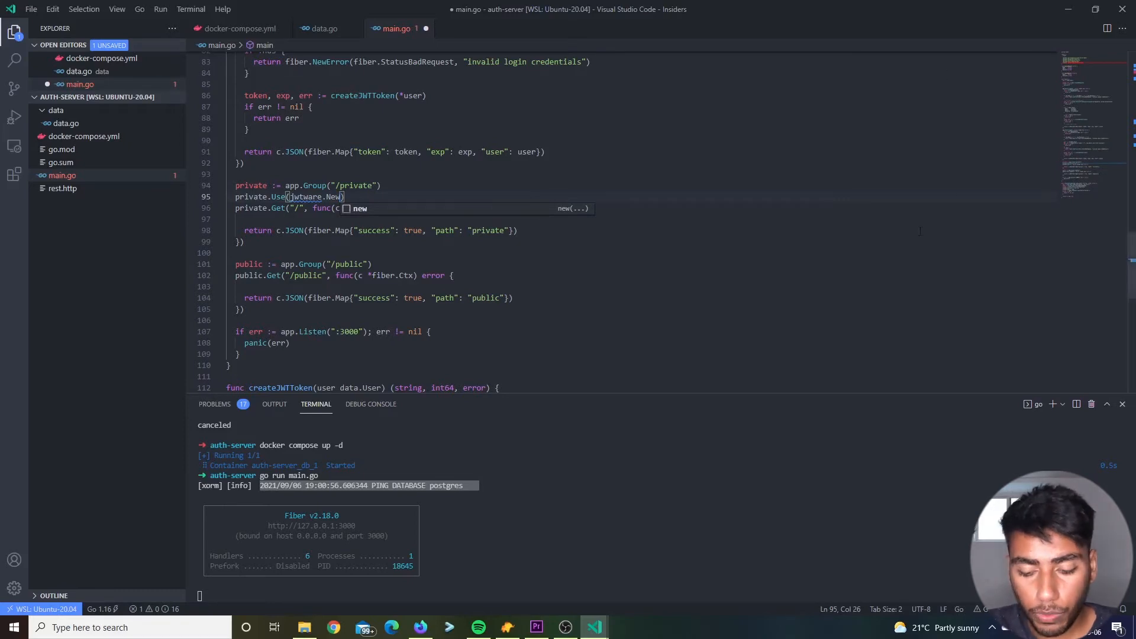
text(()
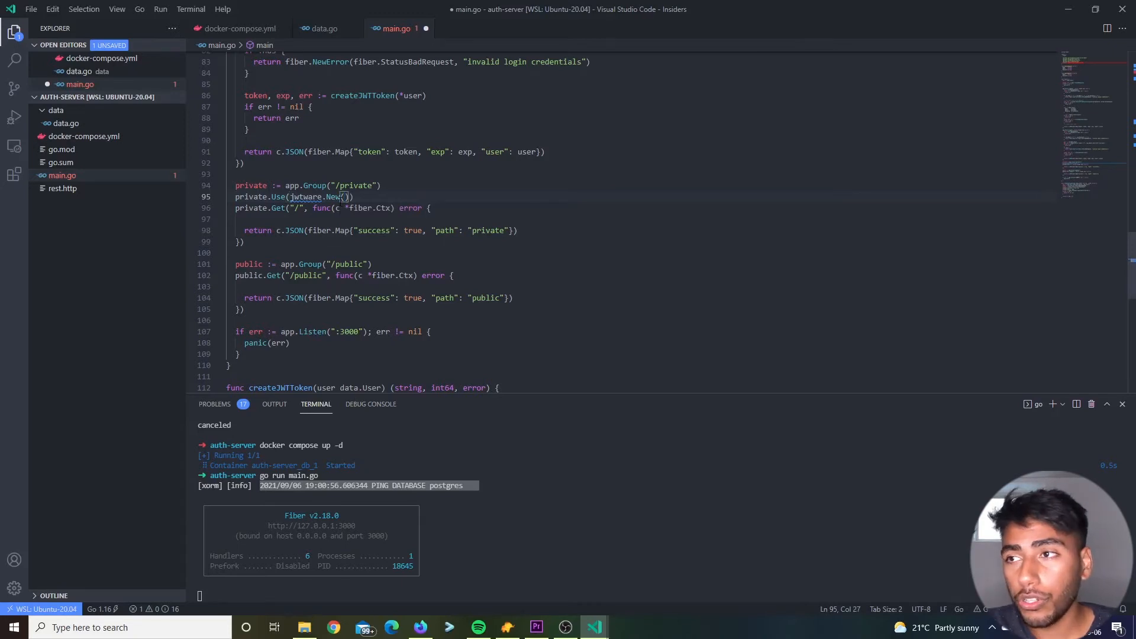
text(jwtware.)
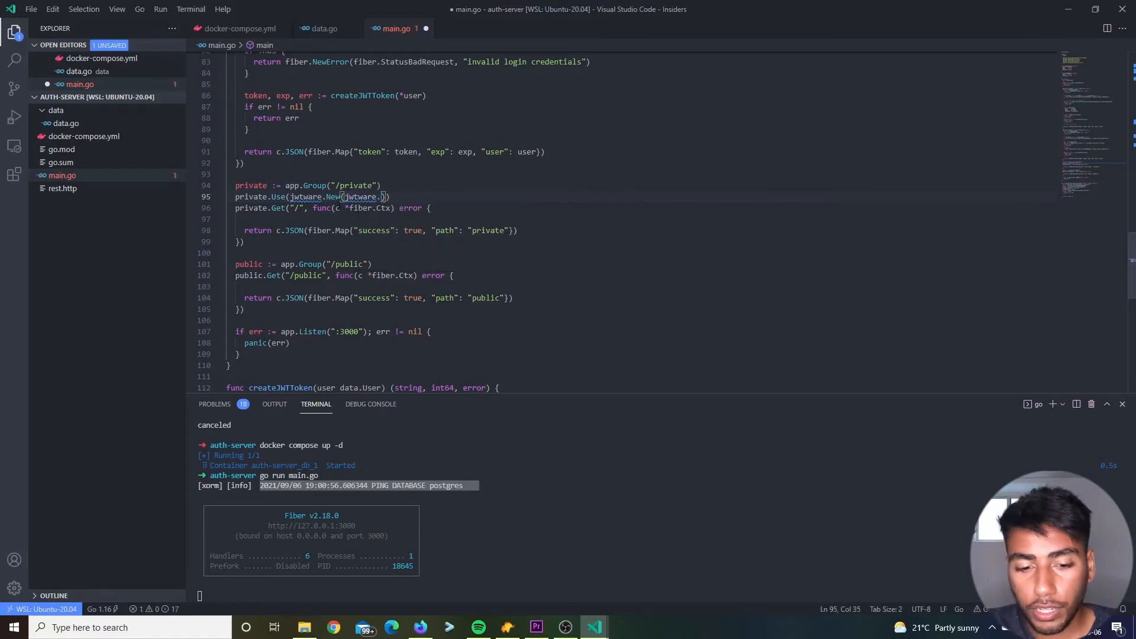
text(Config)
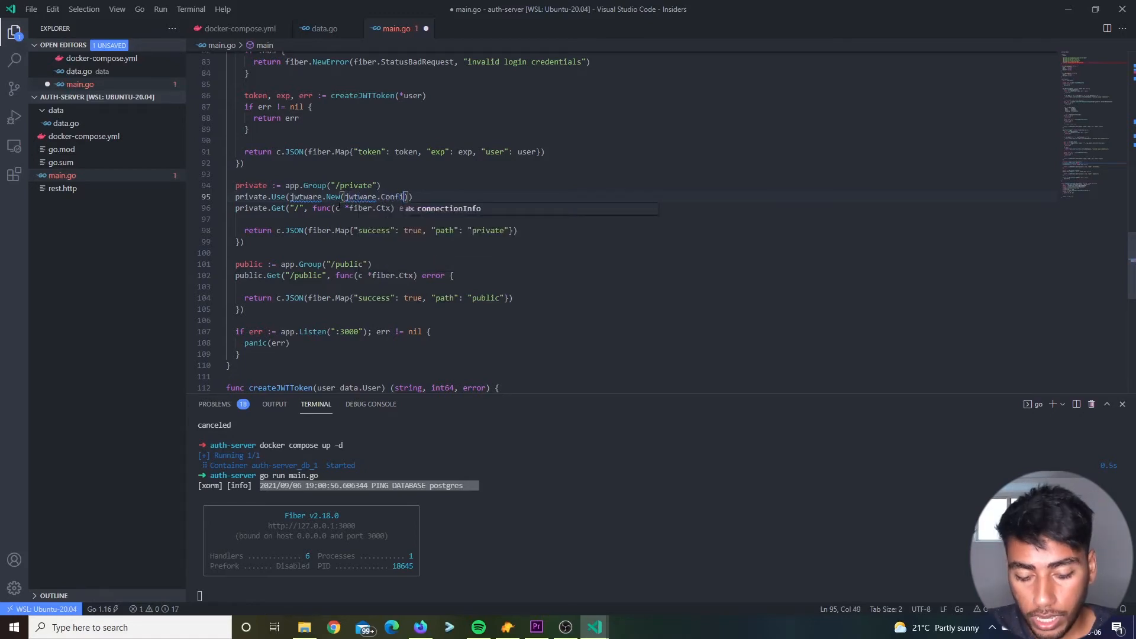
text({})
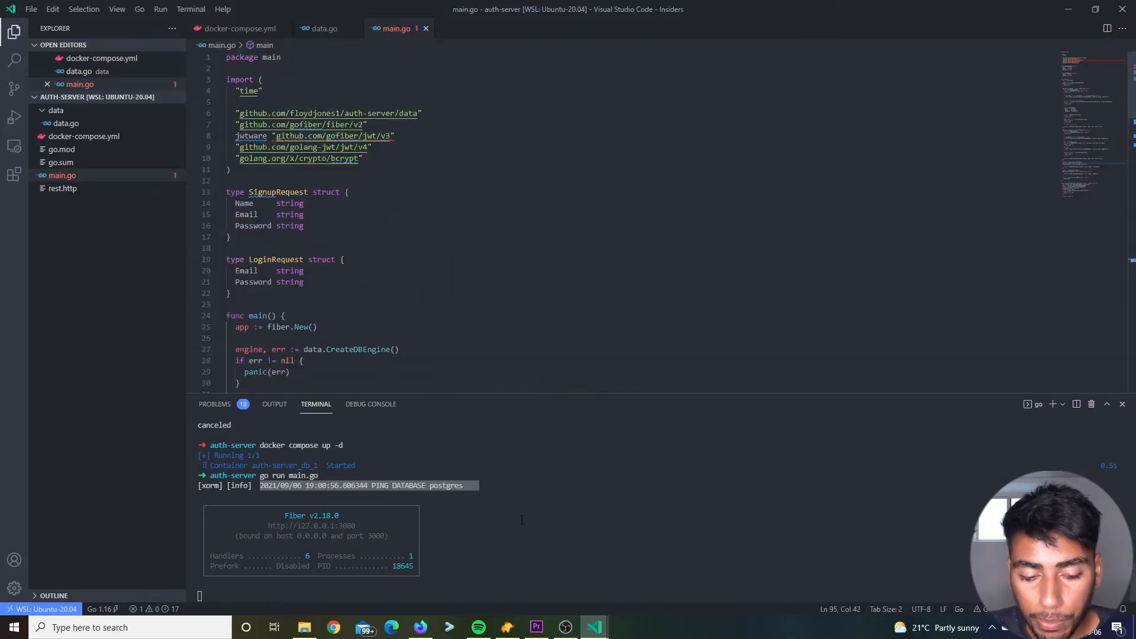
Stop the server and run go mod tidy to fetch github.com/gofiber/jwt/v3
key(ctrl+c)
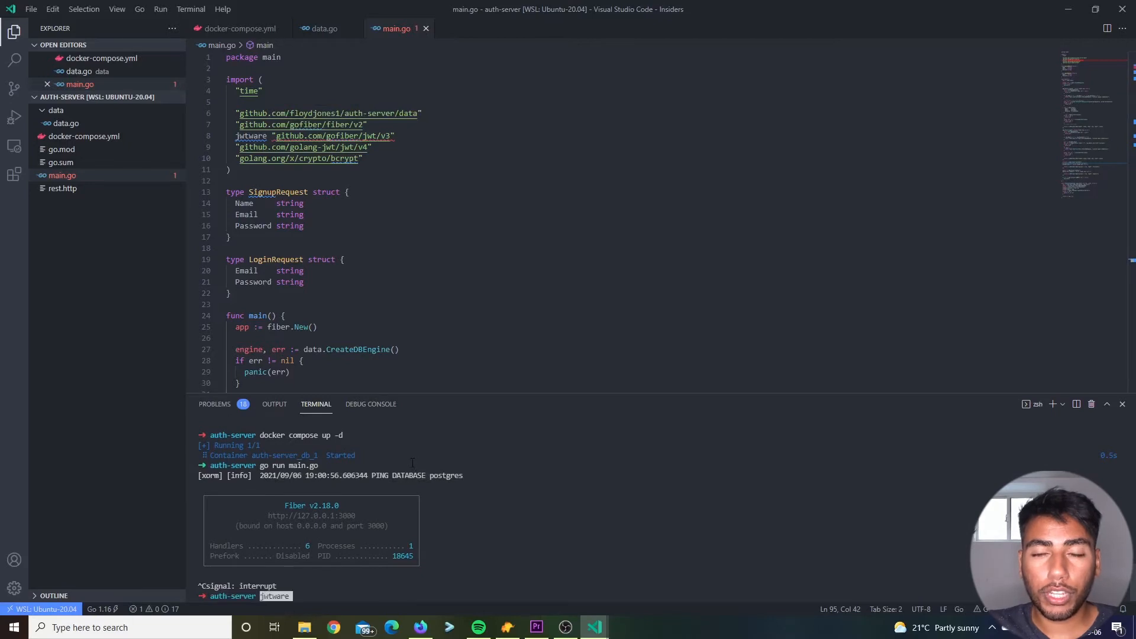
text(go mod tidy)
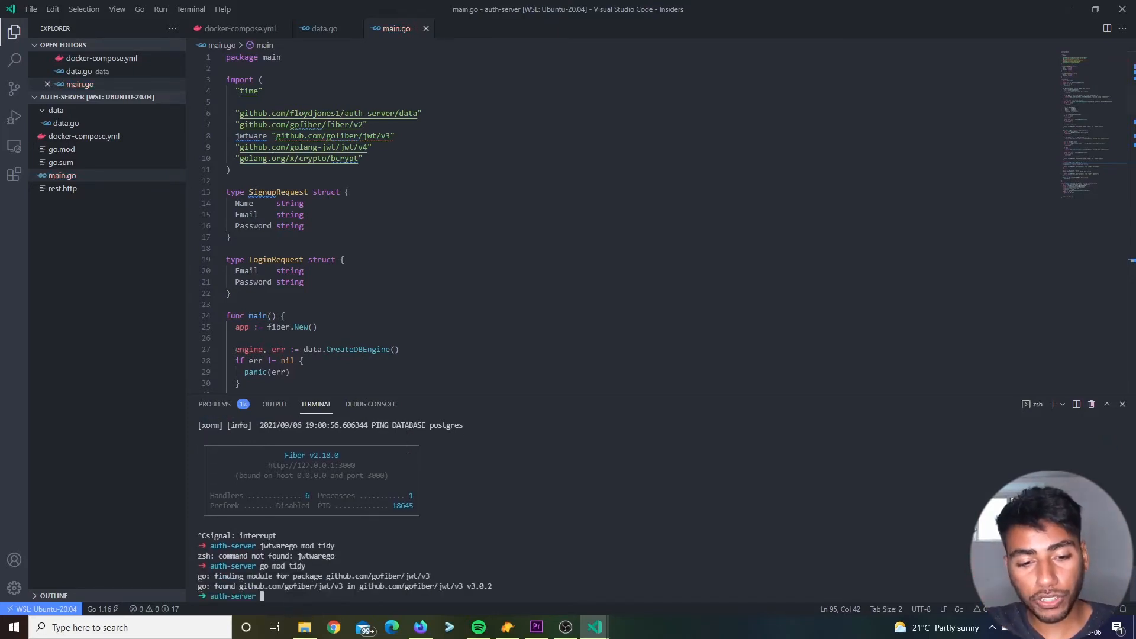
scroll(down, 3)
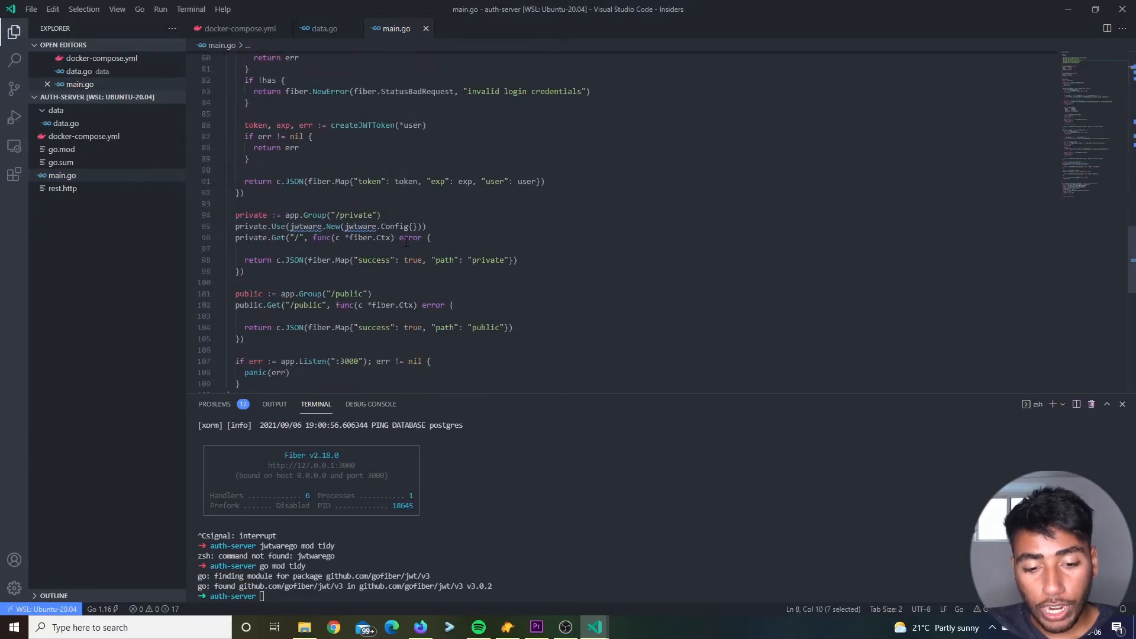
click(236, 203)
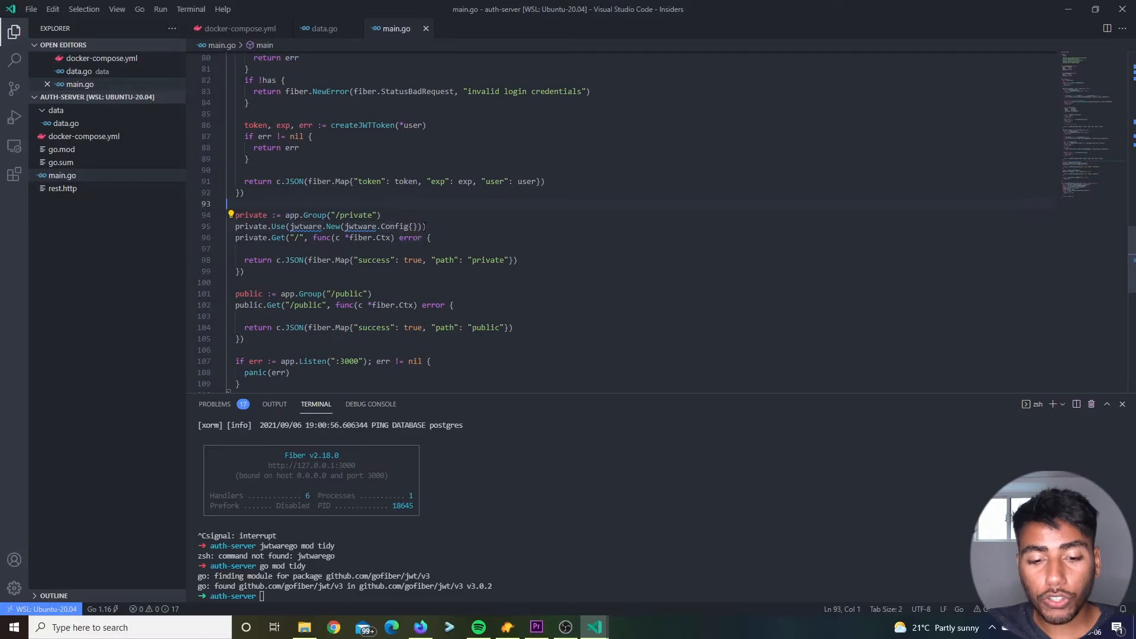
key(Enter)
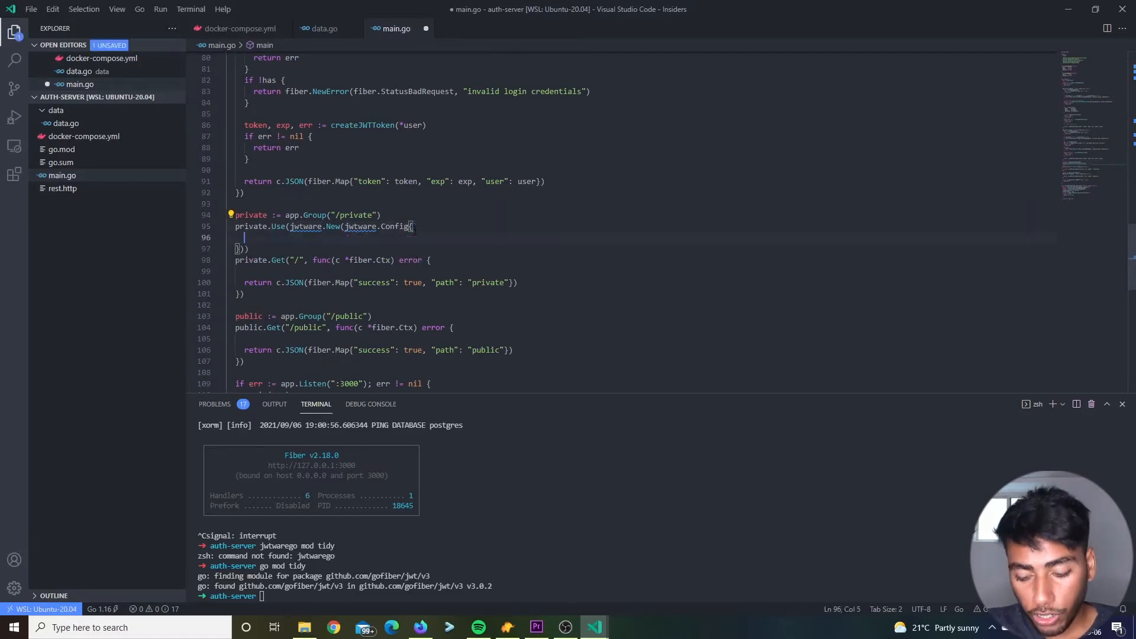
text(Se)
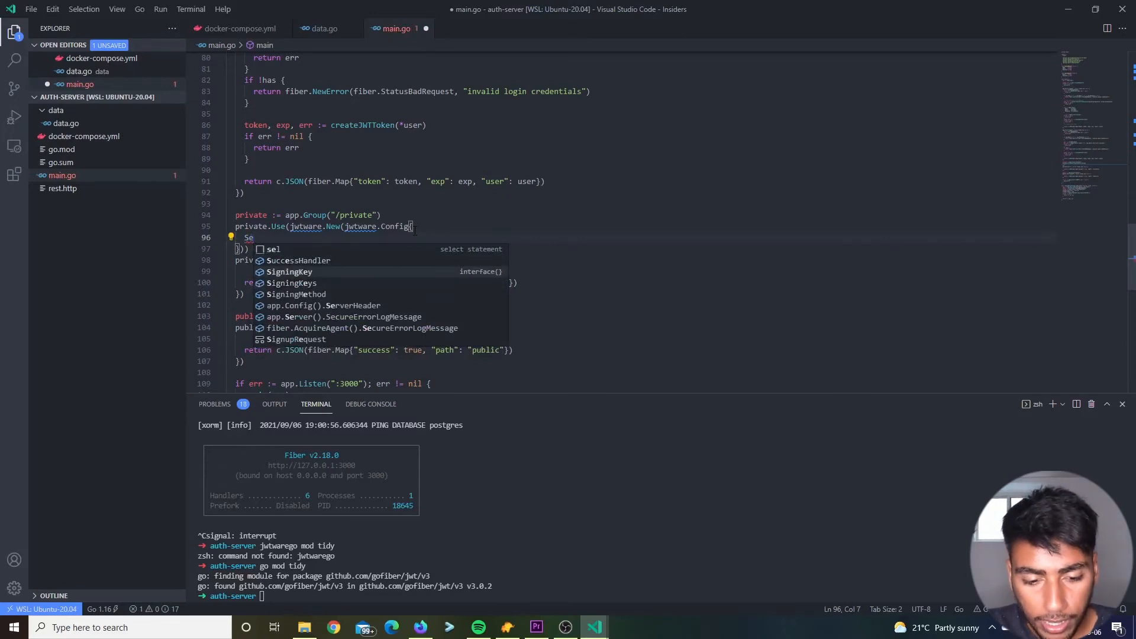
text(SigningKey: ,)
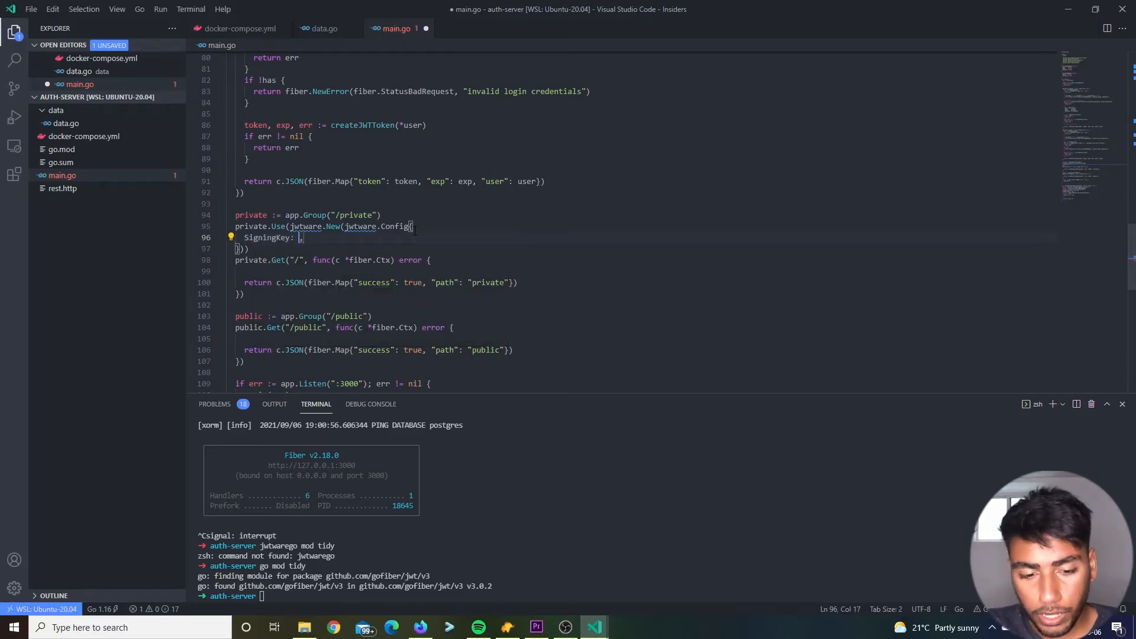
text([])
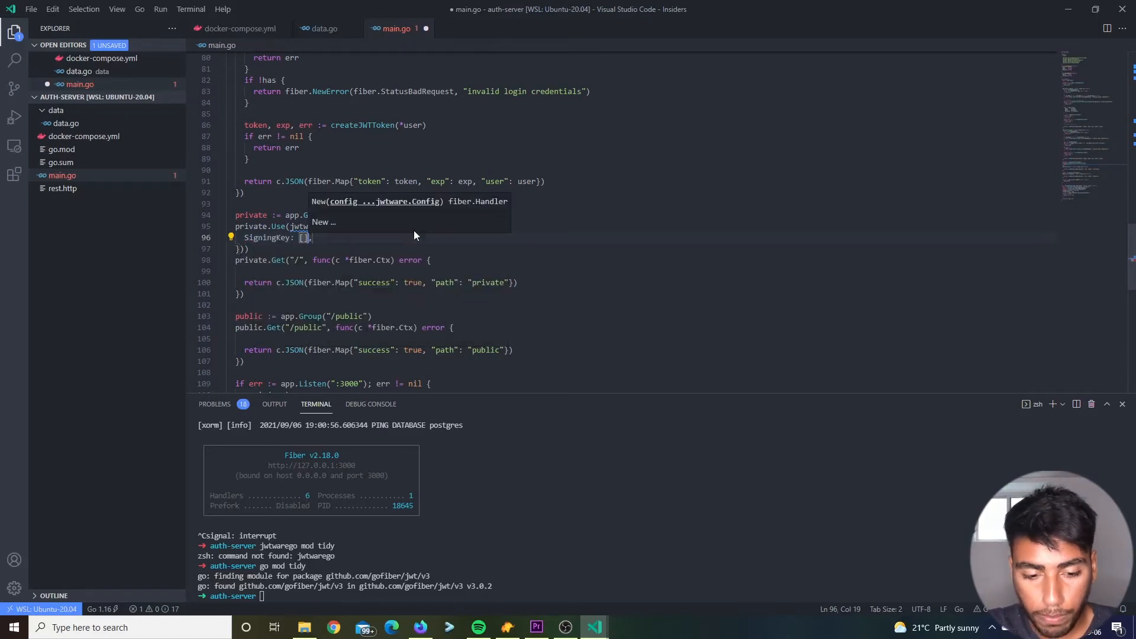
text(byte,)
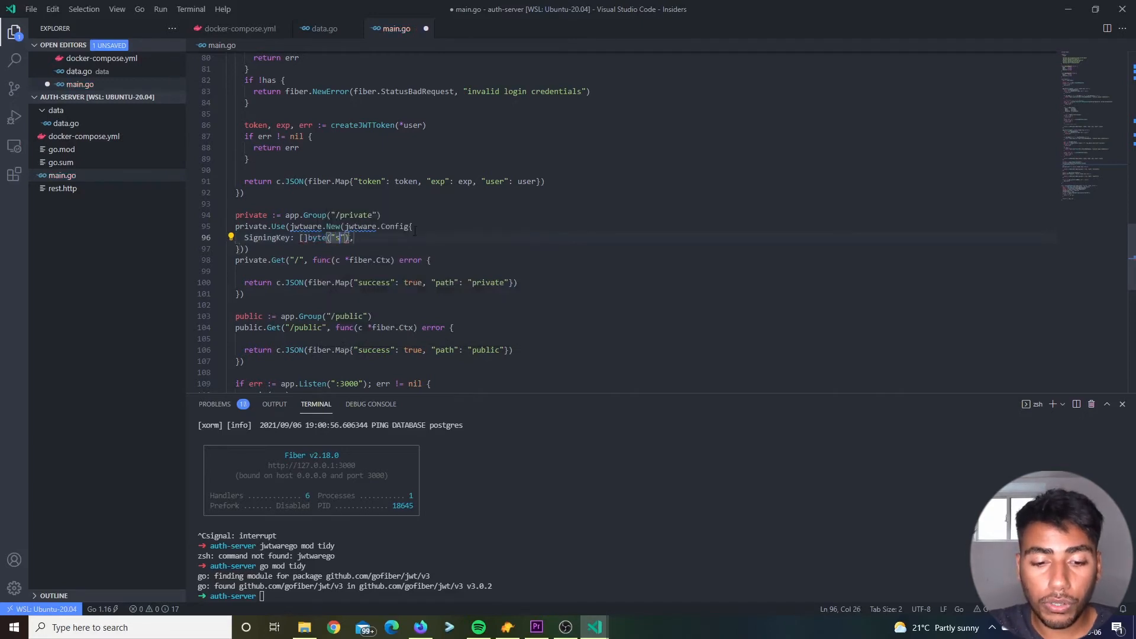
text(secret)
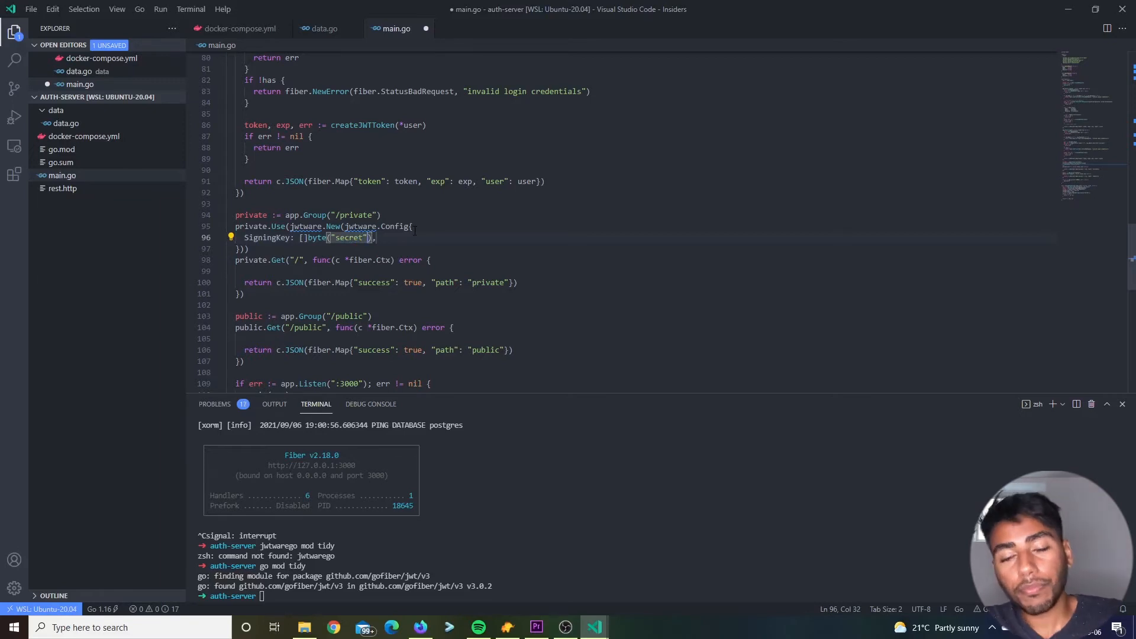
key(ctrl+s)
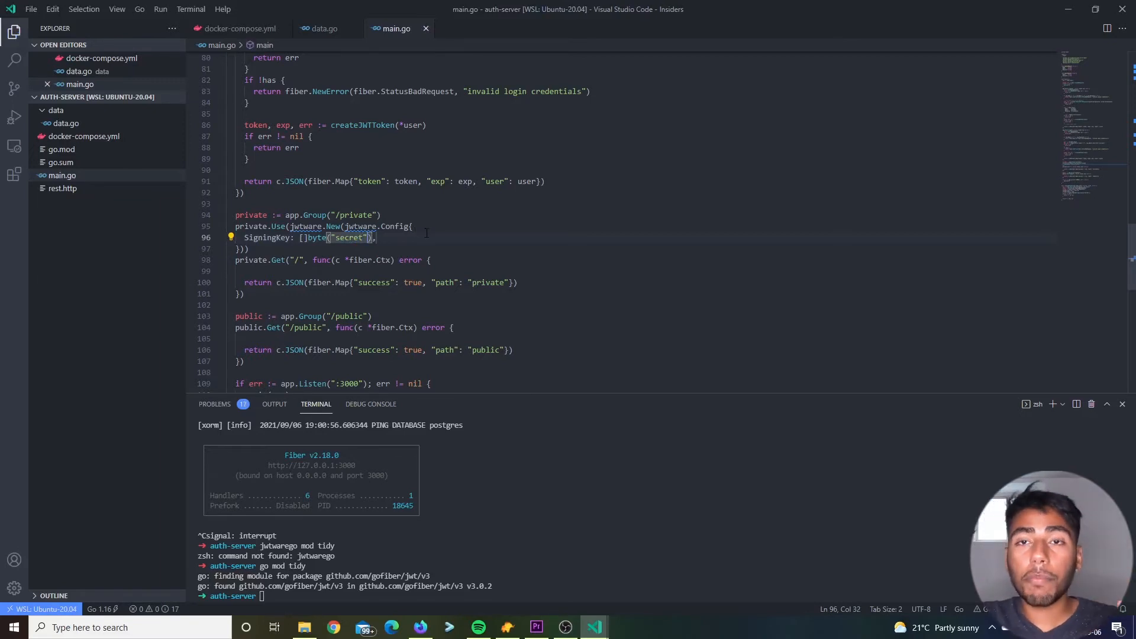
Select the JWT middleware block in main.go for review
scroll(down, 3)
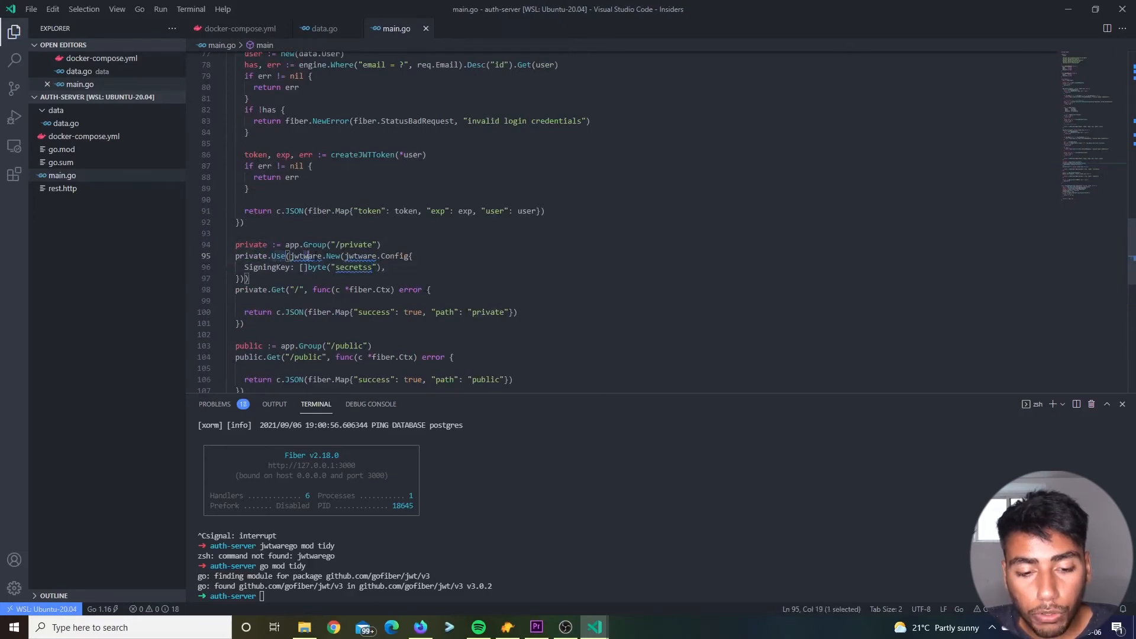
drag(288, 255, 247, 277)
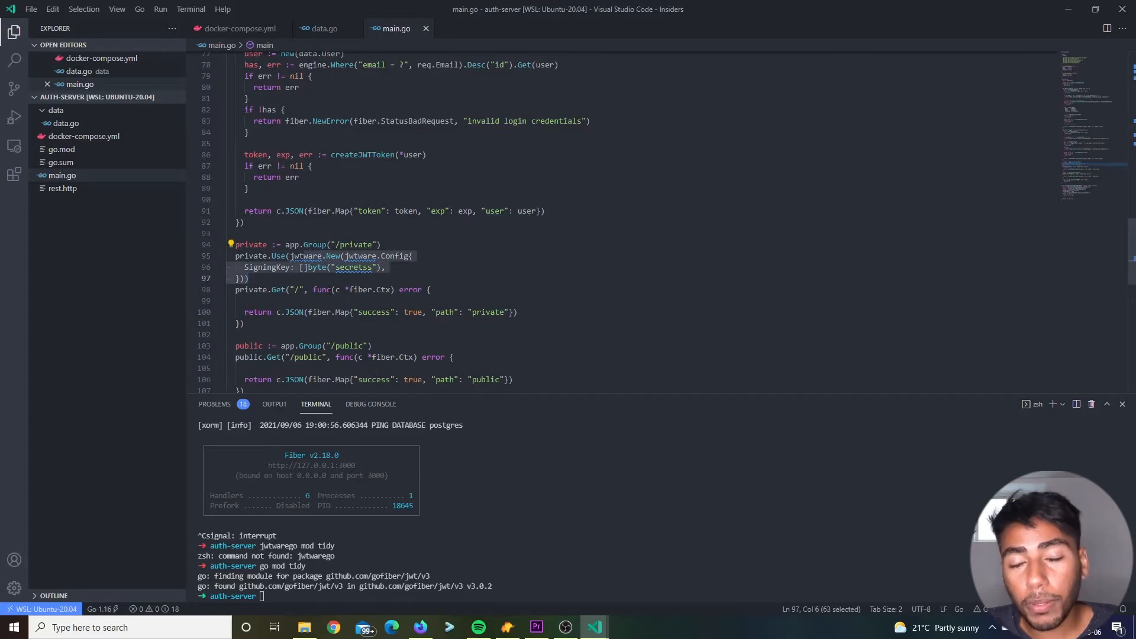
scroll(down, 3)
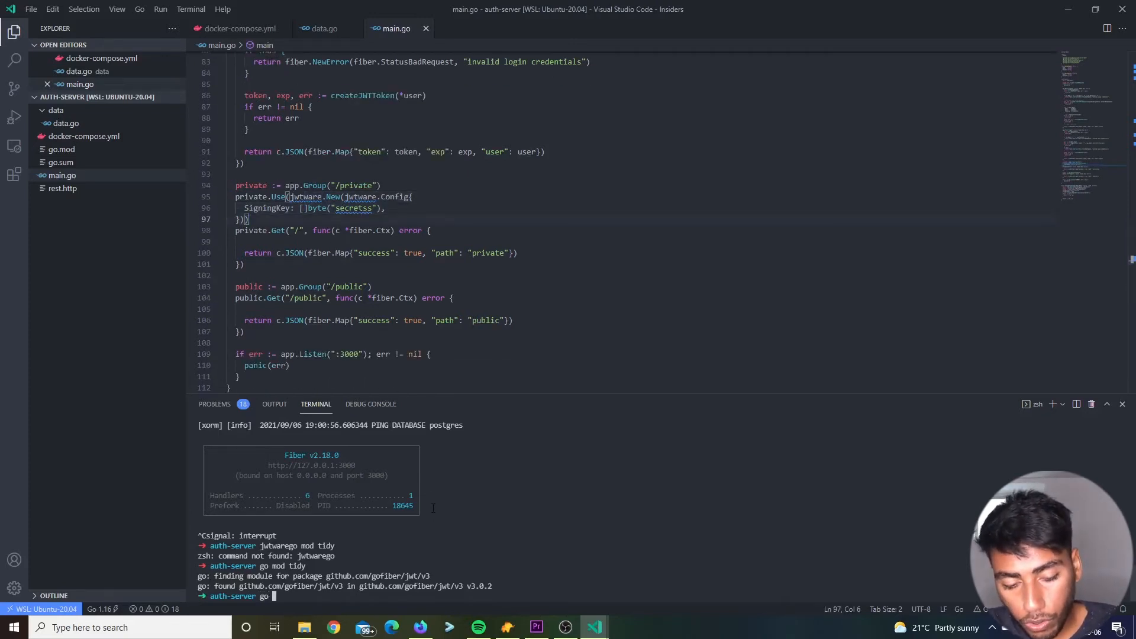
Restart the server with go run main.go and move to the rest.http requests file
text(run main.go)
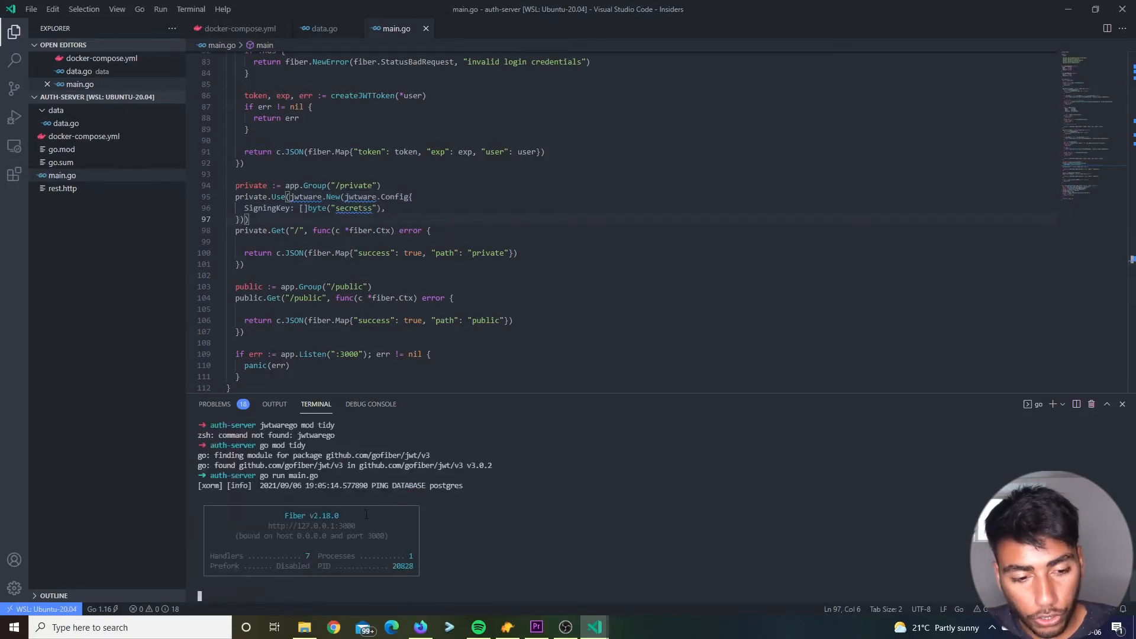
click(62, 201)
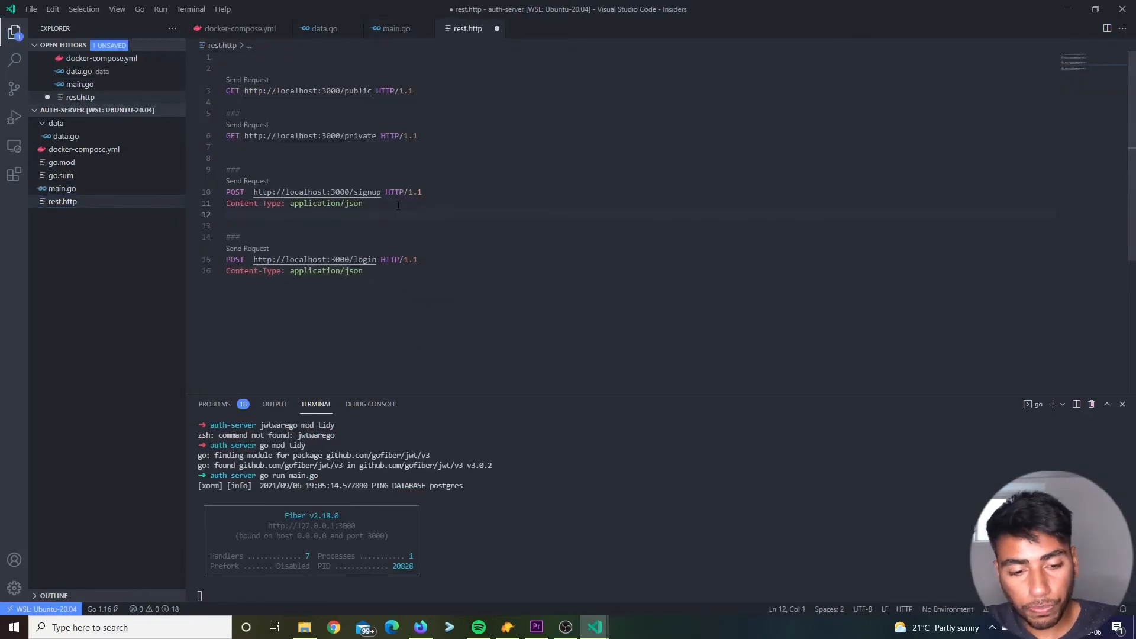
text({)
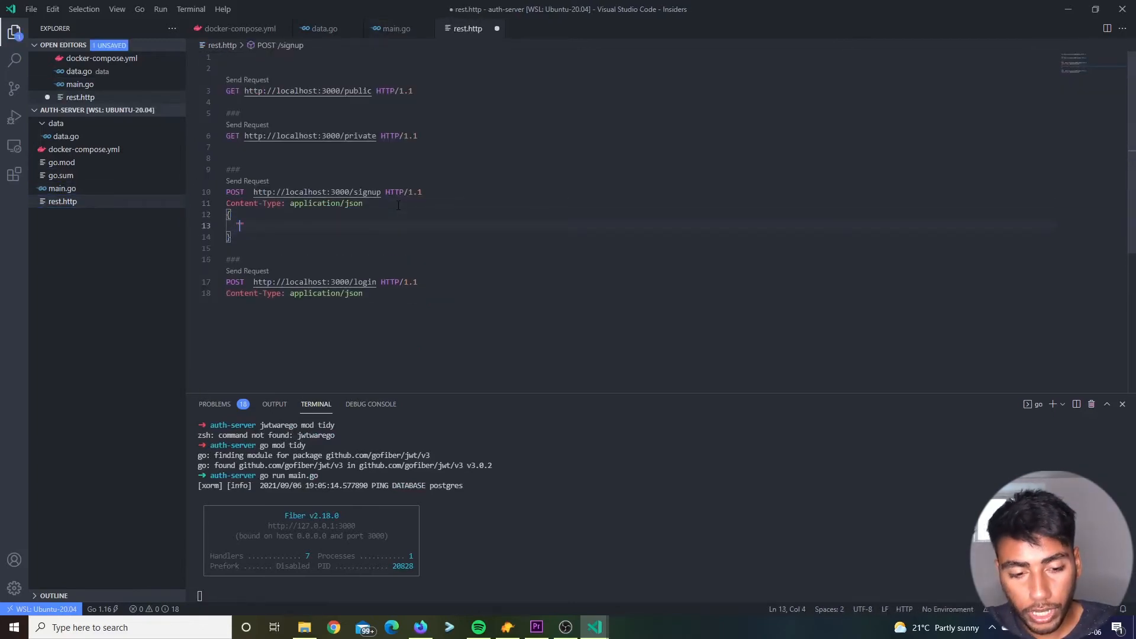
text("name": "todotcode",)
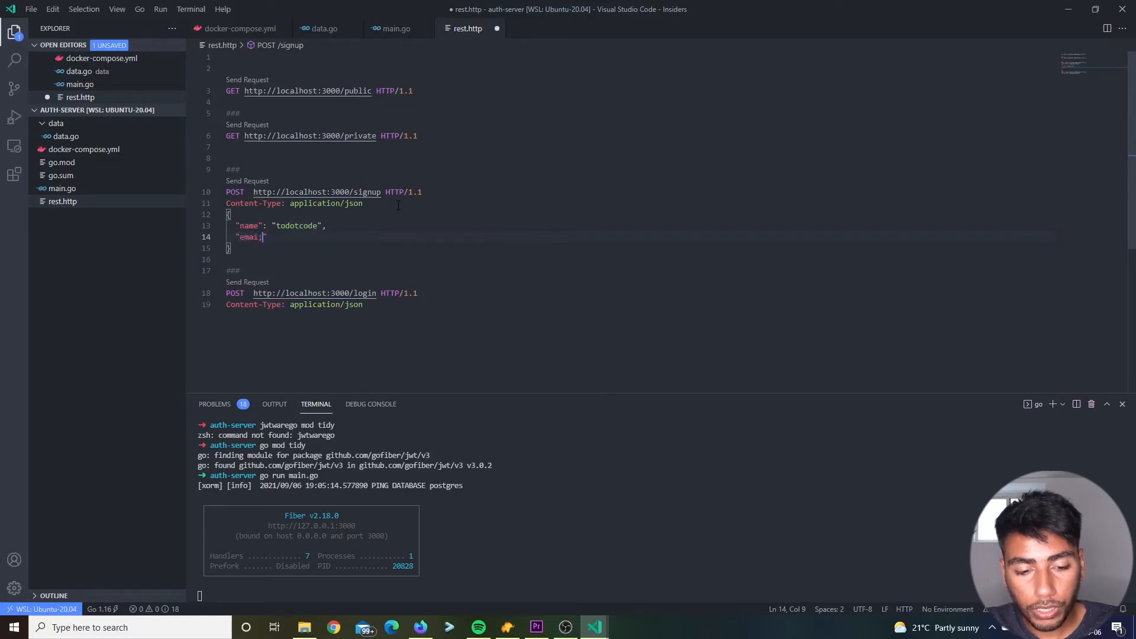
text(":)
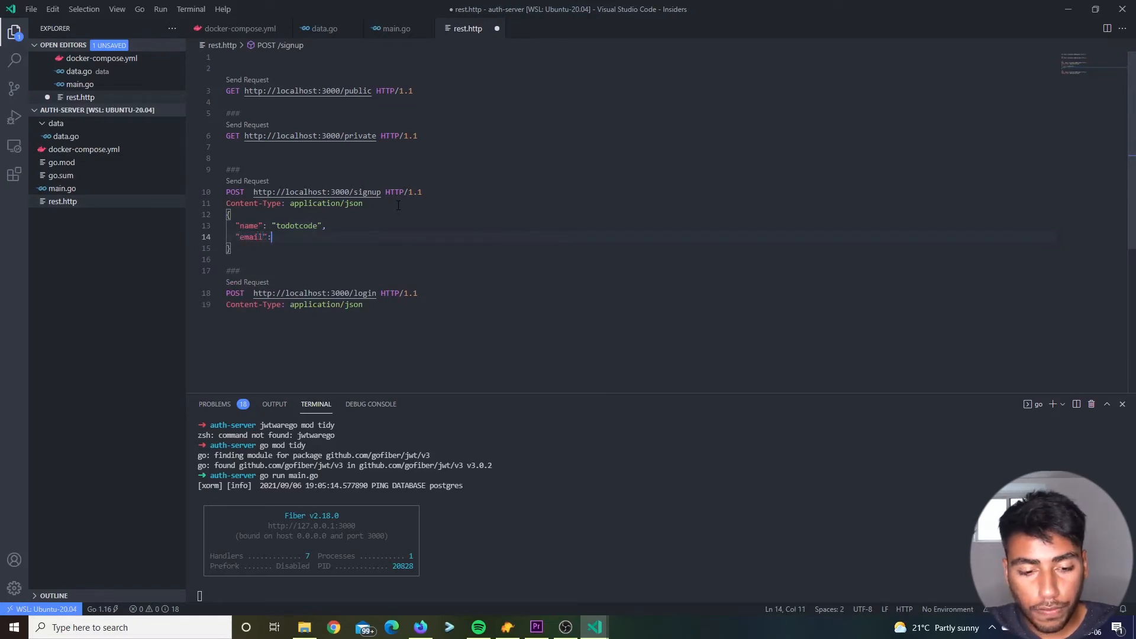
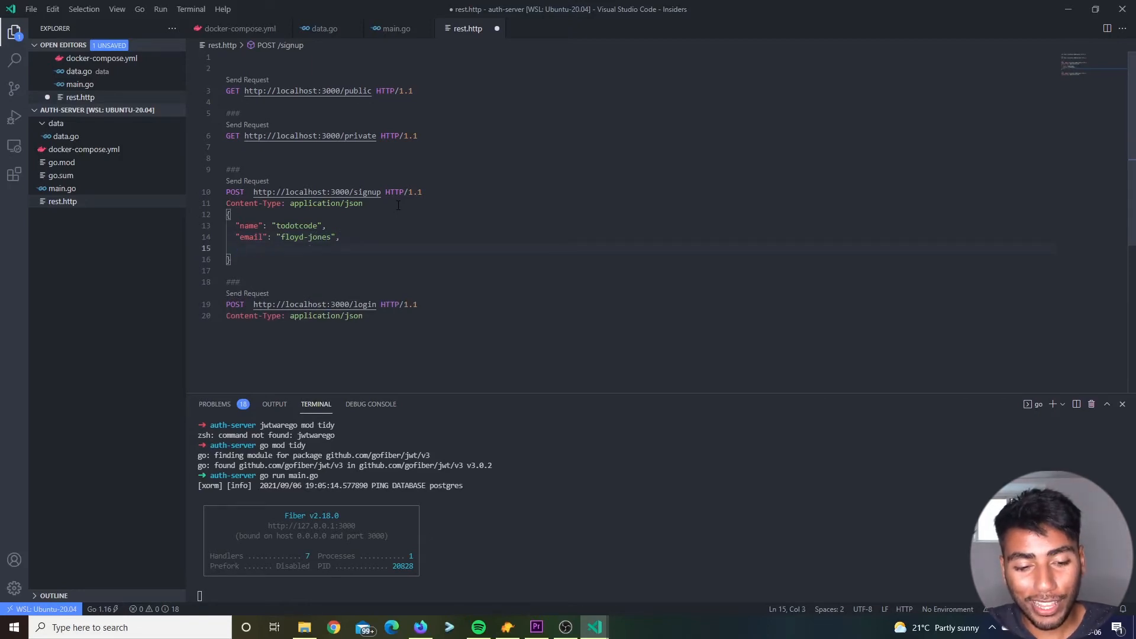
text("password":)
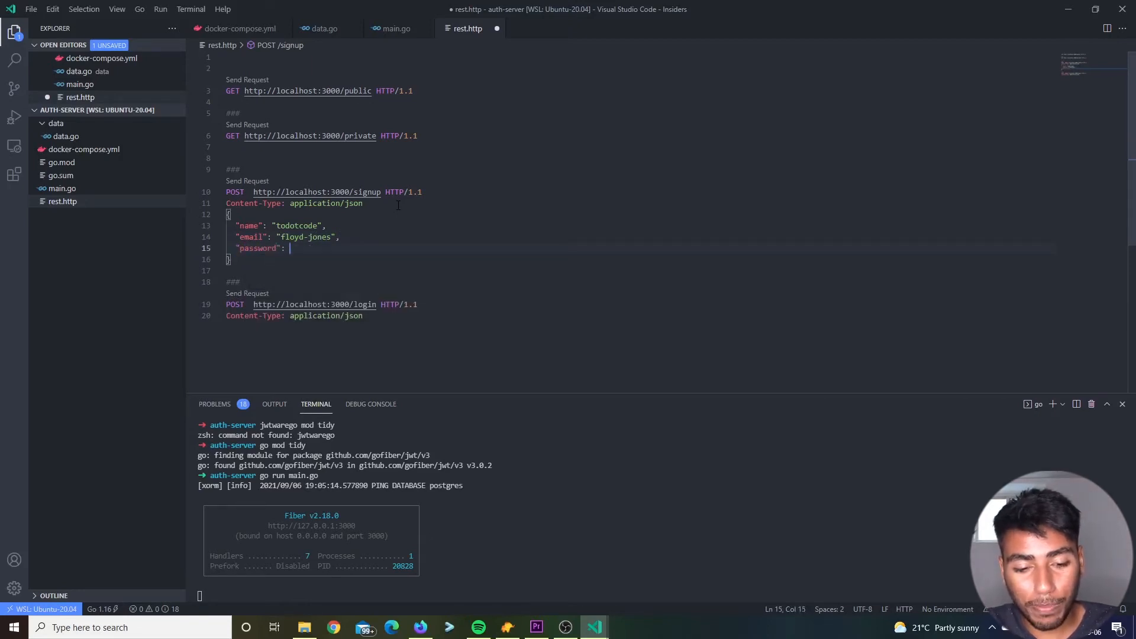
text("password")
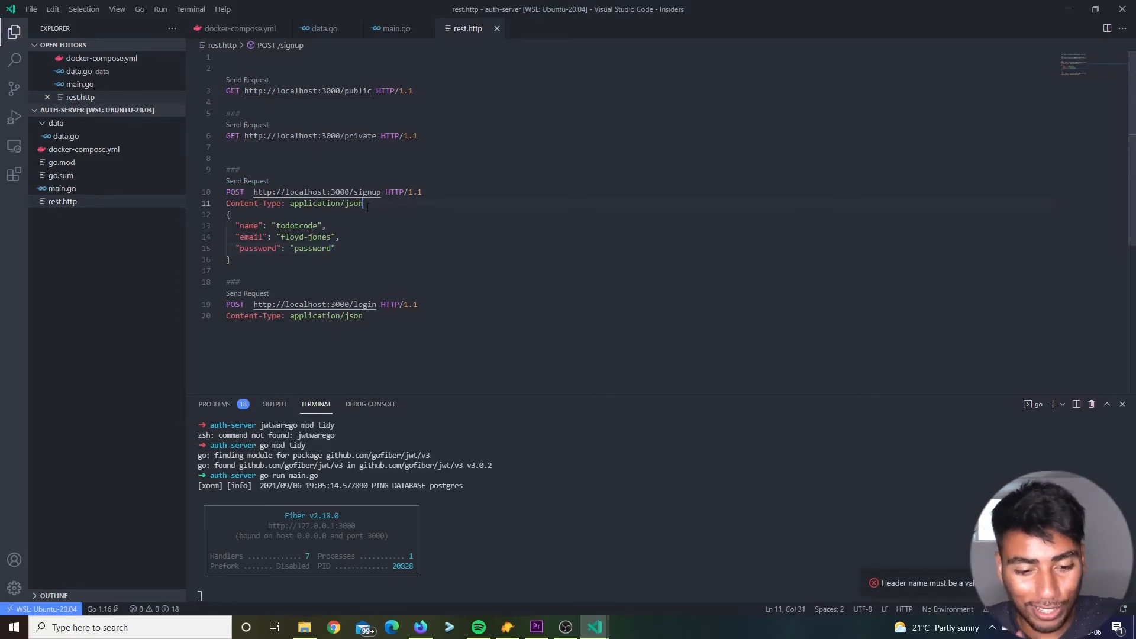
key(Enter)
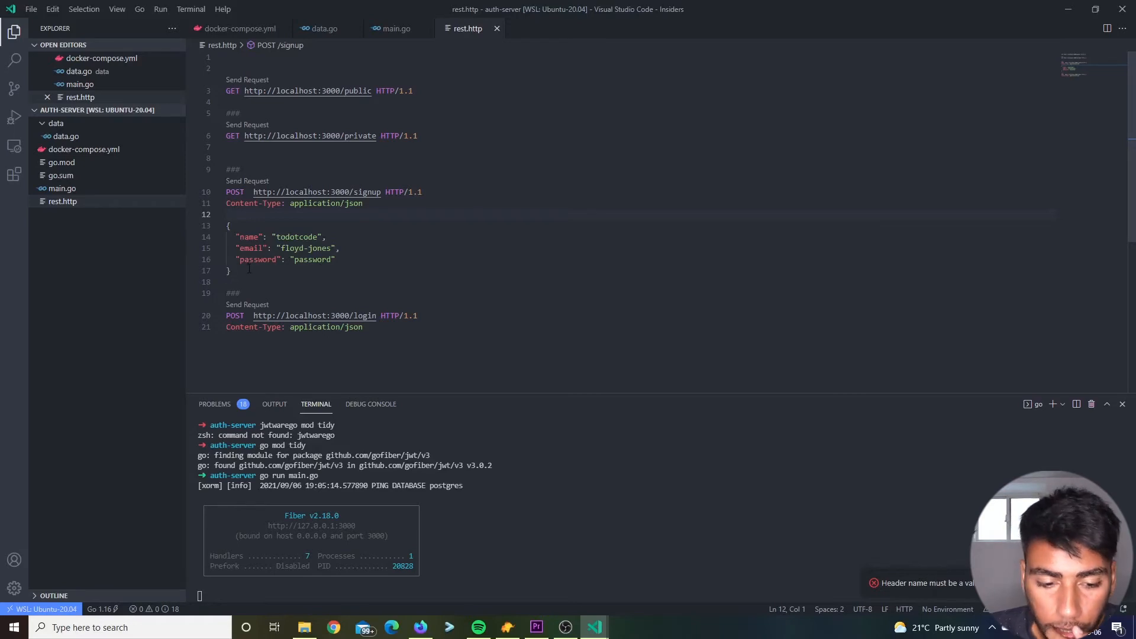
Send the signup request, get the 500 'relation does not exist' error, and review the handlers in main.go
click(246, 180)
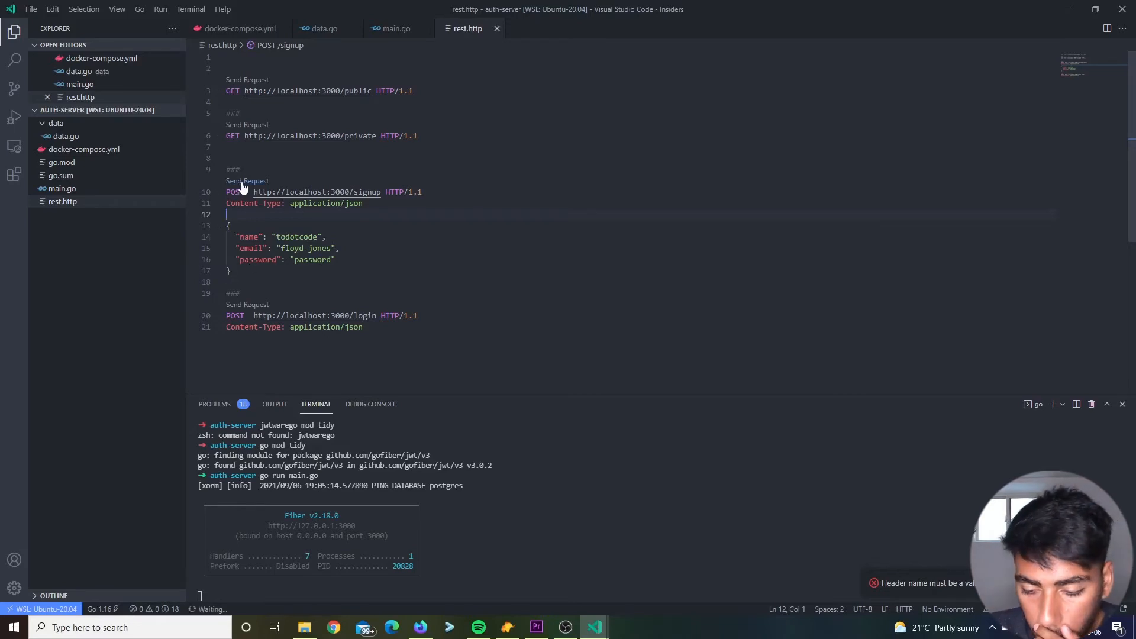
click(247, 180)
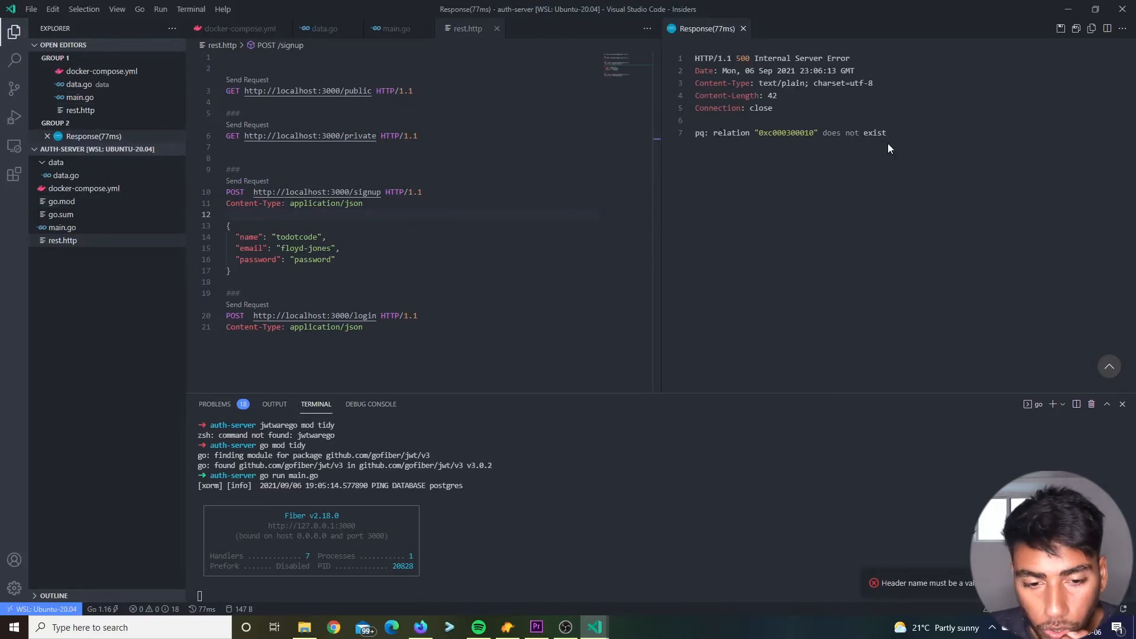
click(398, 29)
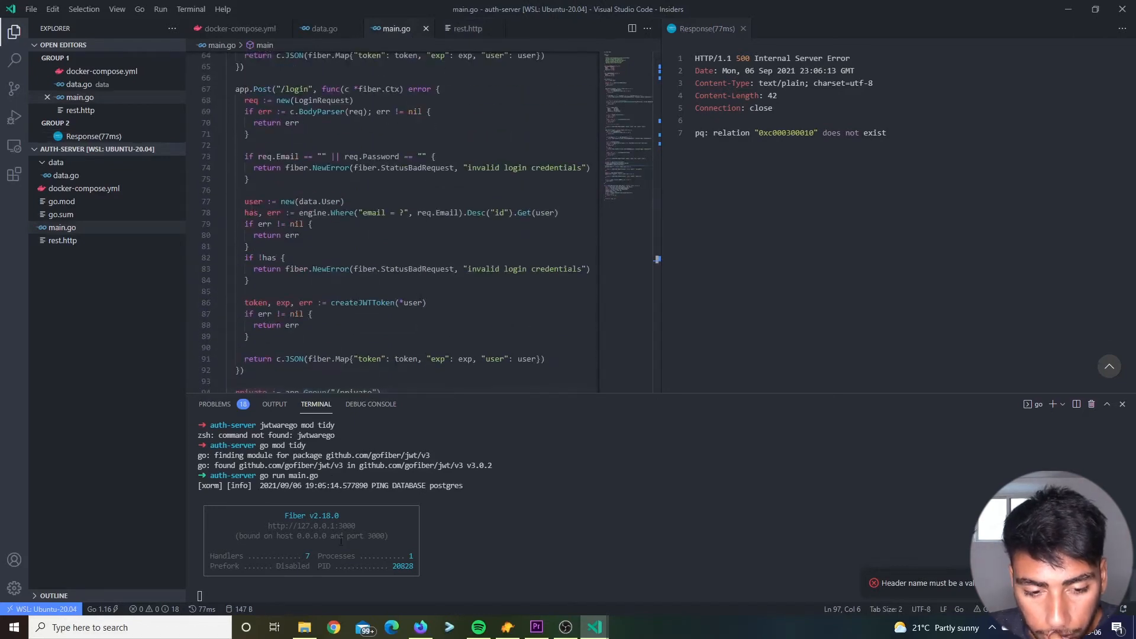
scroll(up, 3)
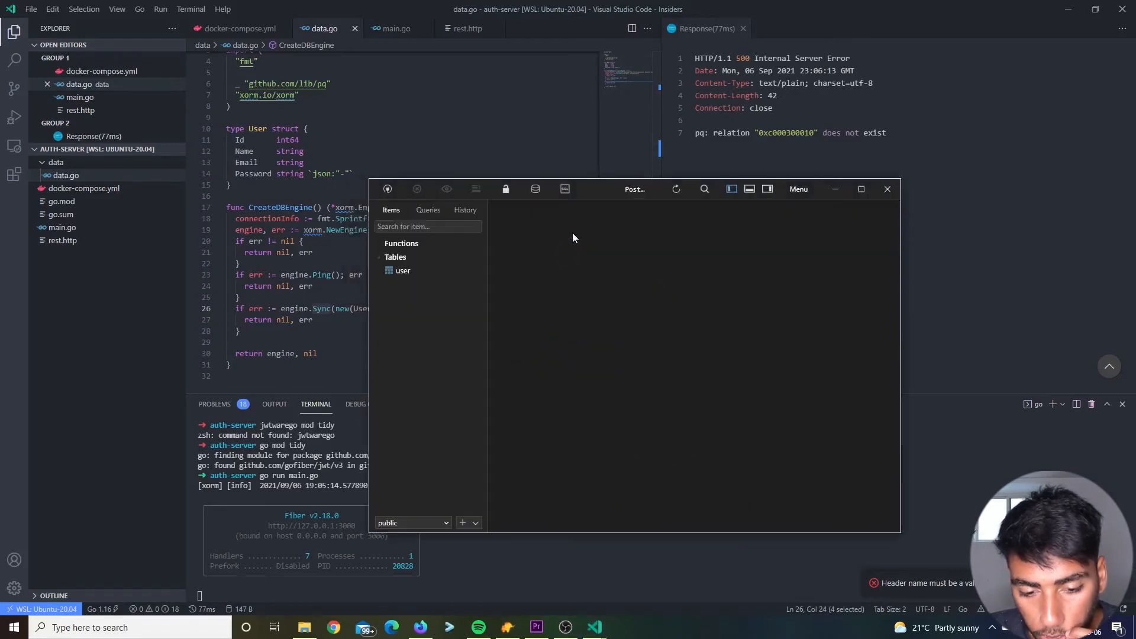
View the empty user table (id, name, email, password) and its structure in TablePlus
click(402, 270)
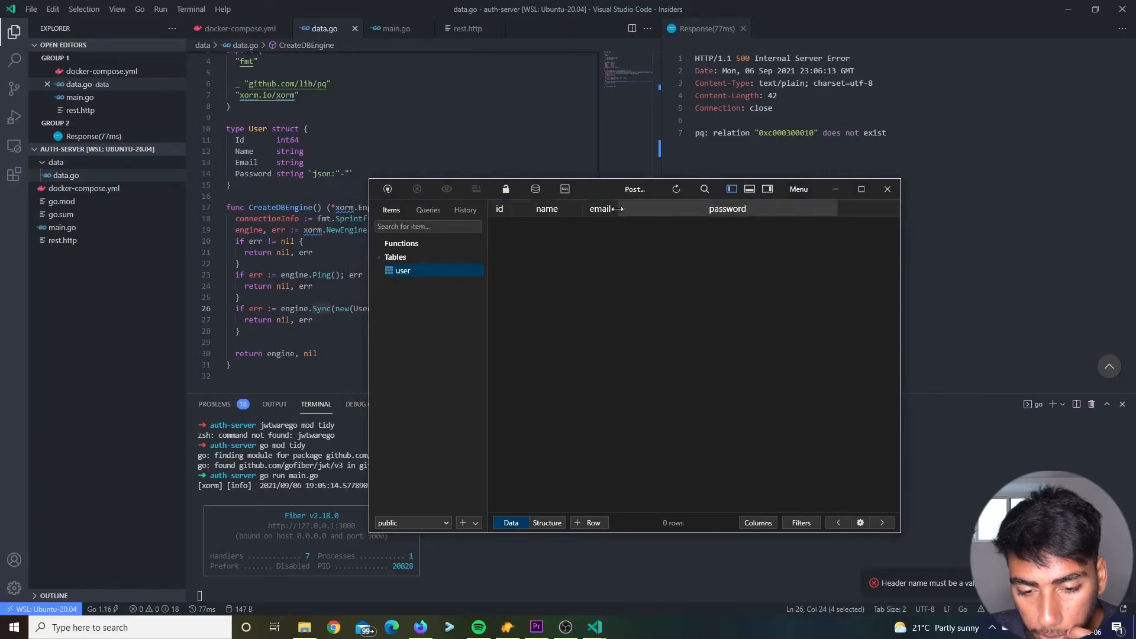
right_click(402, 270)
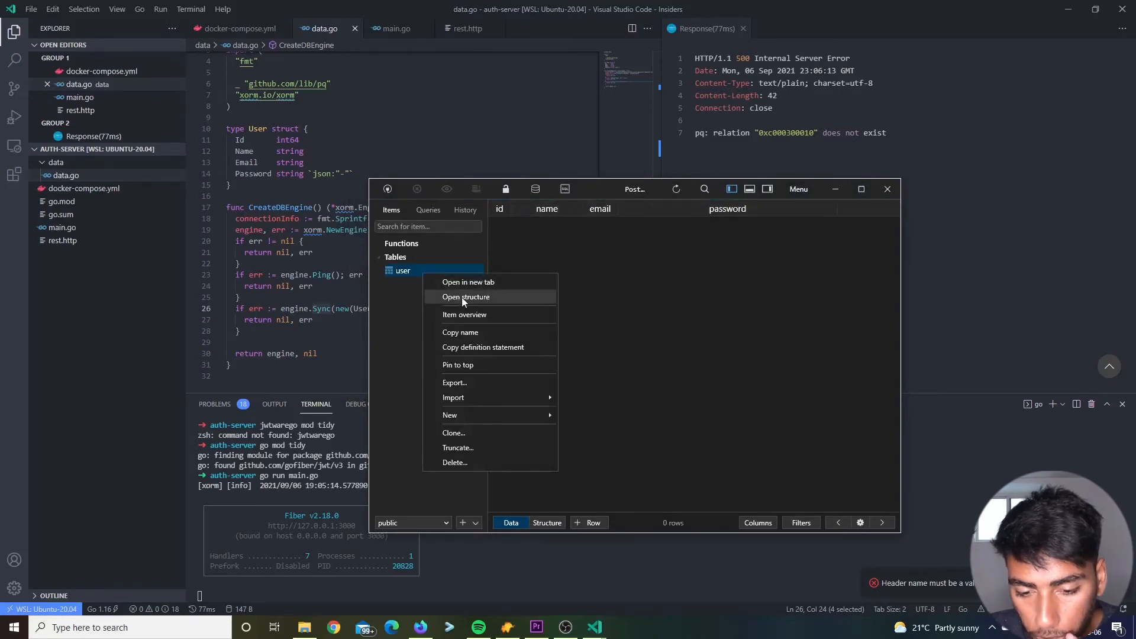
click(466, 296)
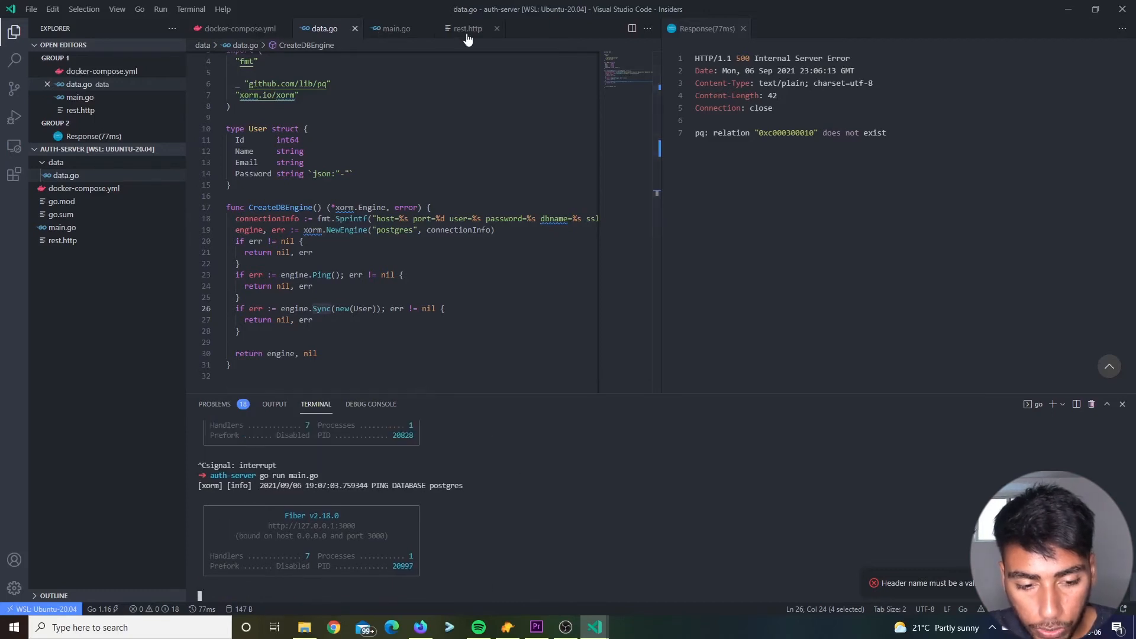
Resend the signup request, still failing with 'relation does not exist', and restart the server
click(468, 28)
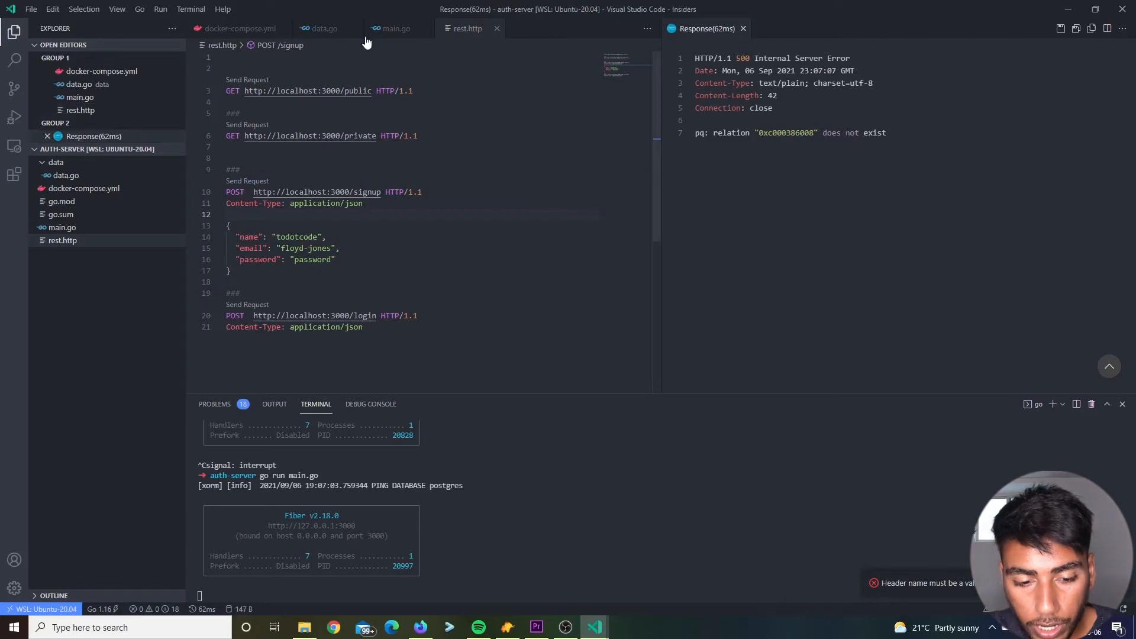
click(396, 28)
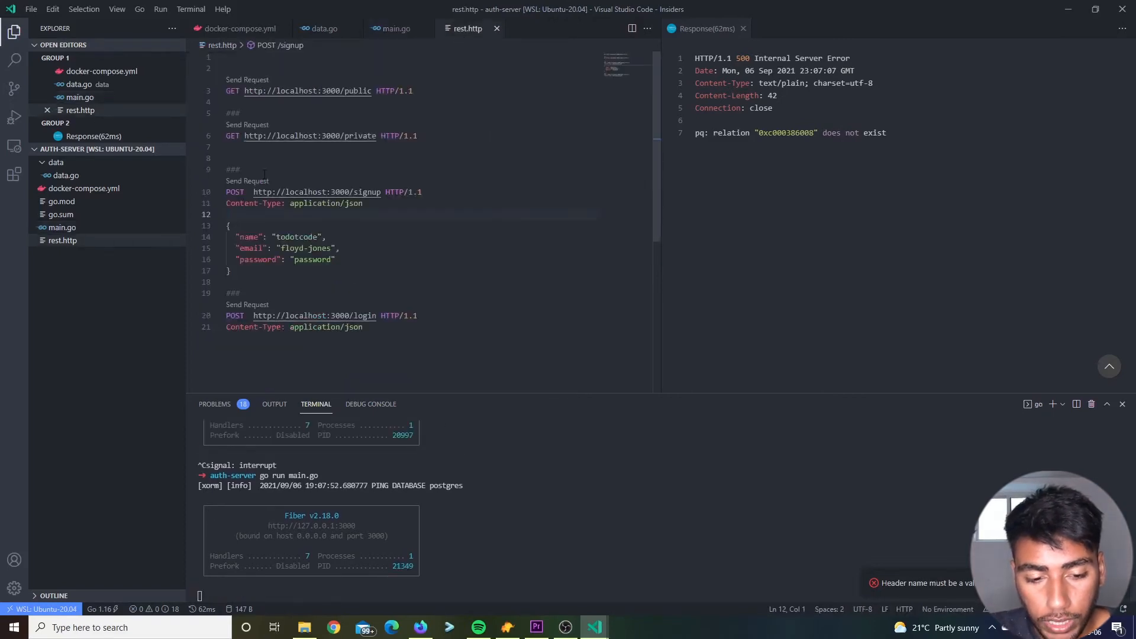
Resend signup, get 200 OK with token and user Id 1, and select the returned token
click(246, 180)
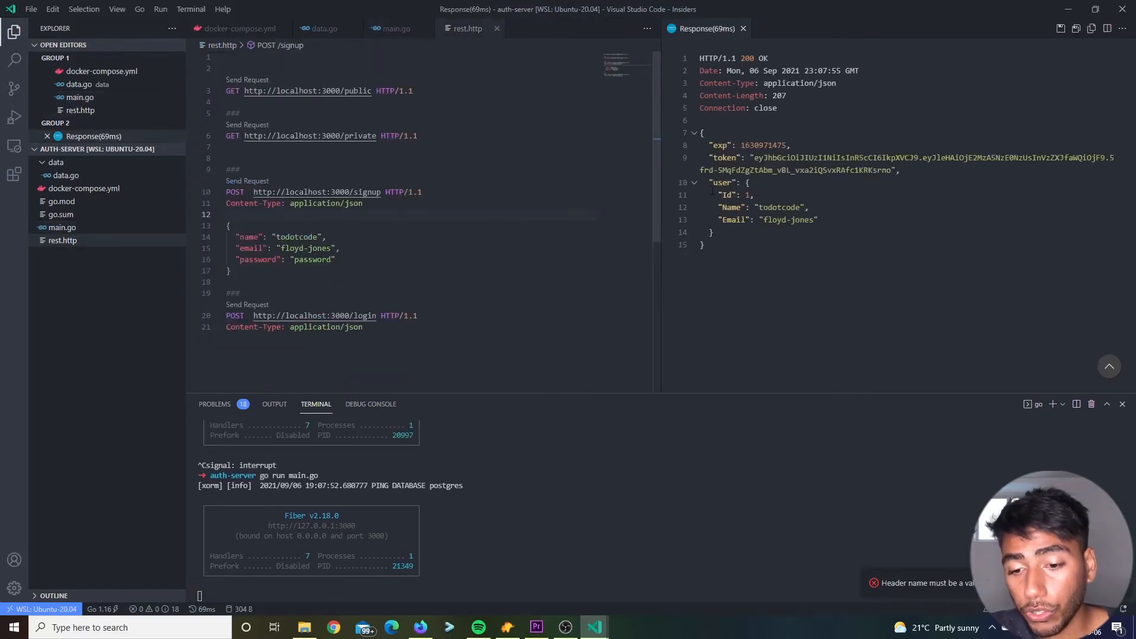
drag(710, 182, 796, 232)
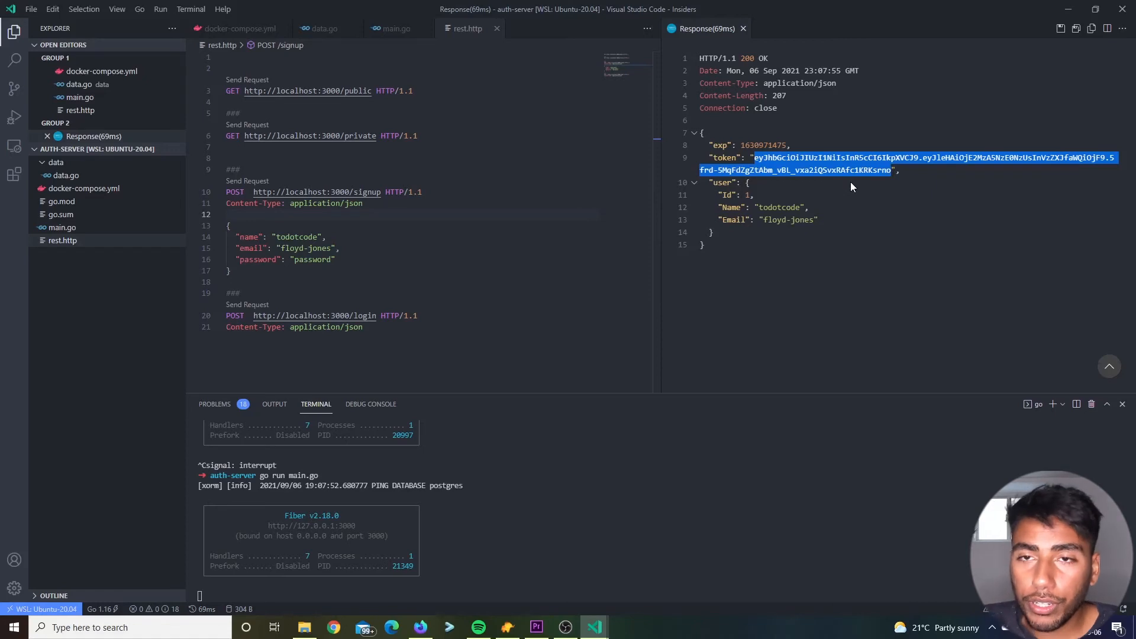
mouse_move(836, 186)
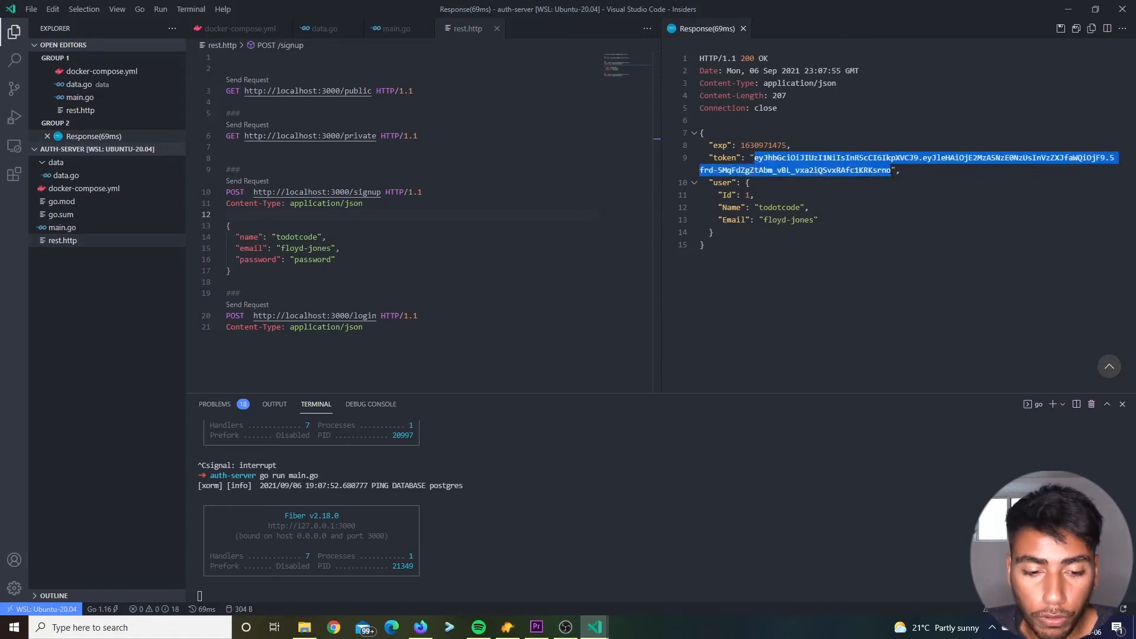
Add an Authorization: Bearer <token> header under the GET /private request
click(260, 147)
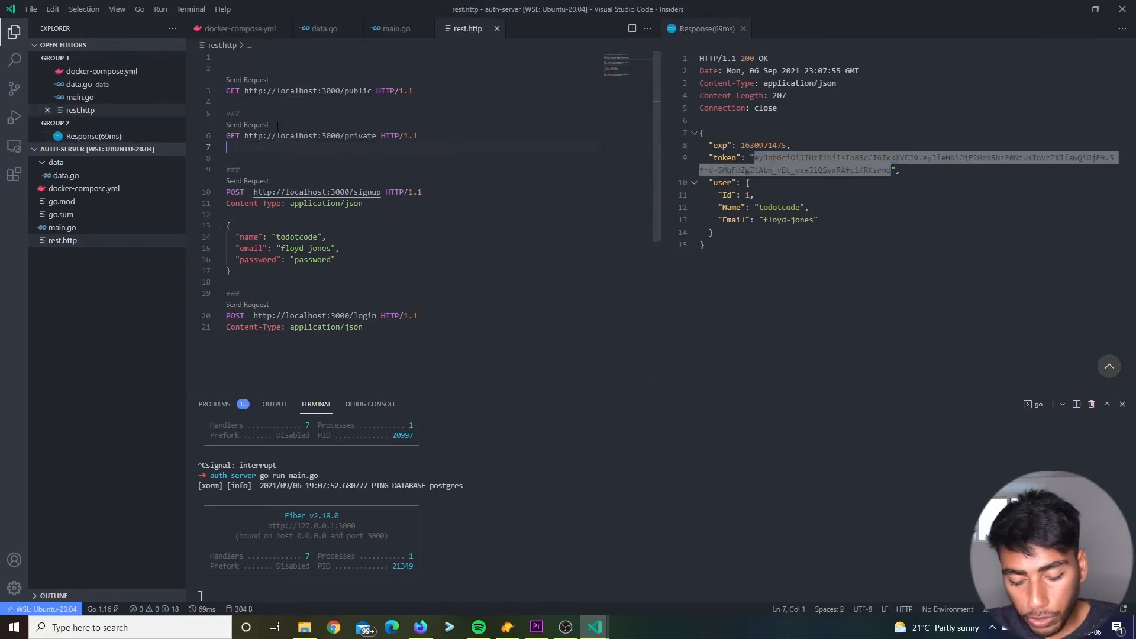
text(Aut)
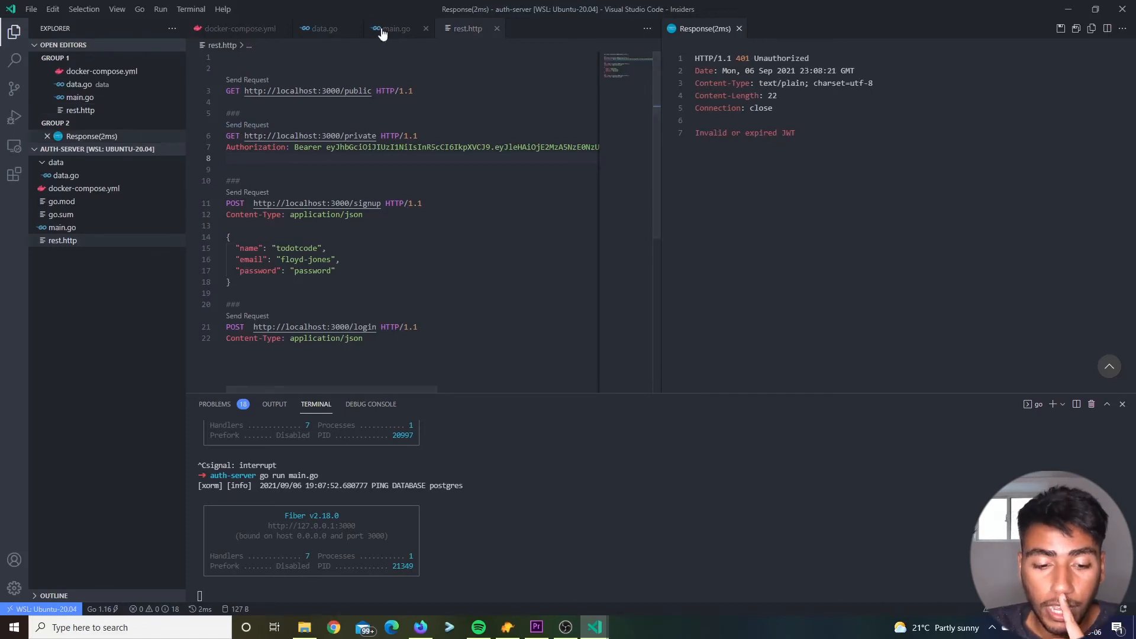
click(393, 28)
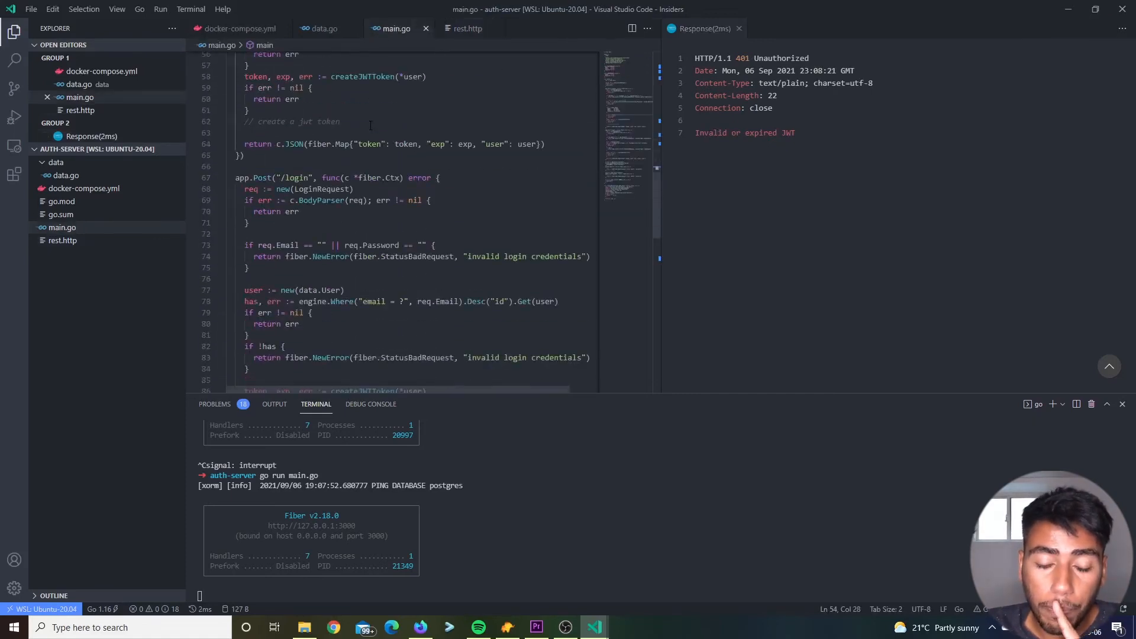
scroll(down, 3)
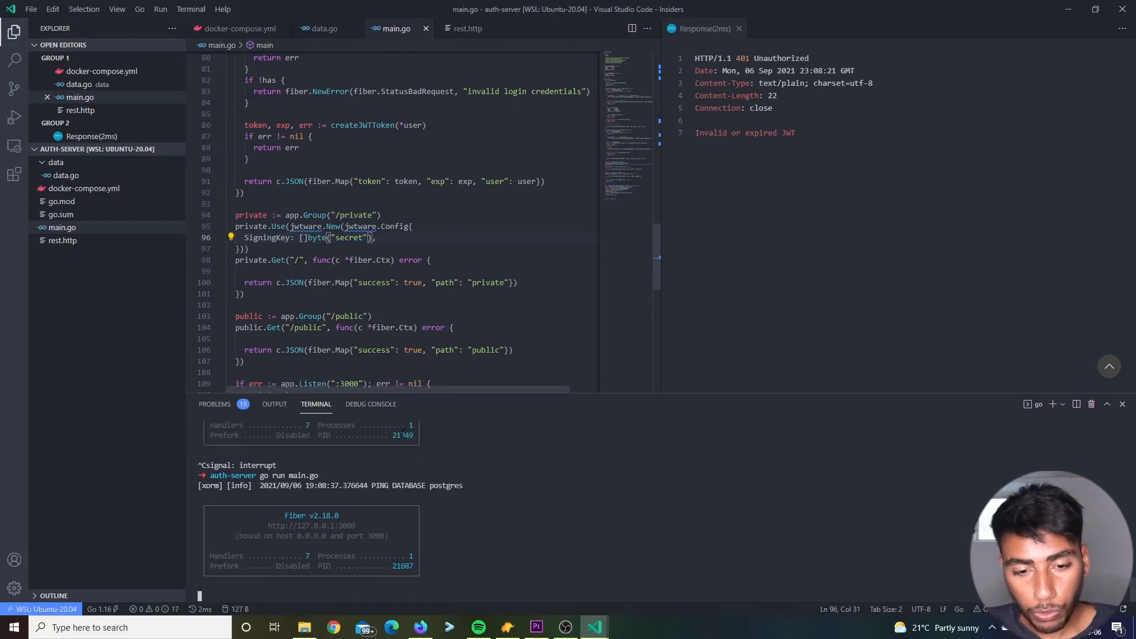
click(467, 29)
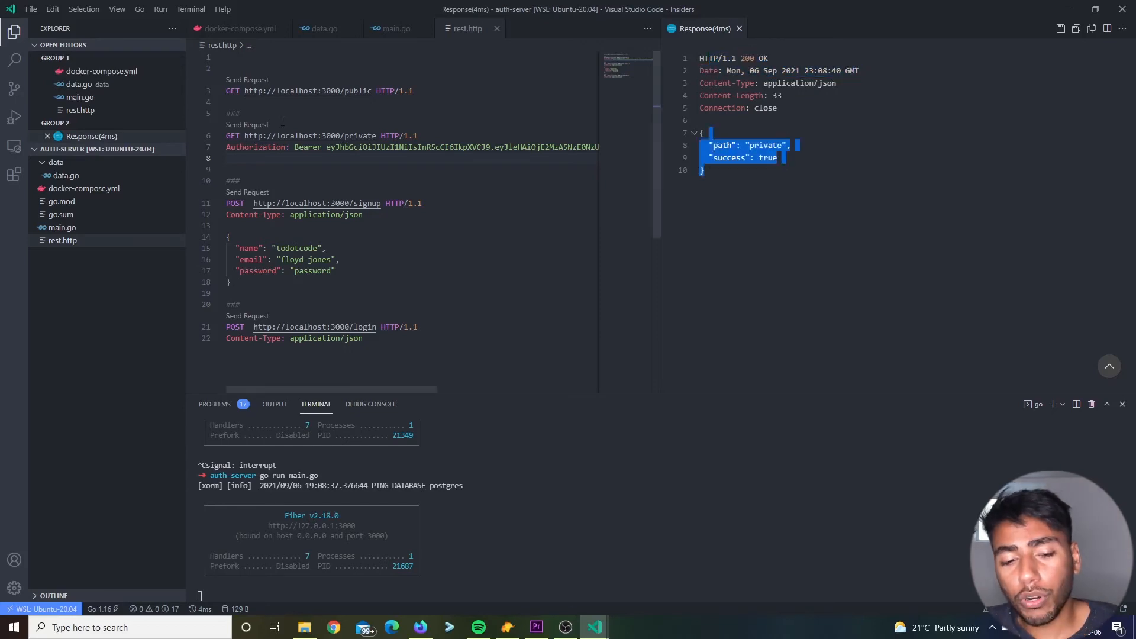
Send GET /public, fix its route path in main.go after a 404, and resend it for 200 OK
click(255, 102)
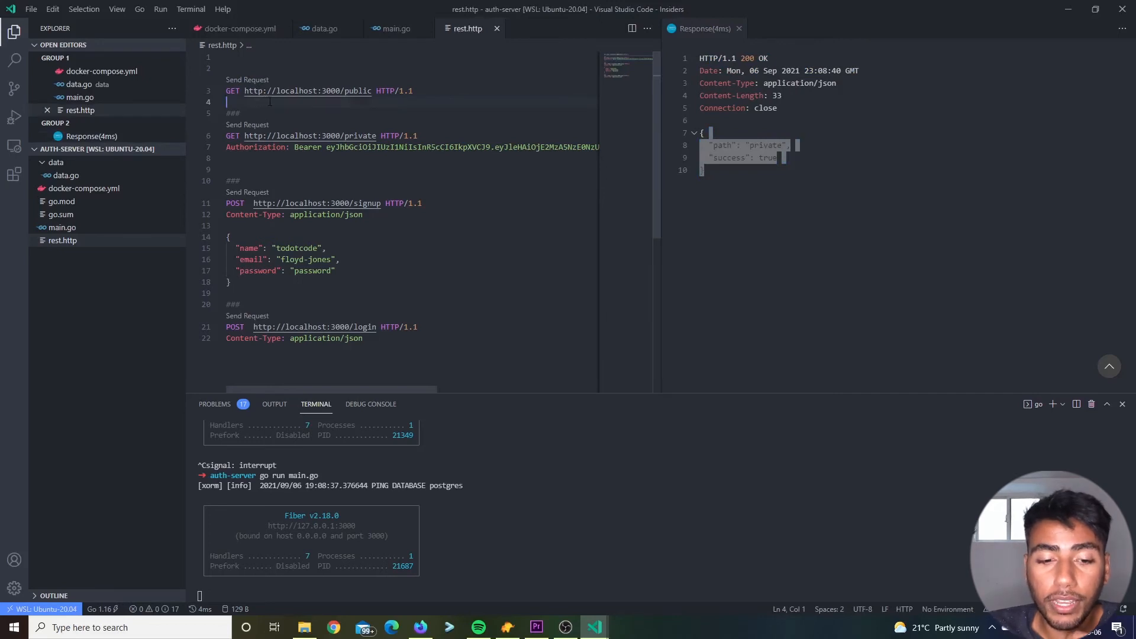
click(247, 79)
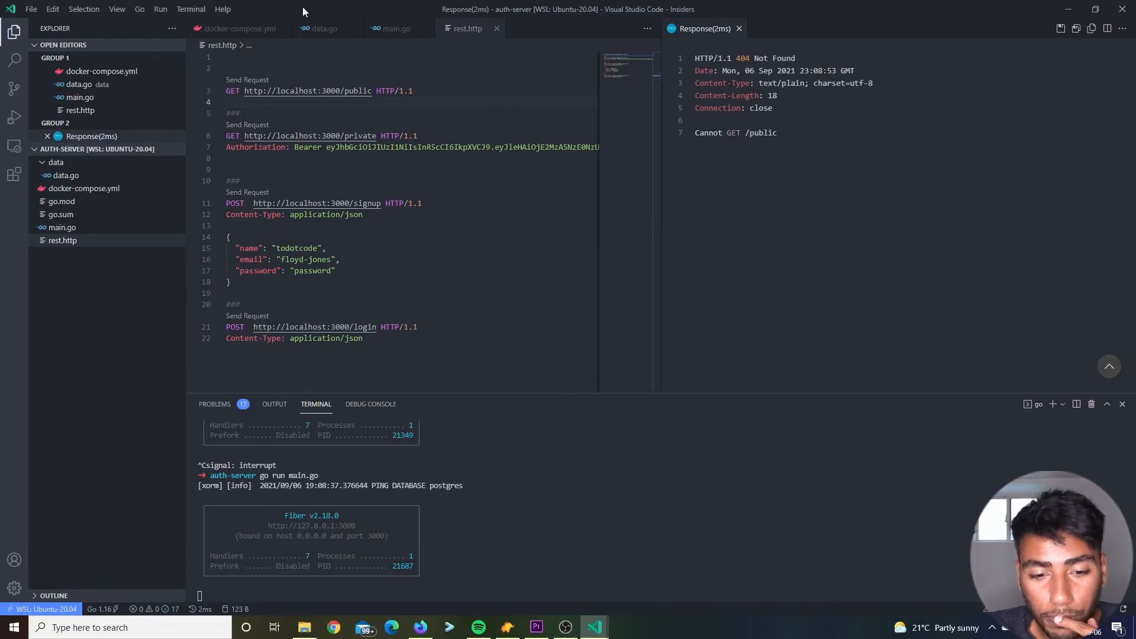
click(395, 28)
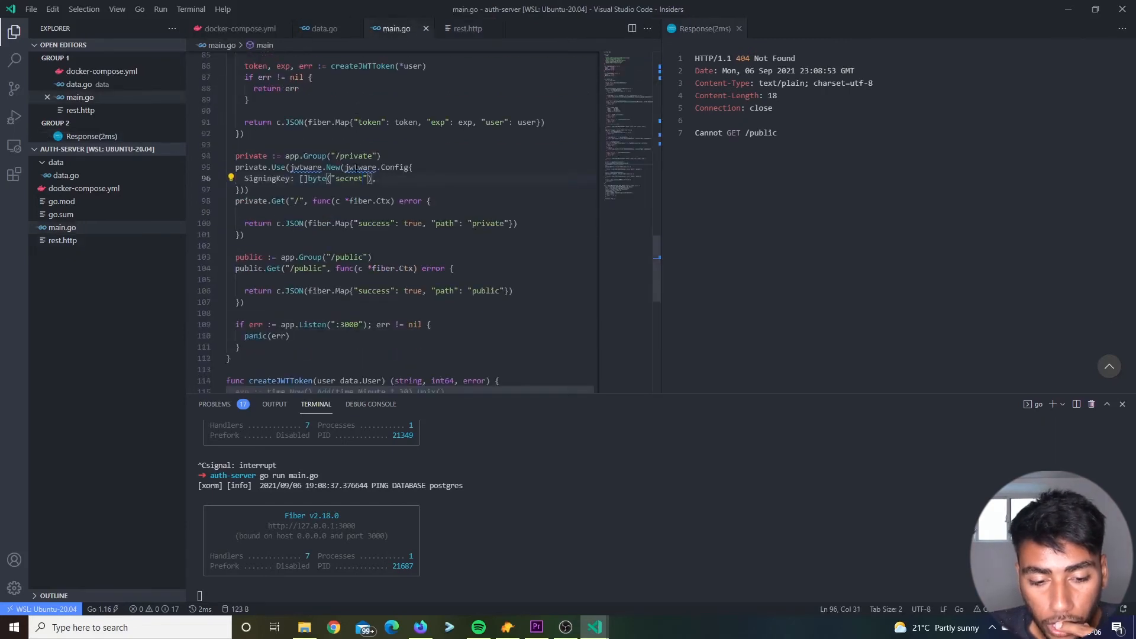
double_click(348, 257)
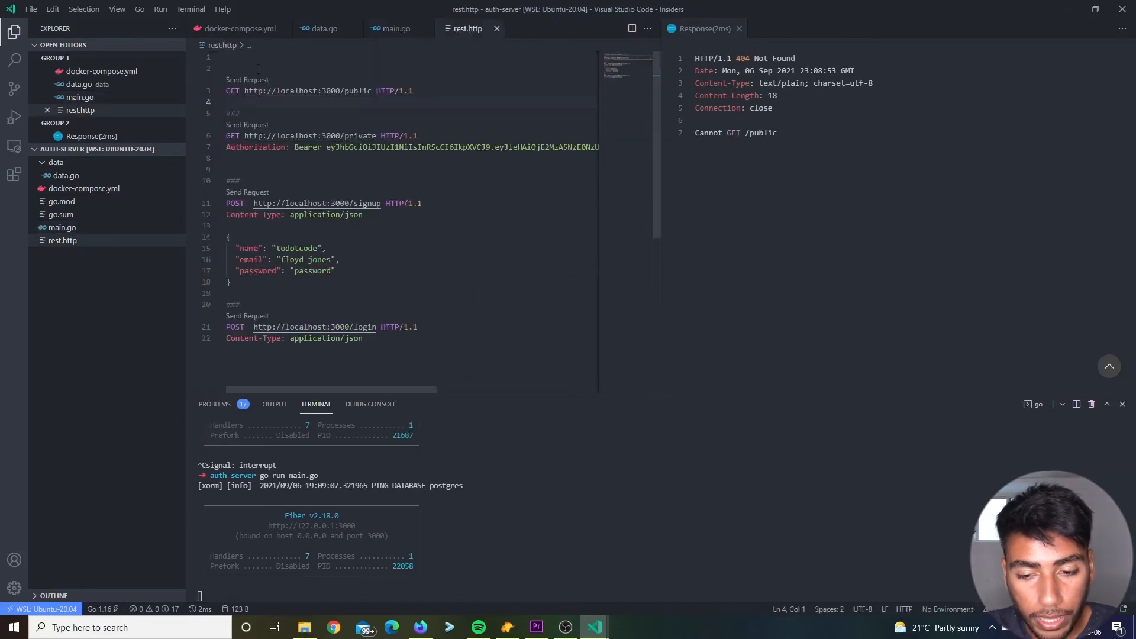
click(248, 79)
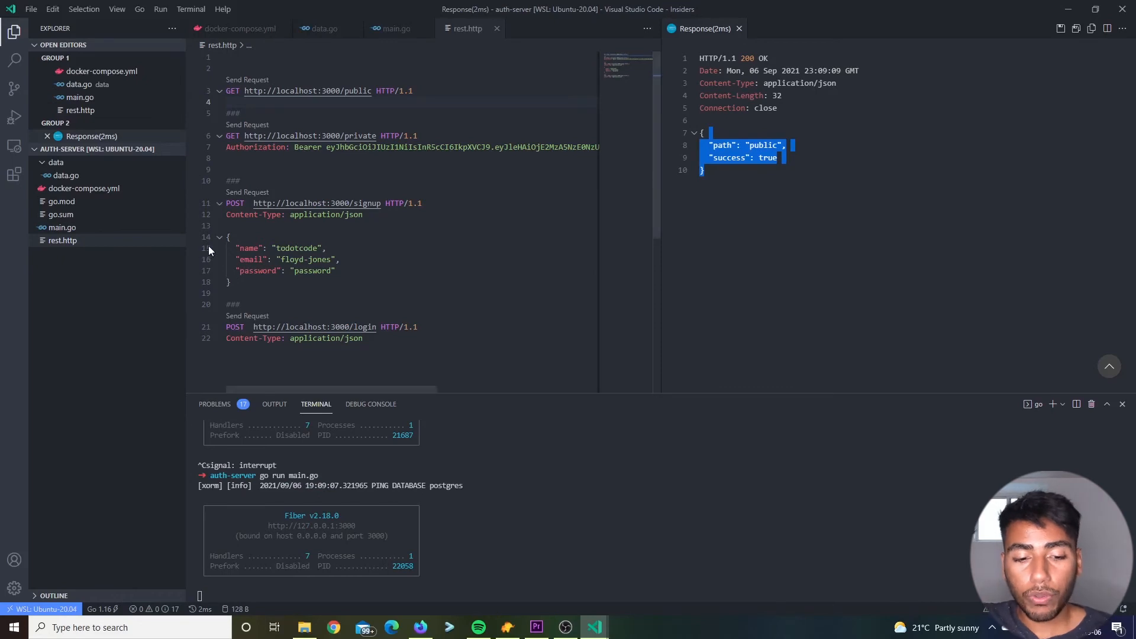
scroll(down, 3)
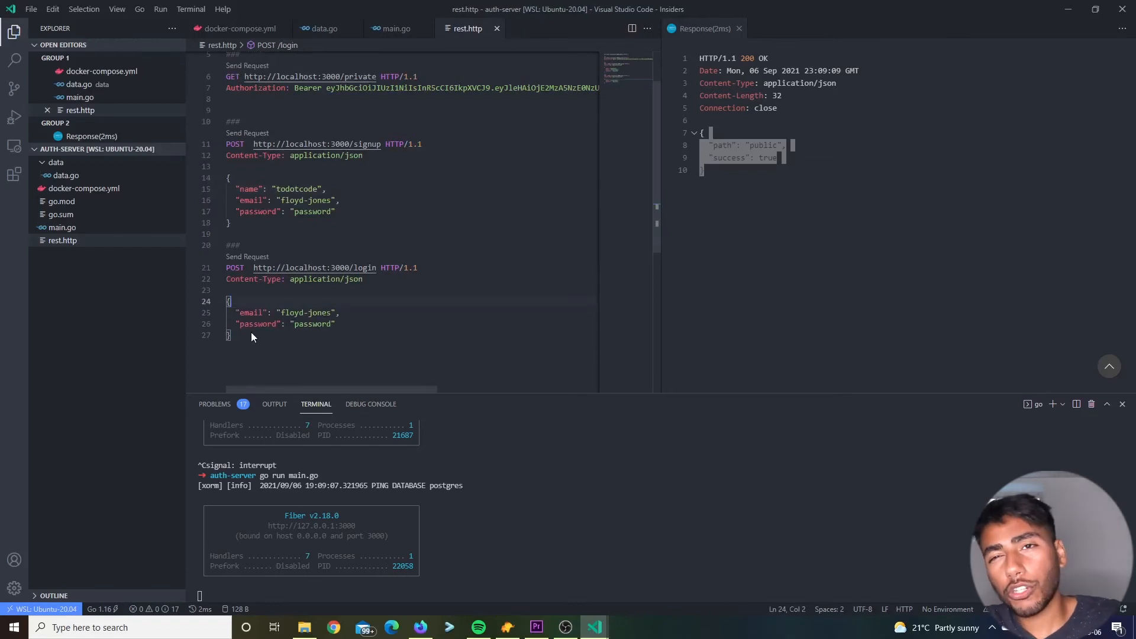
mouse_move(256, 348)
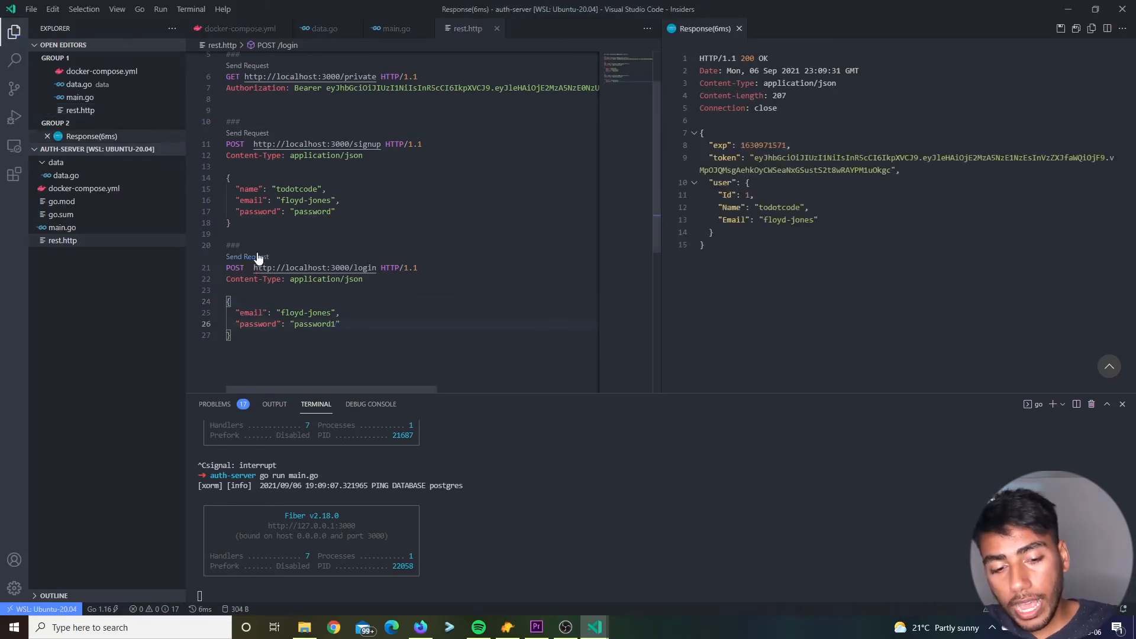
click(244, 257)
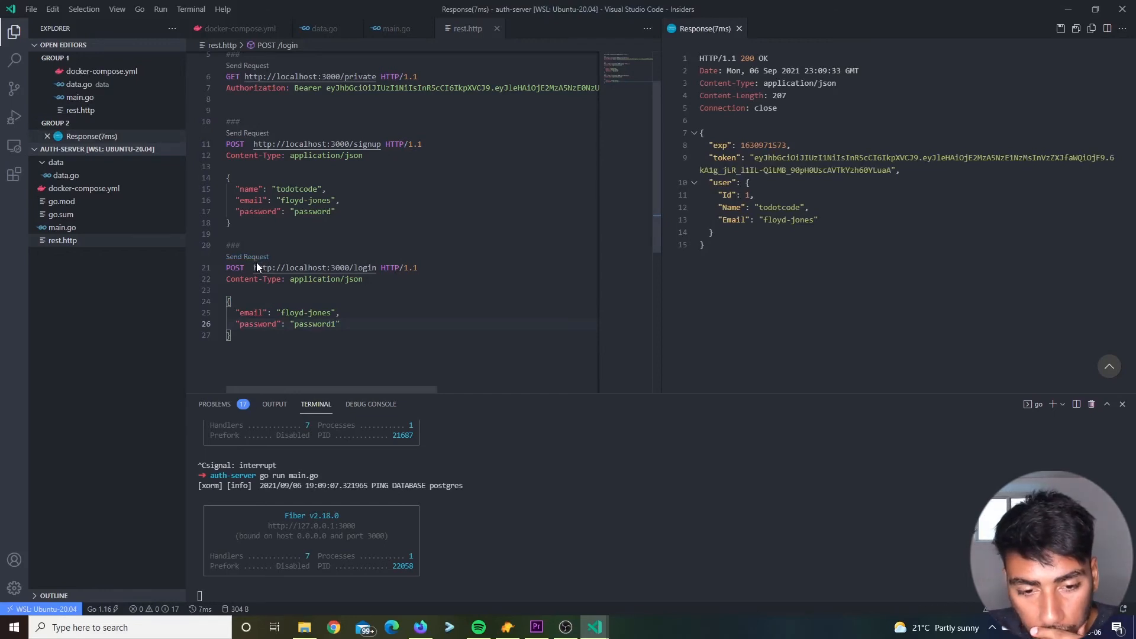
mouse_move(391, 28)
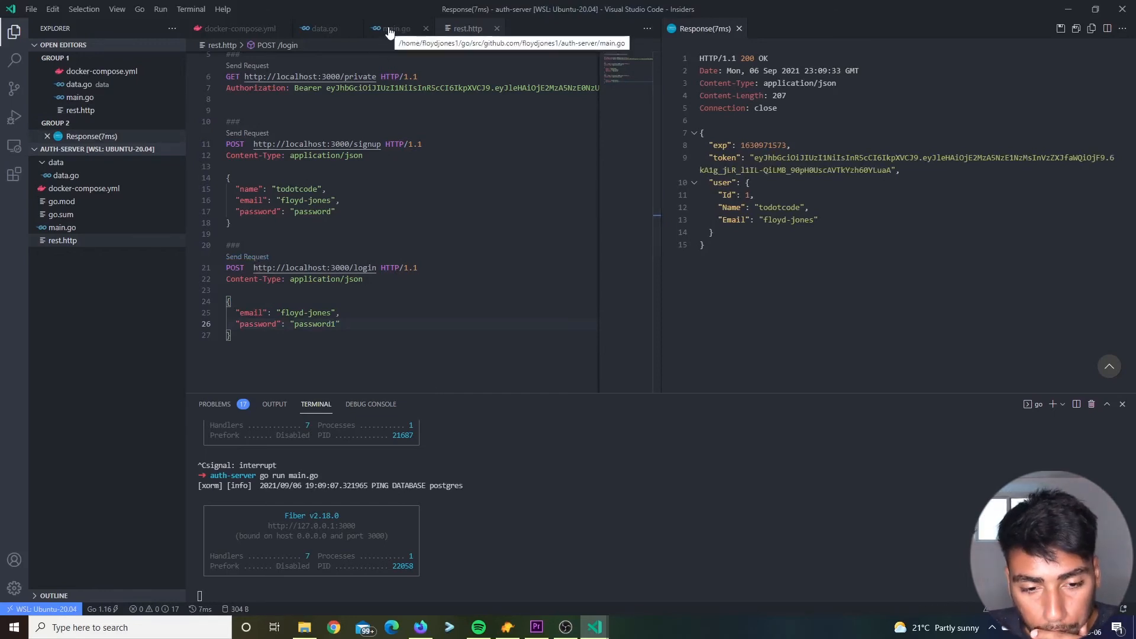
click(397, 28)
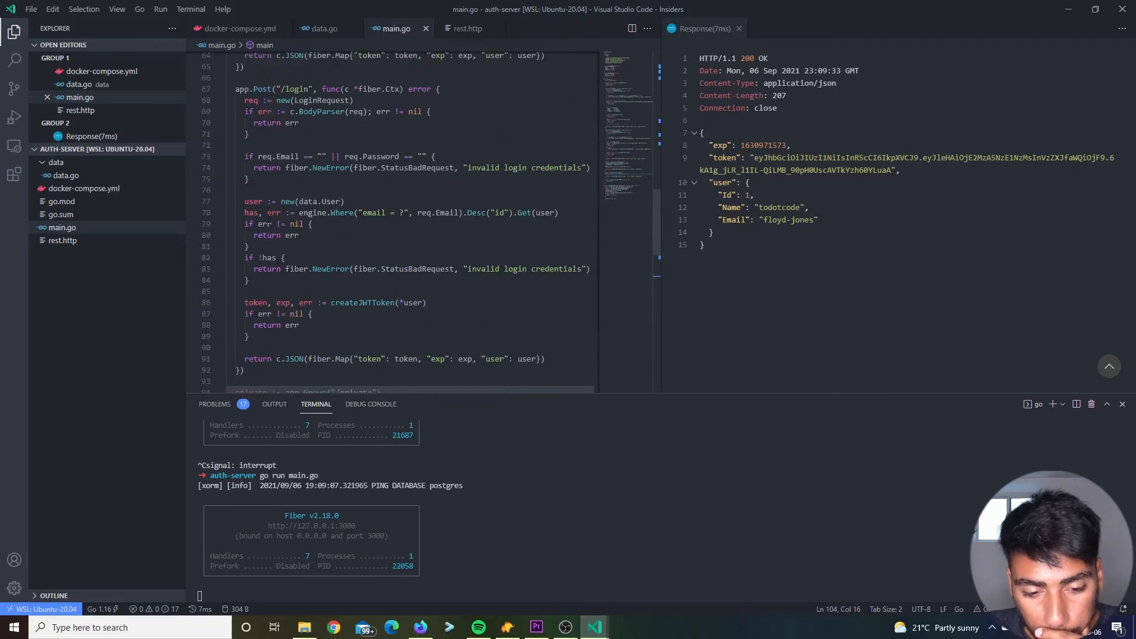
Add if err := bcrypt.CompareHashAndPassword([]byte(user.Password), []byte(req.Password)) returning err in the login handler
double_click(251, 212)
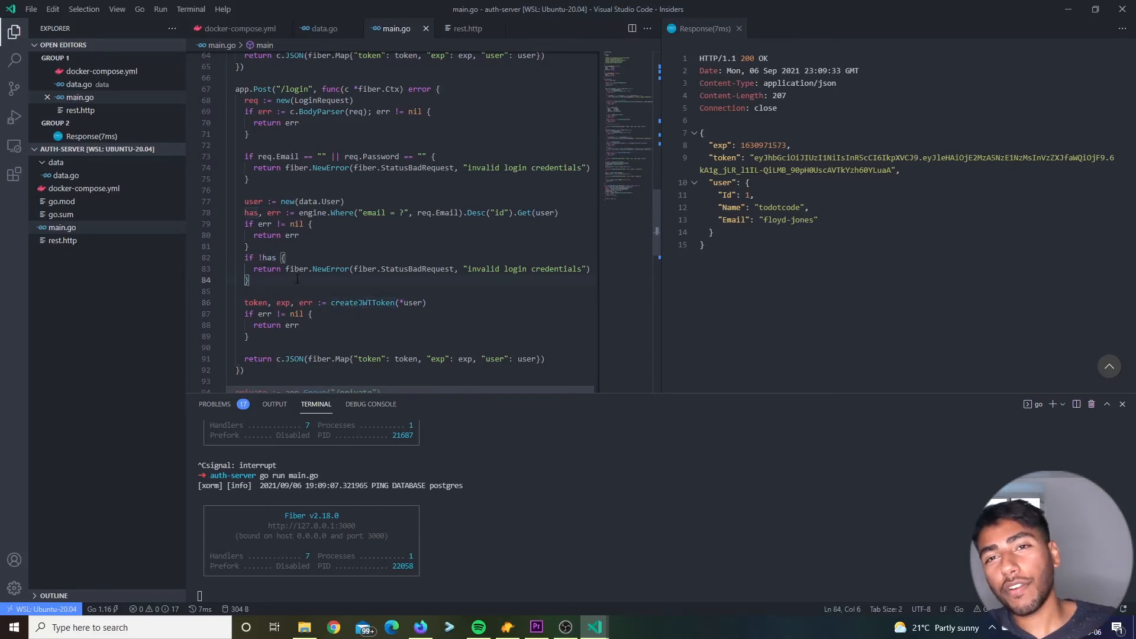
key(Enter)
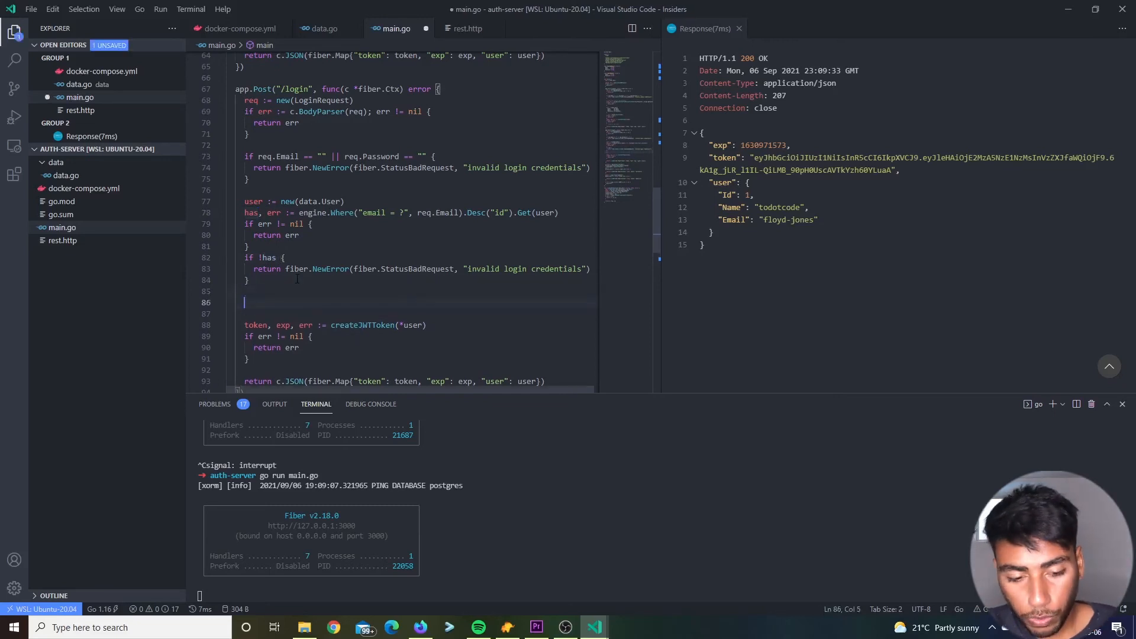
text(if ee)
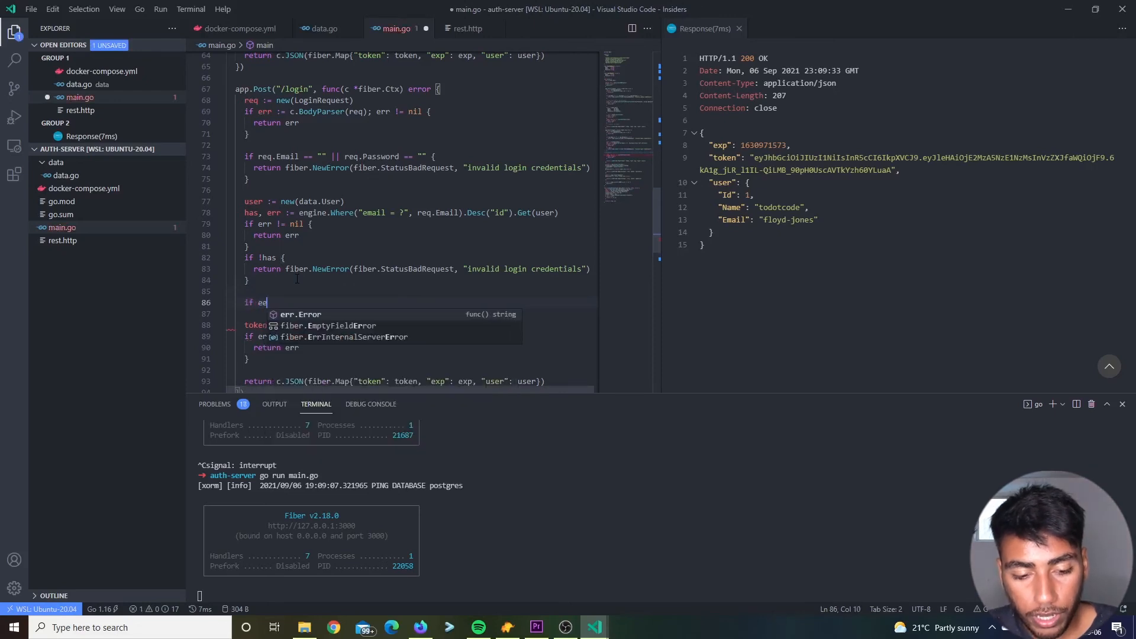
text(rr =)
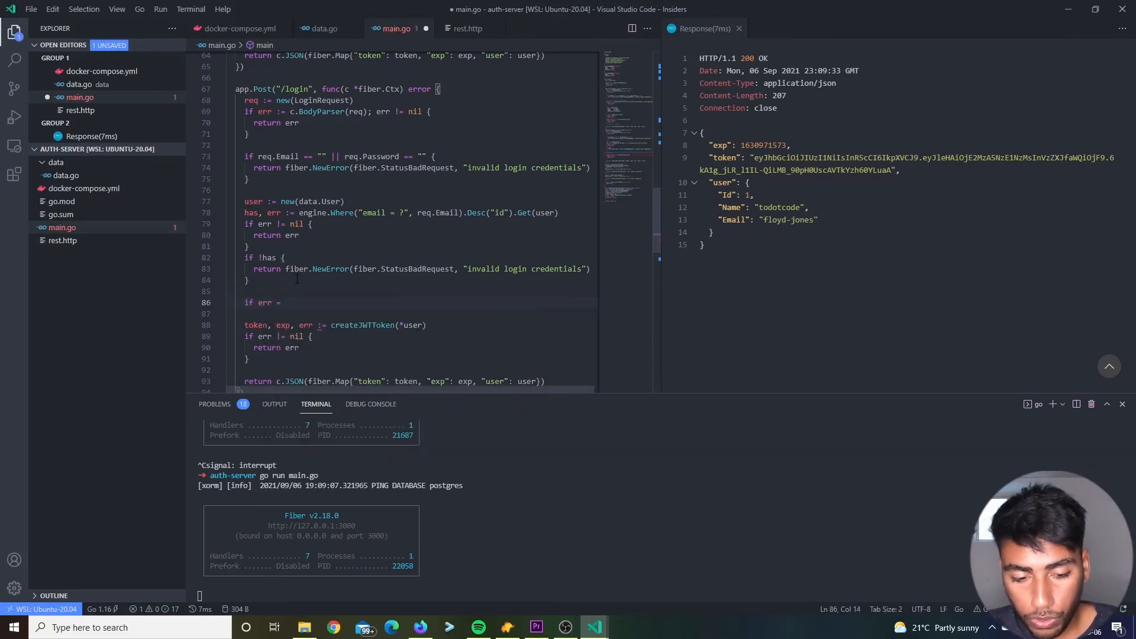
text(:)
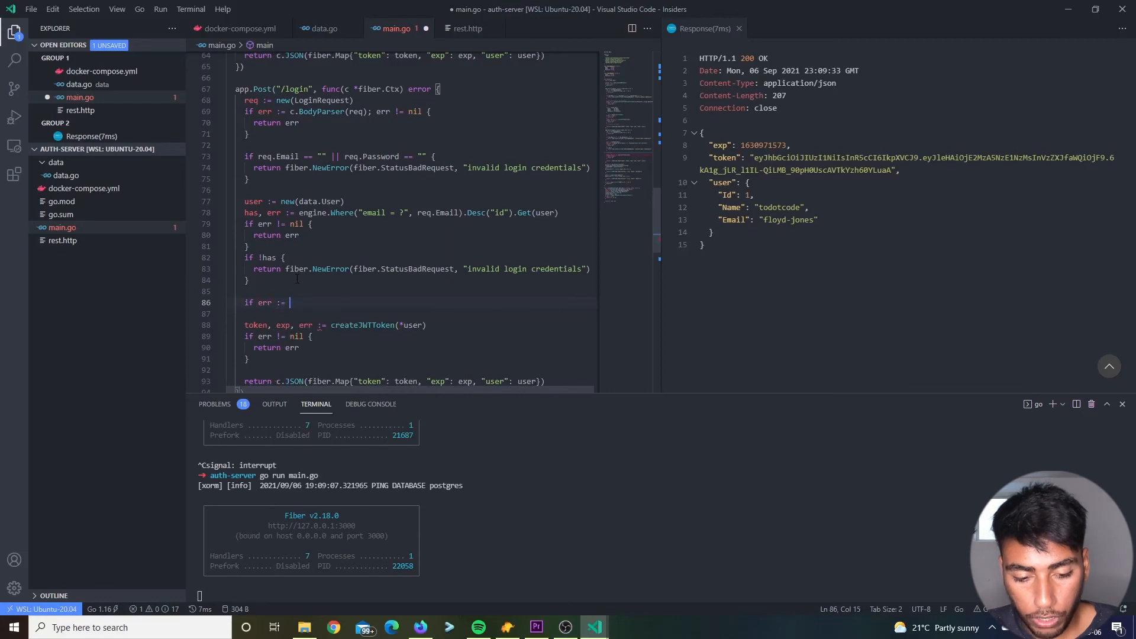
text(bcrypt.CompareHashAndPassword()
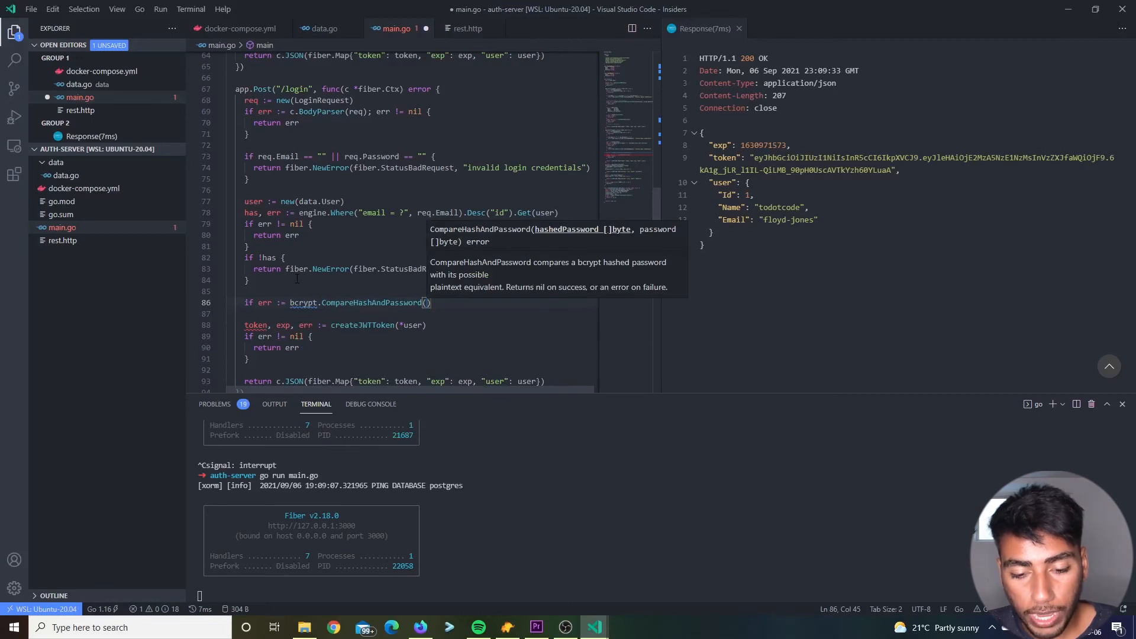
text([]byte()
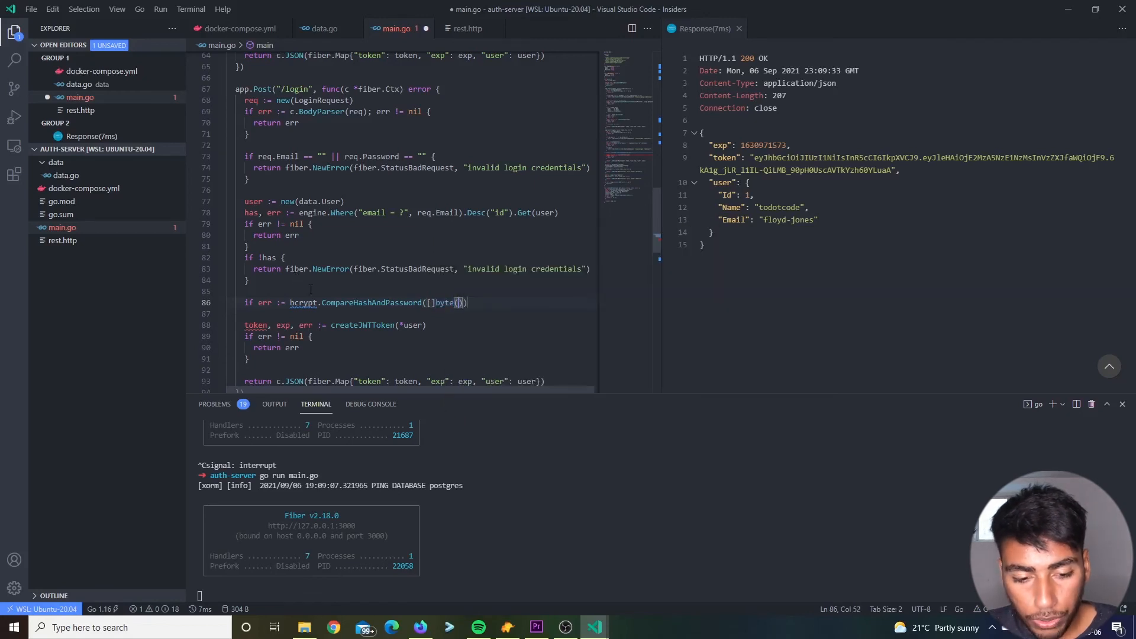
text(user.Password)
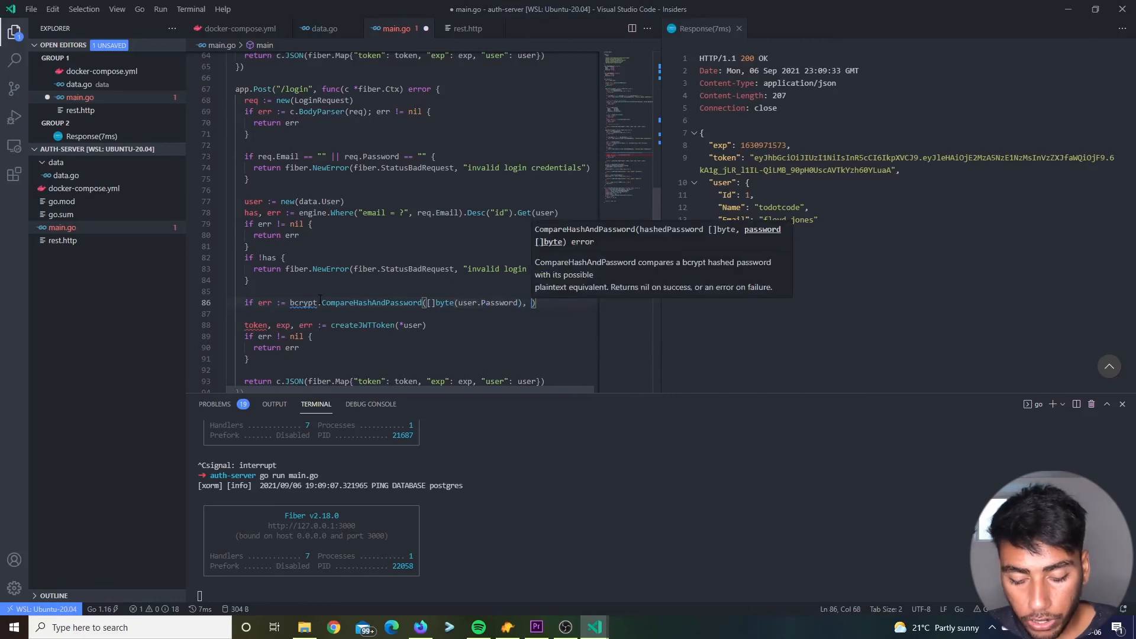
text([]byte()
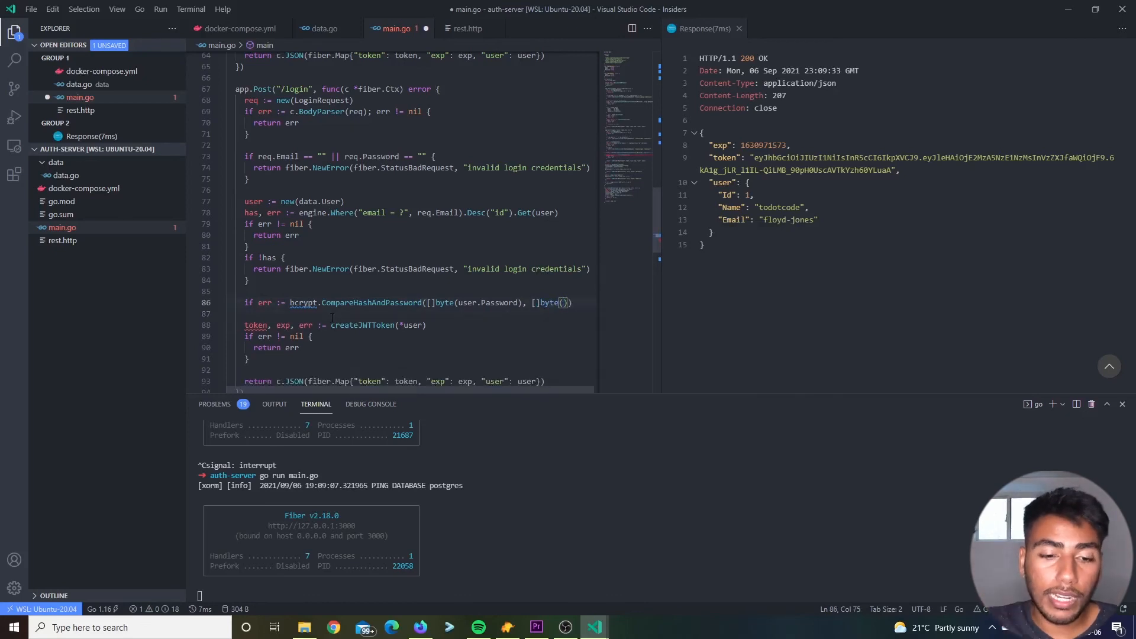
text(req.Passwo)
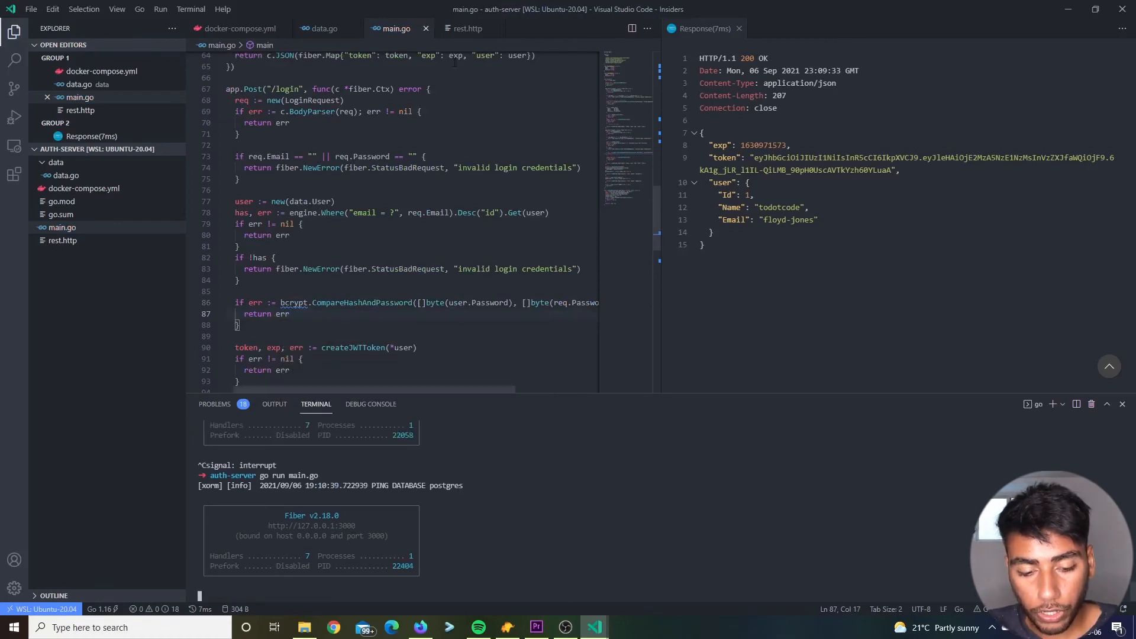
Clear the terminal and rerun go run main.go to restart the server
text(clear)
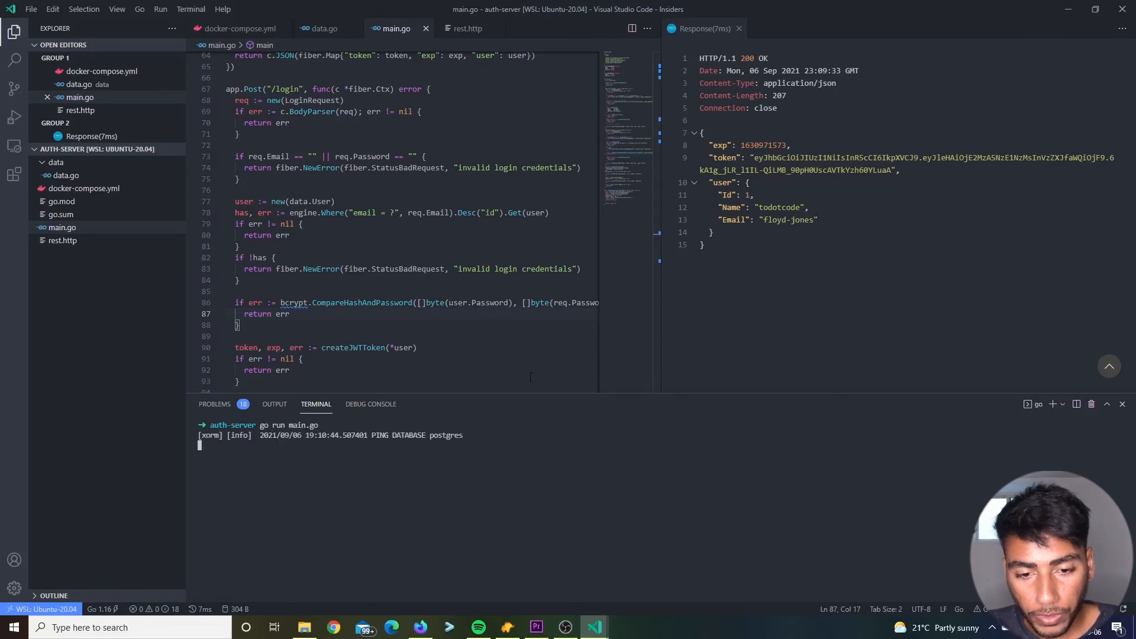
Resend login to see the bcrypt hash mismatch error, correct the password, and get the 200 OK private response
click(468, 28)
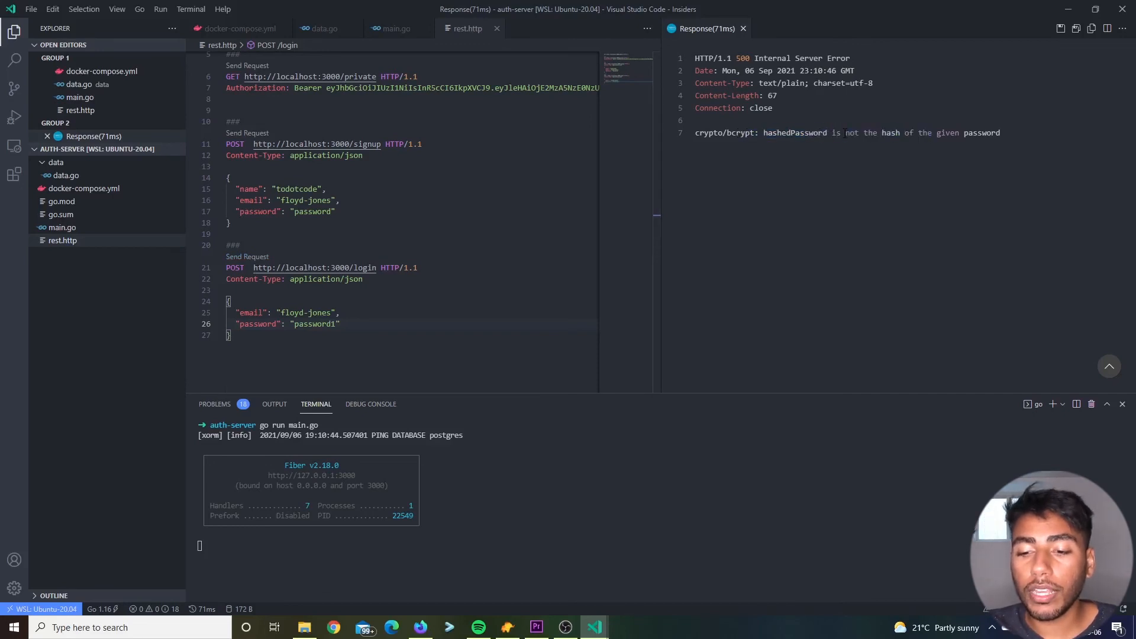
drag(844, 133, 967, 132)
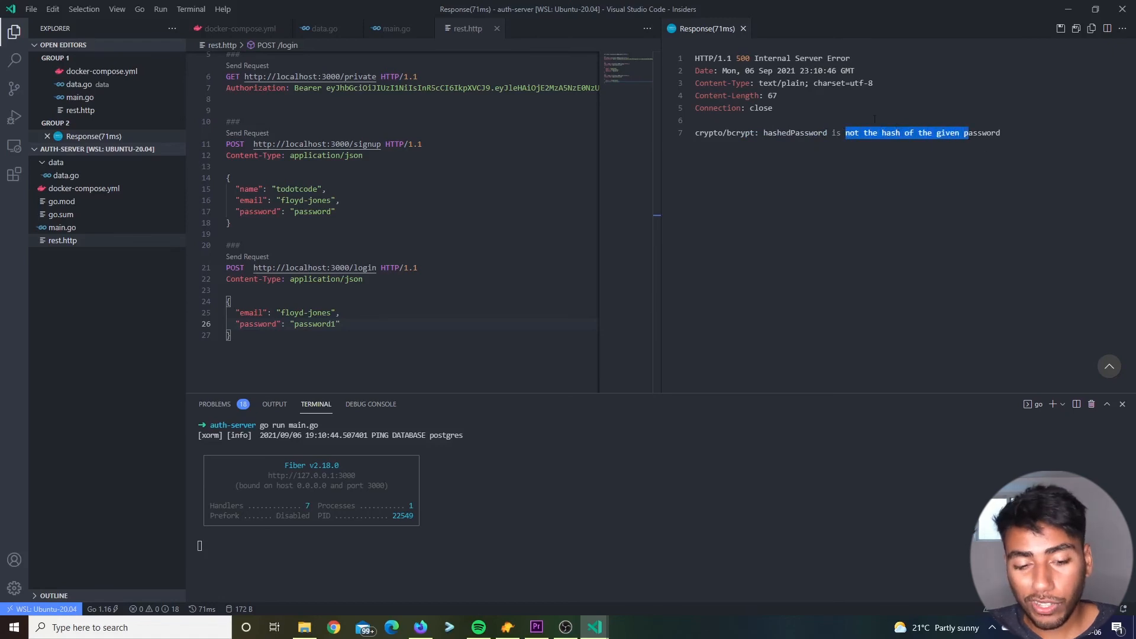
click(341, 324)
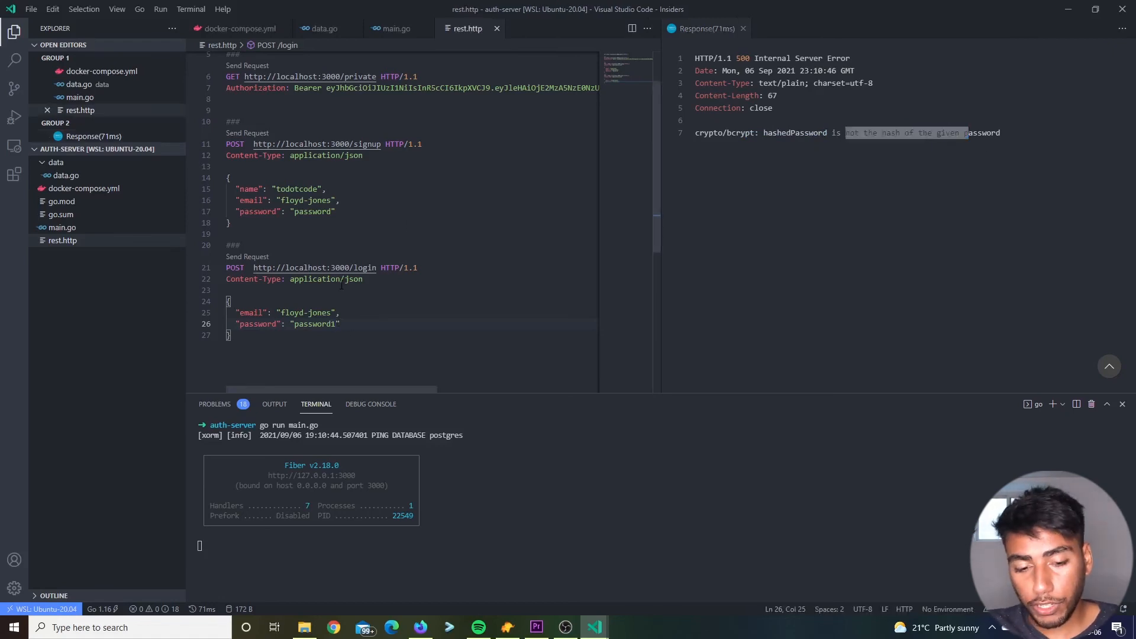
key(Backspace)
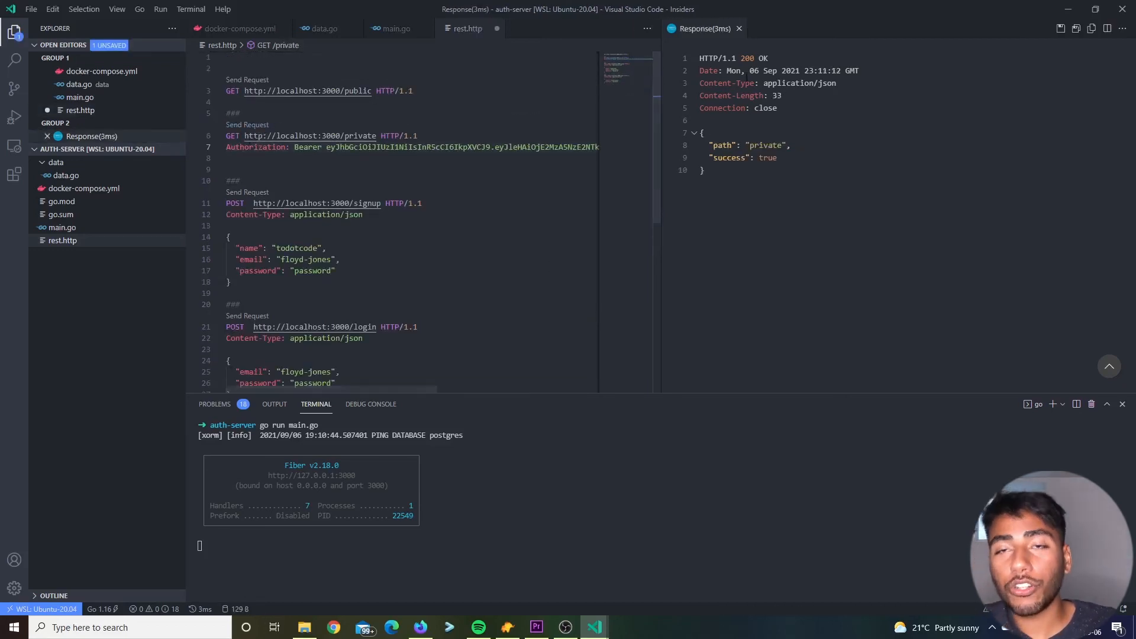
drag(747, 70, 701, 171)
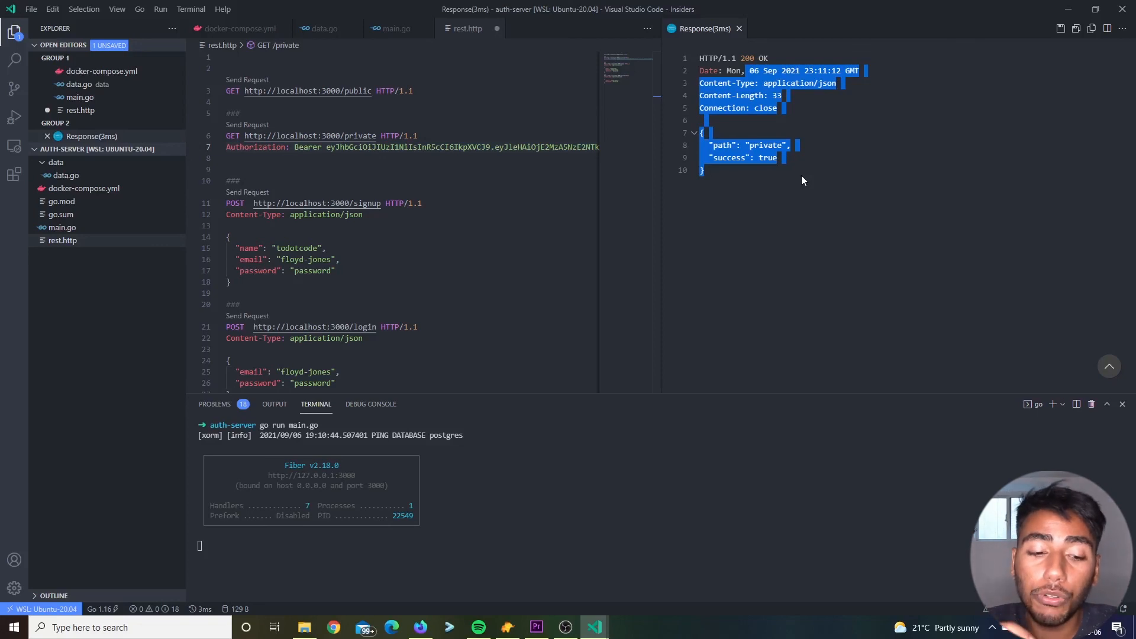
mouse_move(606, 97)
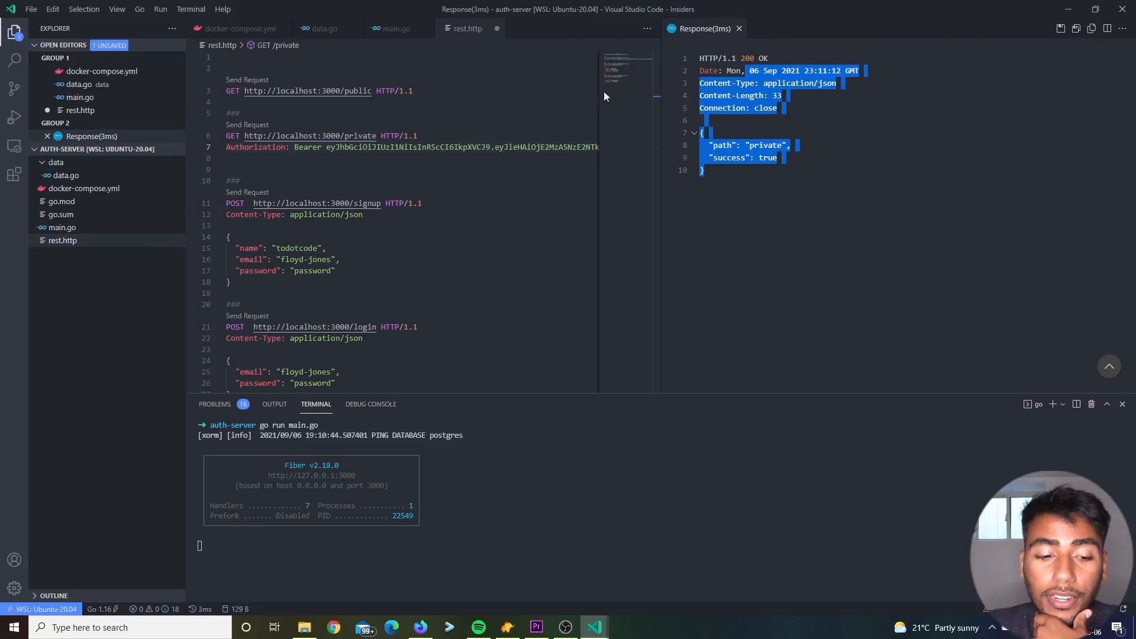
Close the response preview, glance at data.go's User struct, and return to main.go's login handler
click(63, 240)
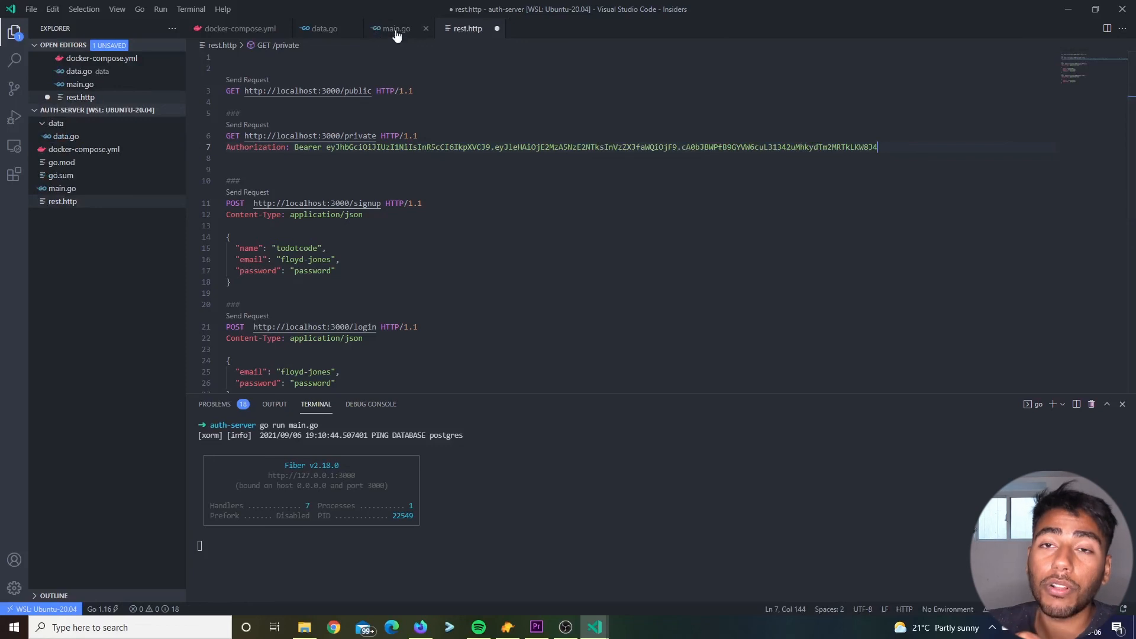
mouse_move(396, 28)
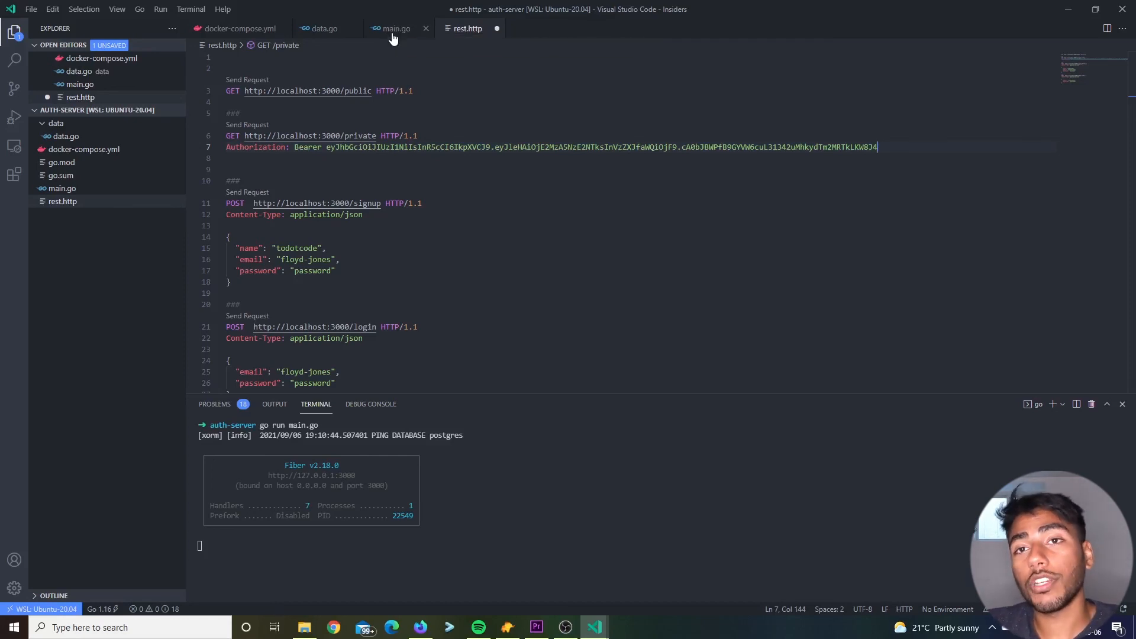
mouse_move(393, 28)
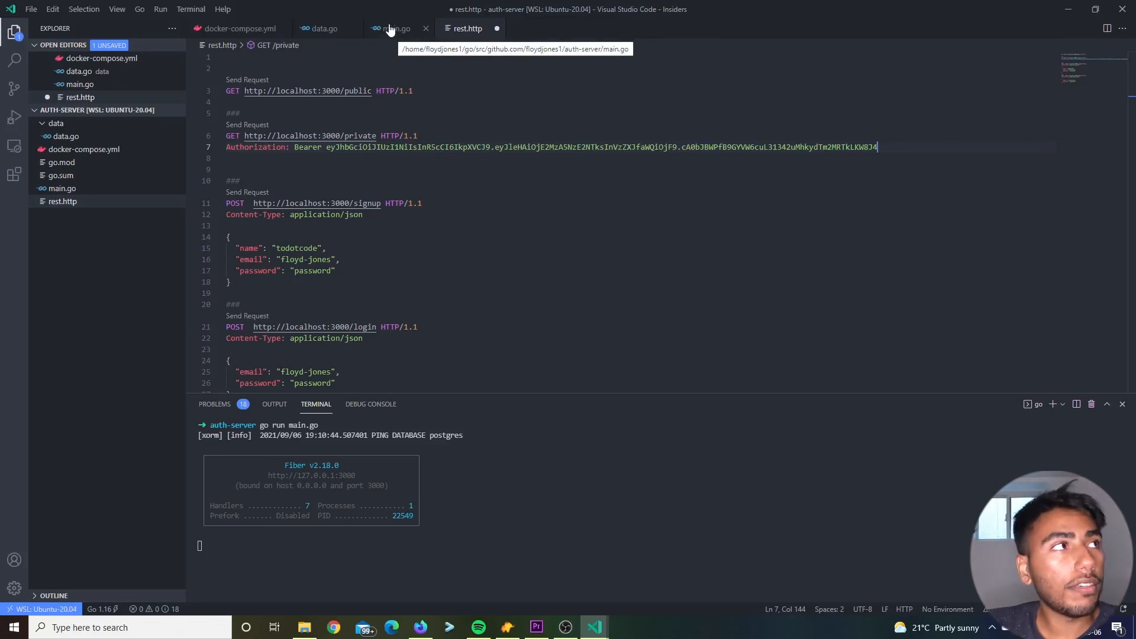
mouse_move(382, 21)
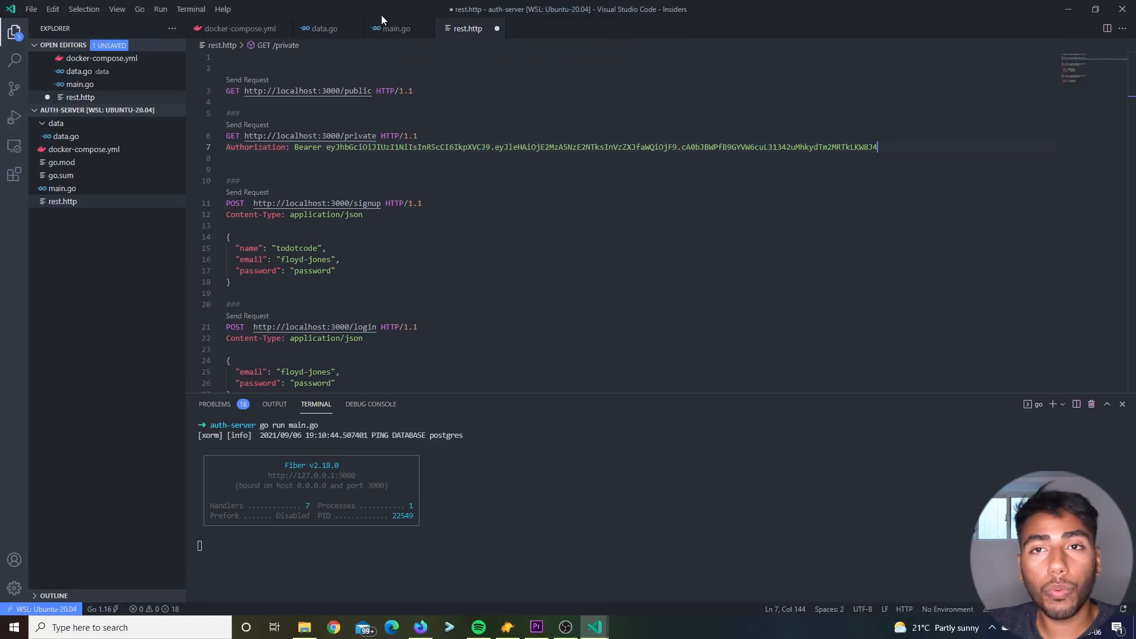
mouse_move(391, 28)
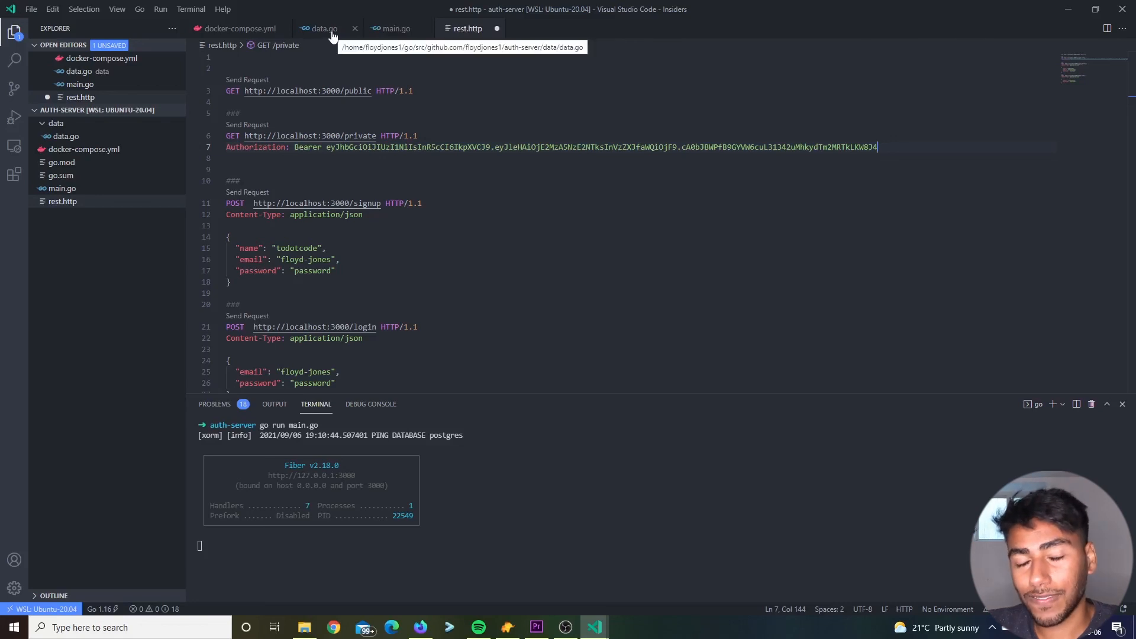
click(319, 28)
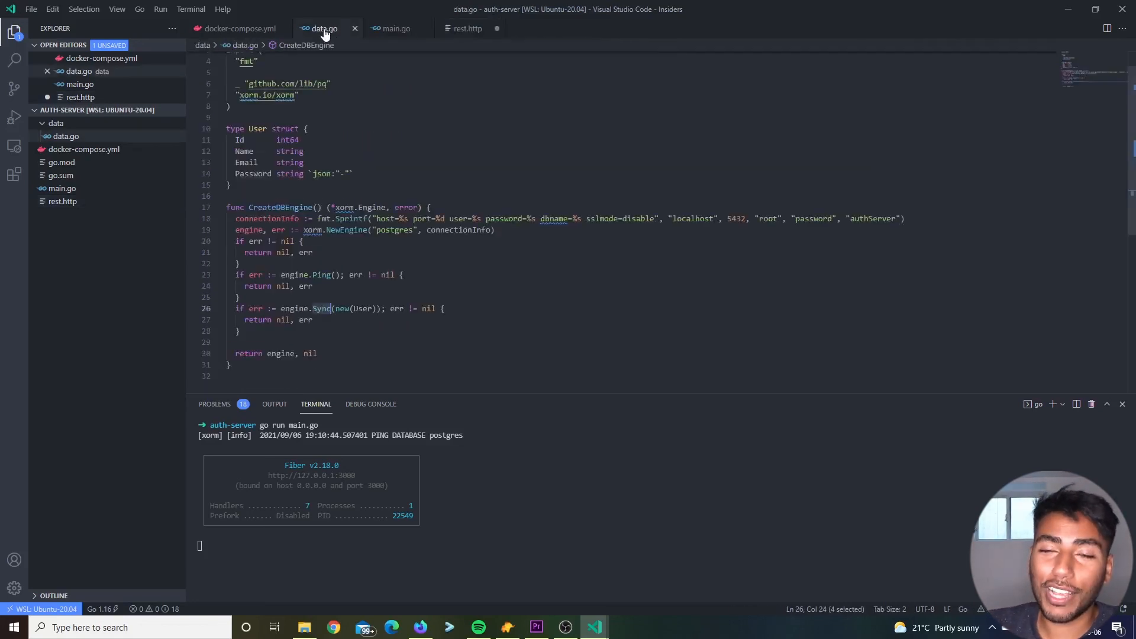
click(396, 28)
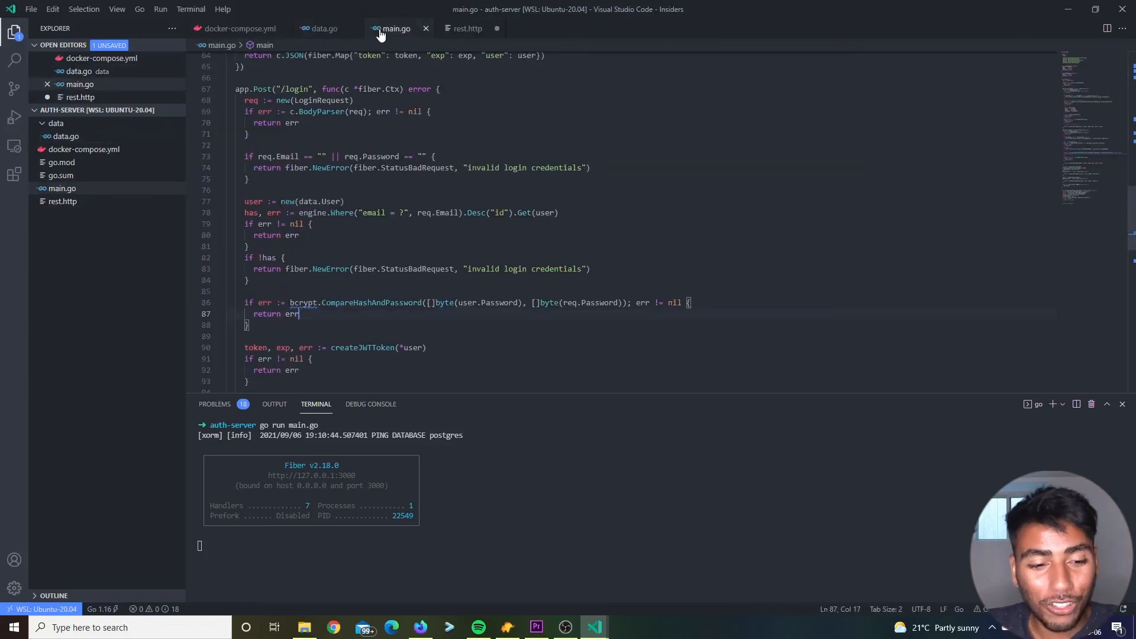